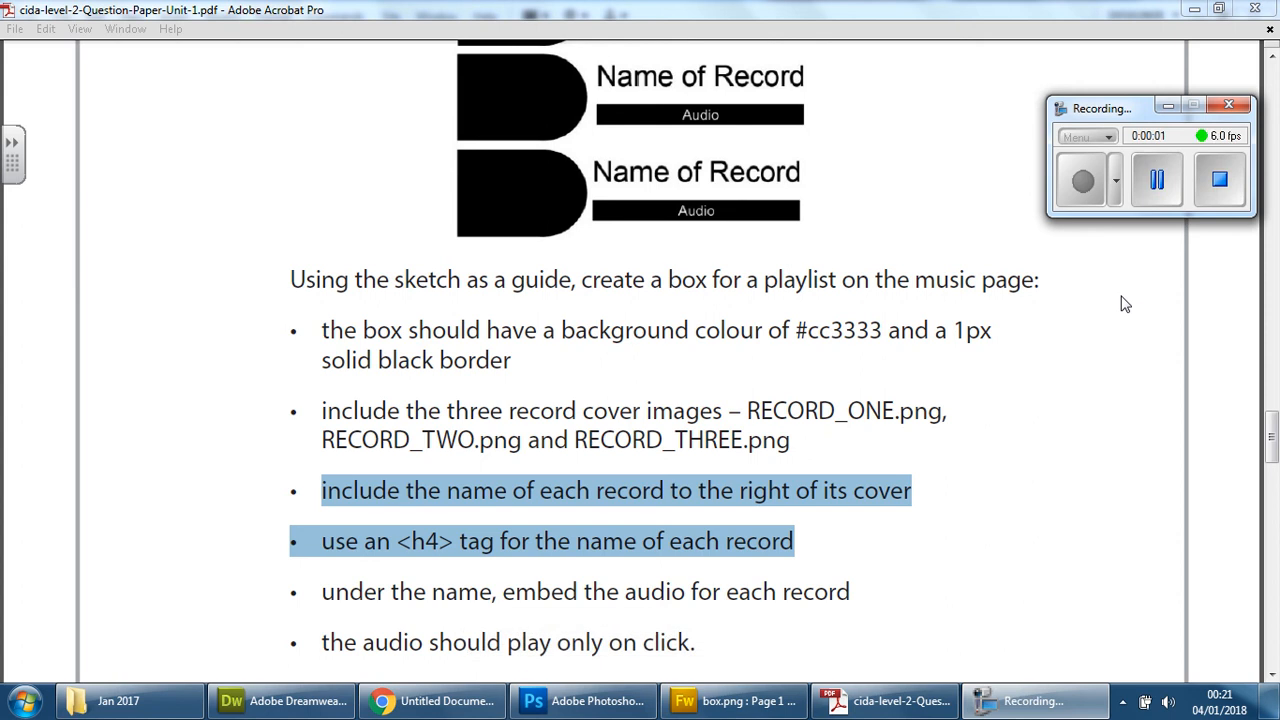
pyautogui.moveTo(887, 434)
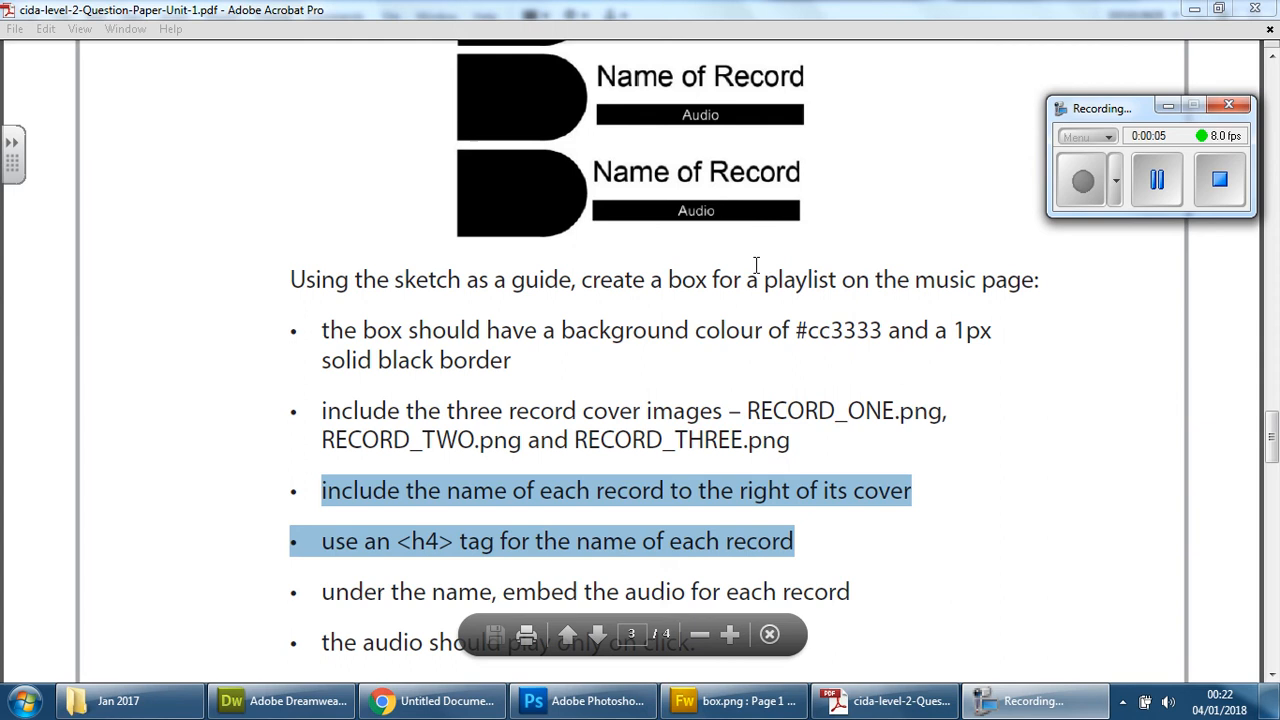
pyautogui.moveTo(574, 514)
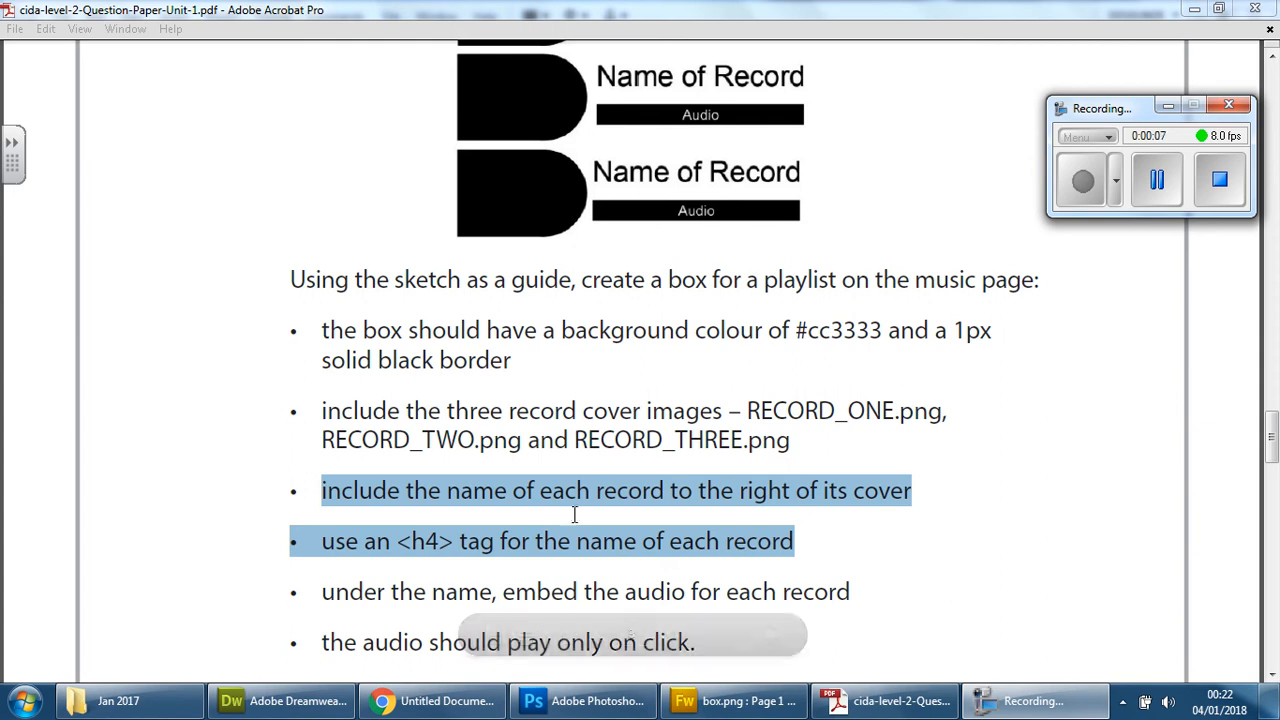
# Scroll the Chrome music page preview to the three covers in the red playlist box, then minimize Chrome.
pyautogui.click(432, 700)
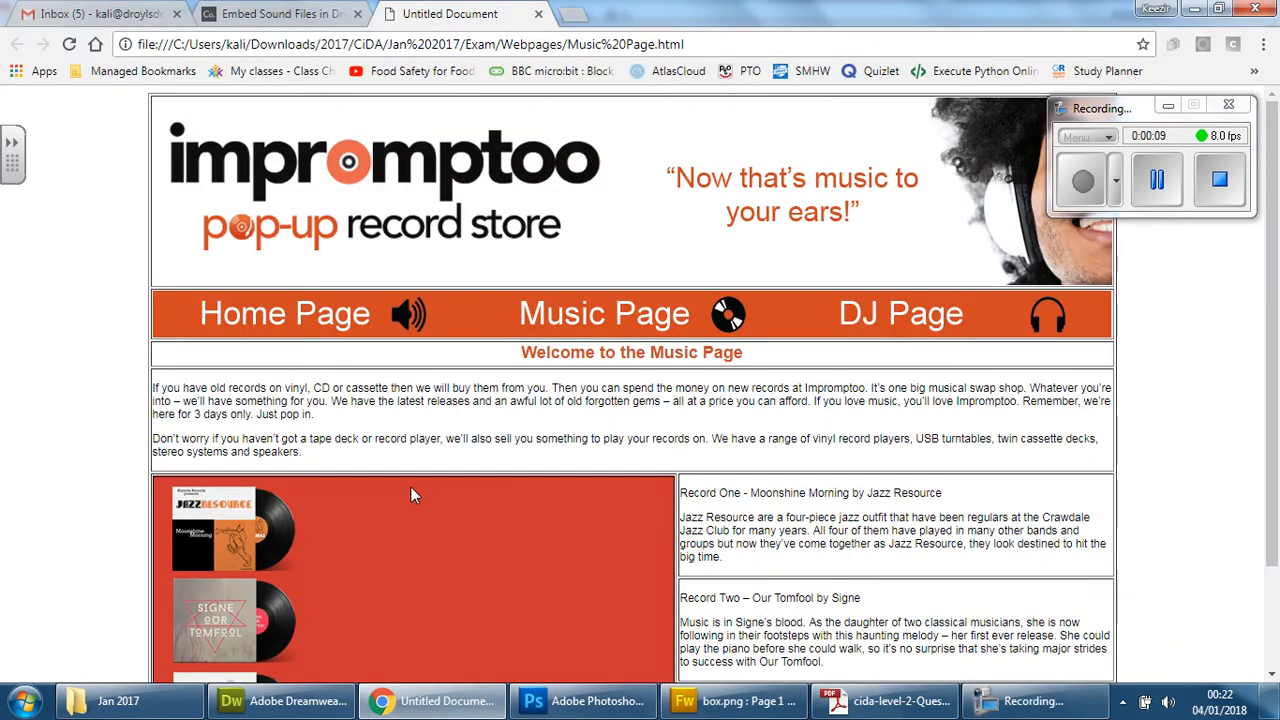
pyautogui.scroll(-3)
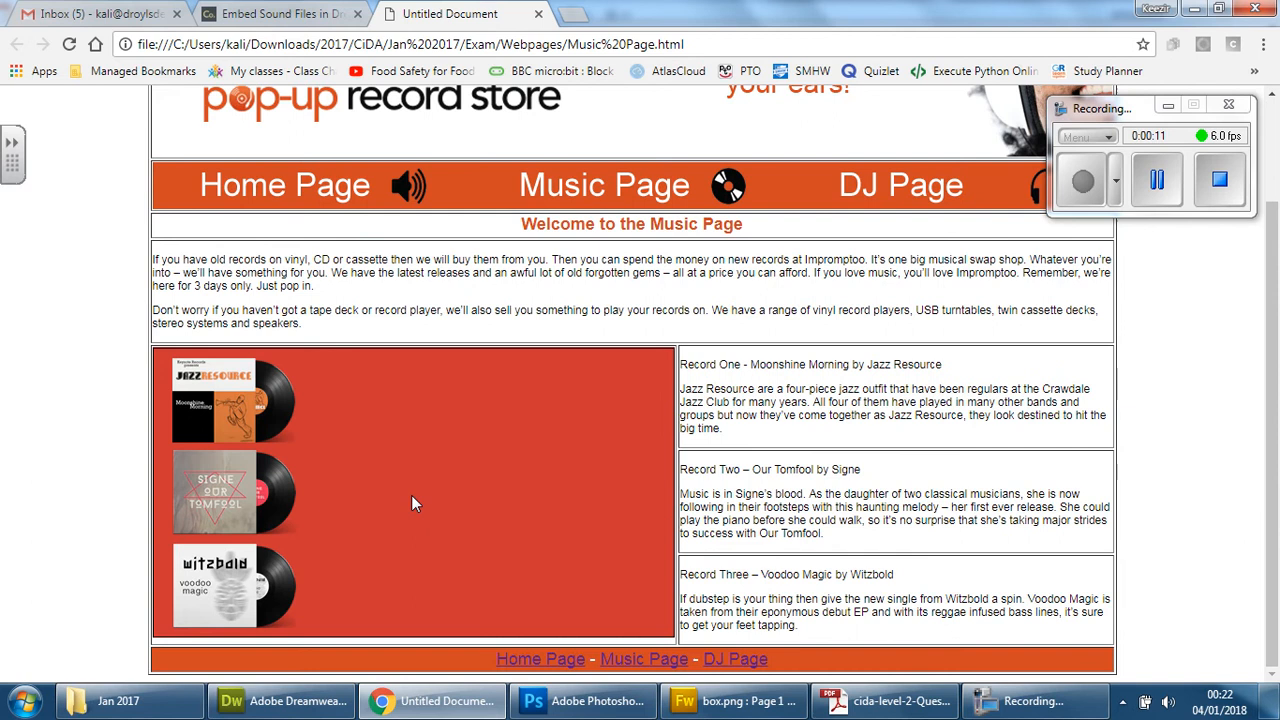
pyautogui.moveTo(447, 490)
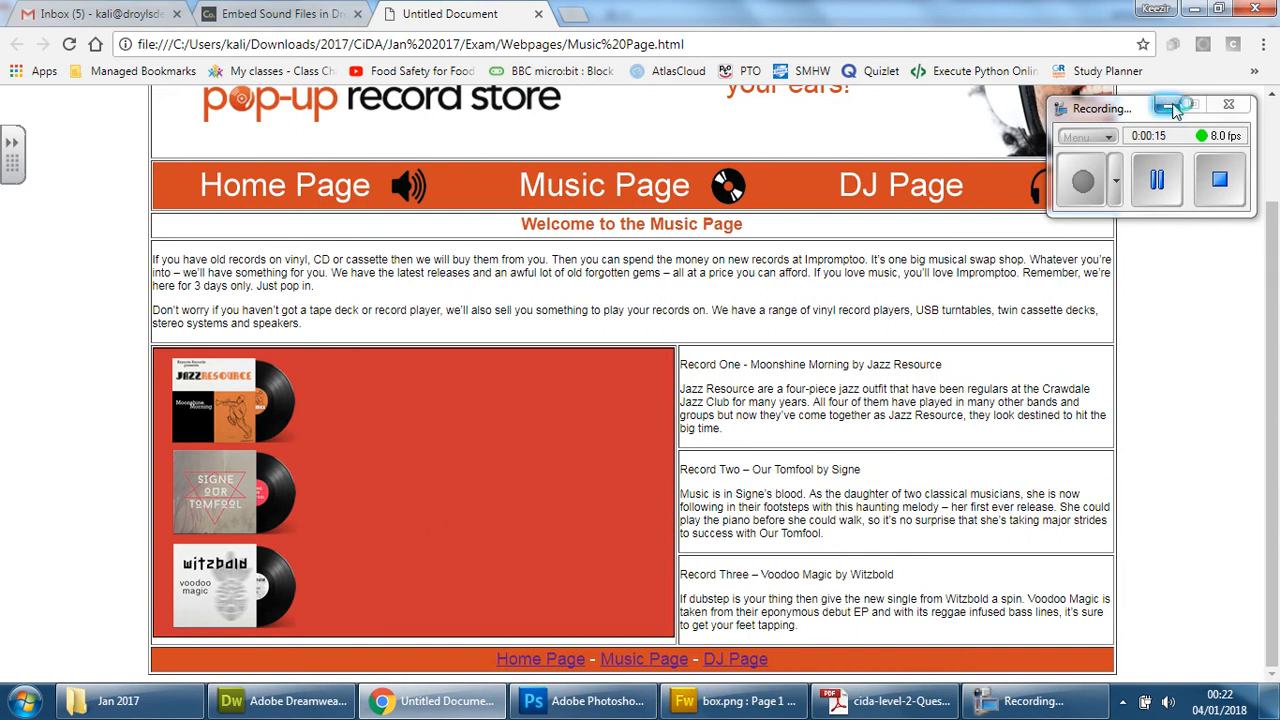
pyautogui.click(885, 700)
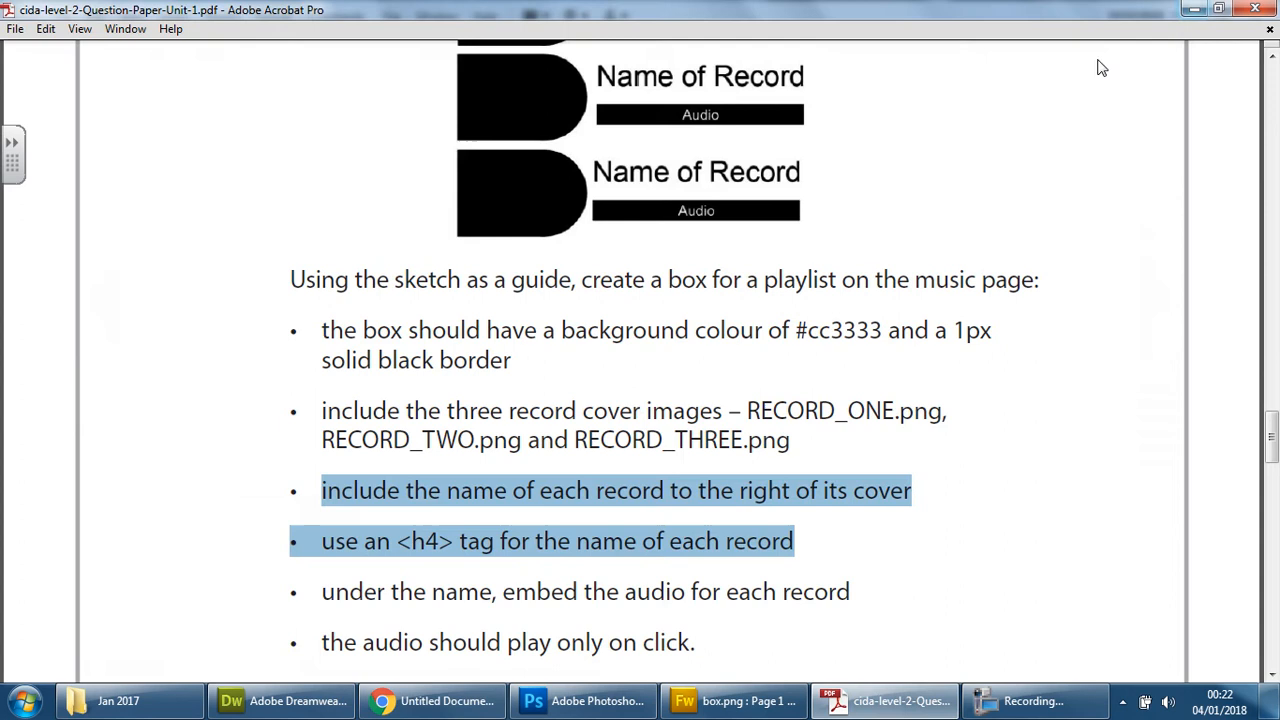
# Insert AP Div apDiv2 over the red playlist box image via Insert > Layout Objects.
pyautogui.click(282, 700)
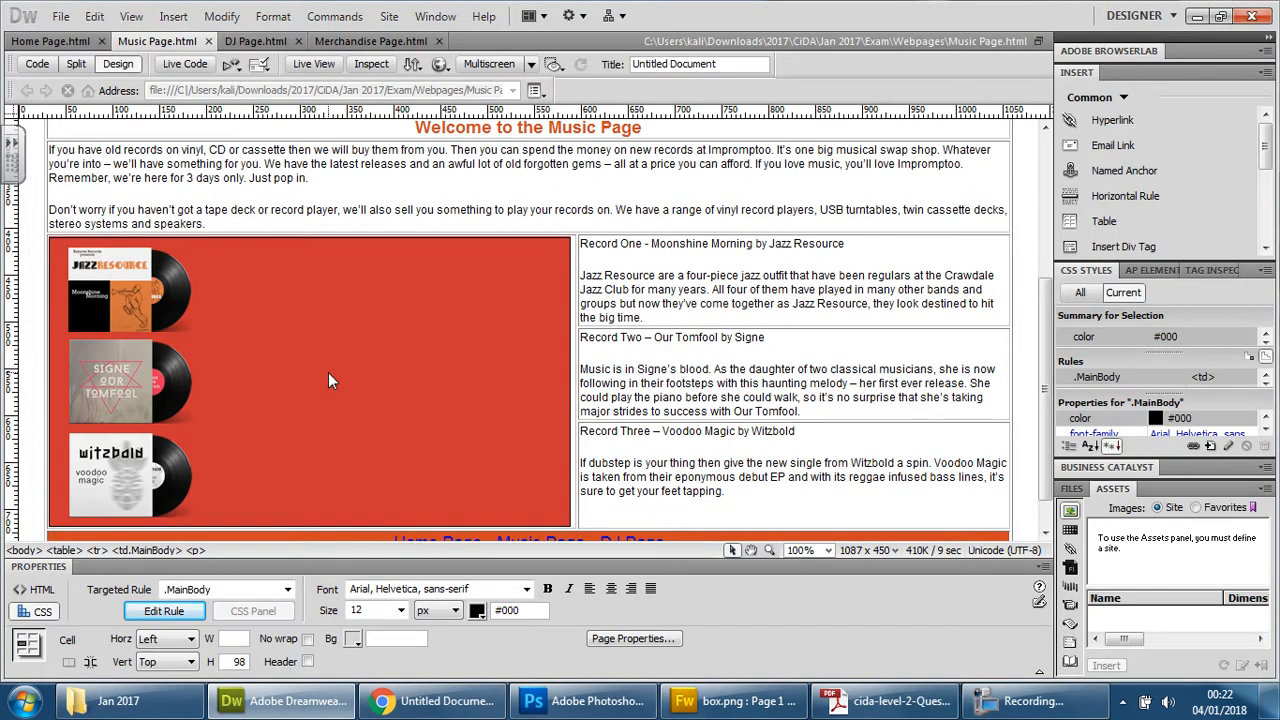
pyautogui.click(330, 380)
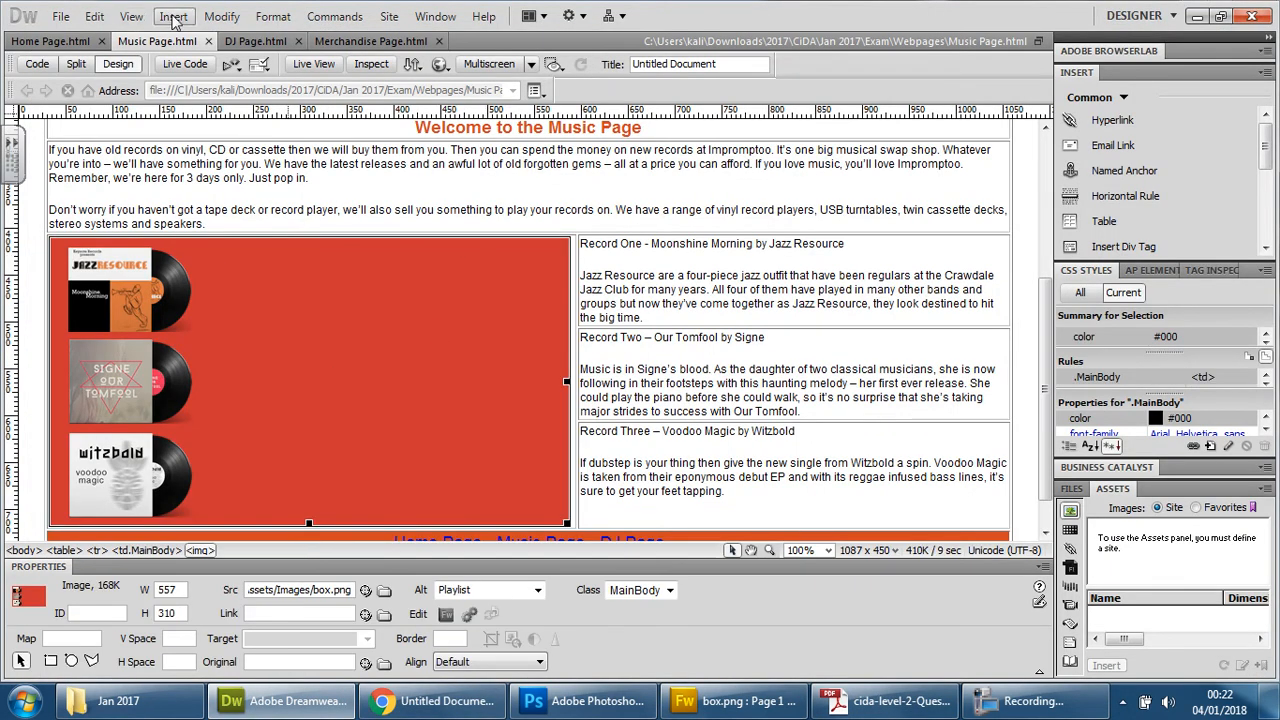
pyautogui.click(173, 16)
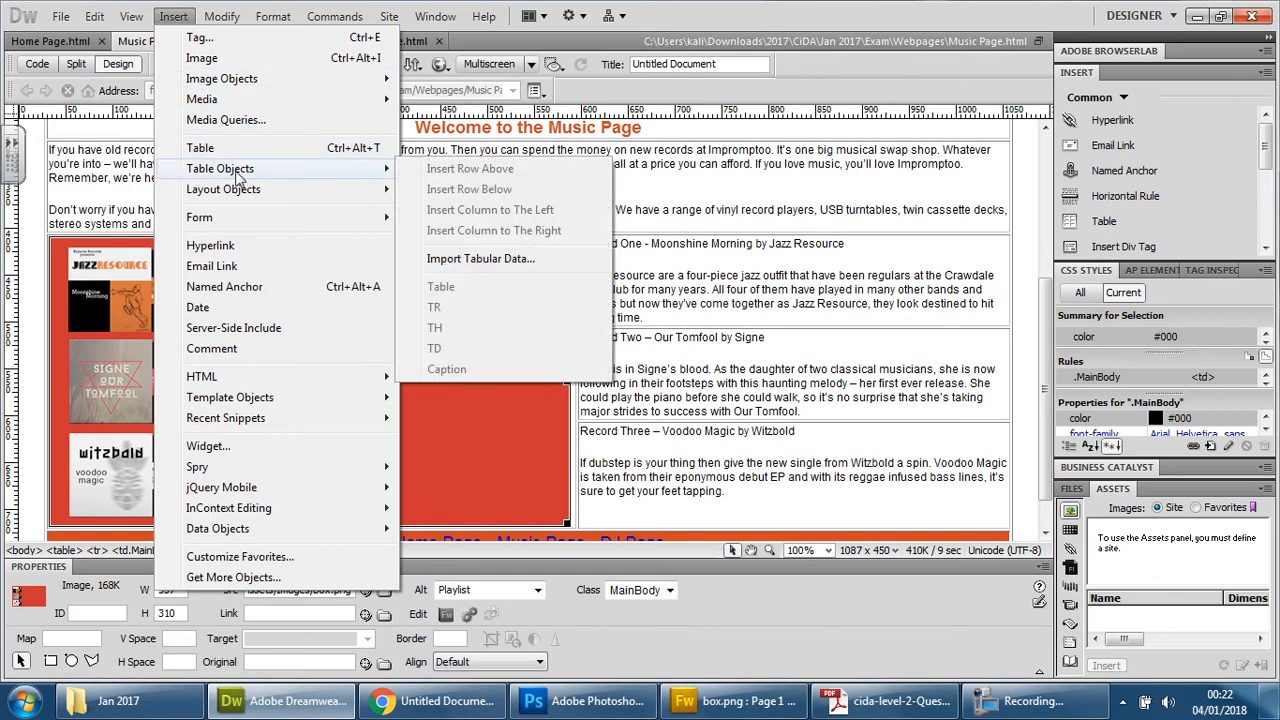
pyautogui.moveTo(255, 168)
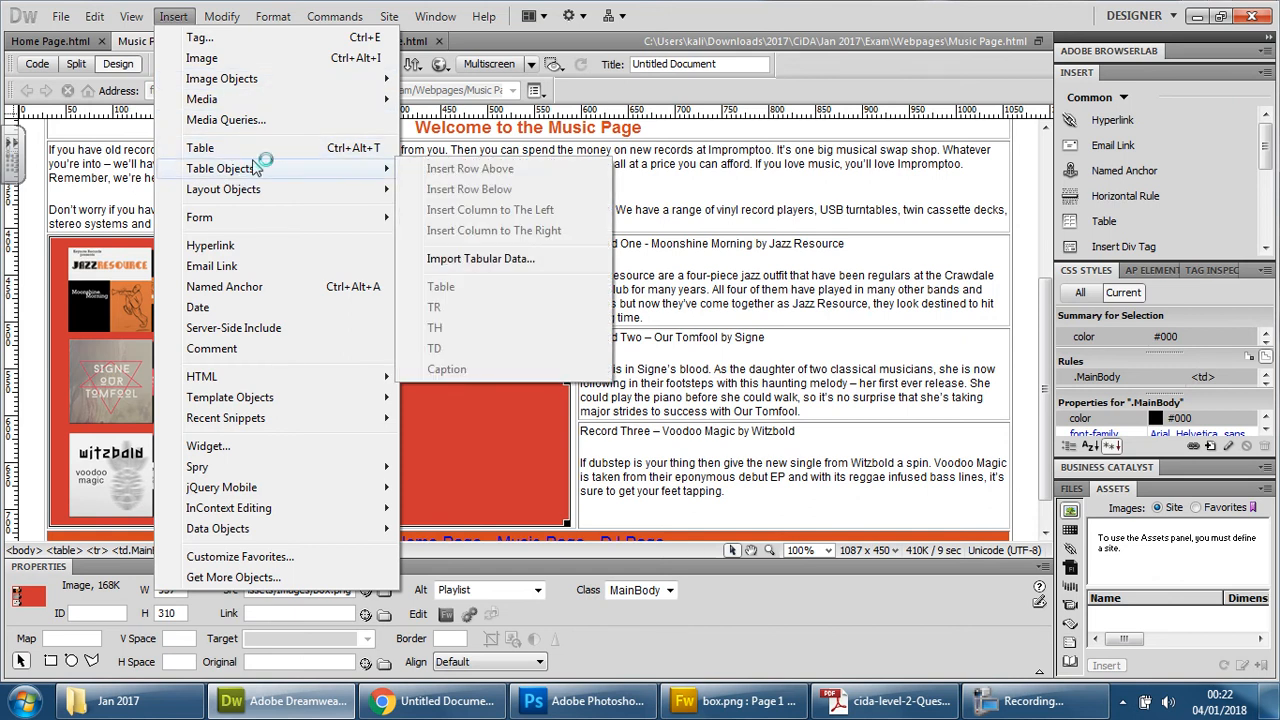
pyautogui.moveTo(234, 327)
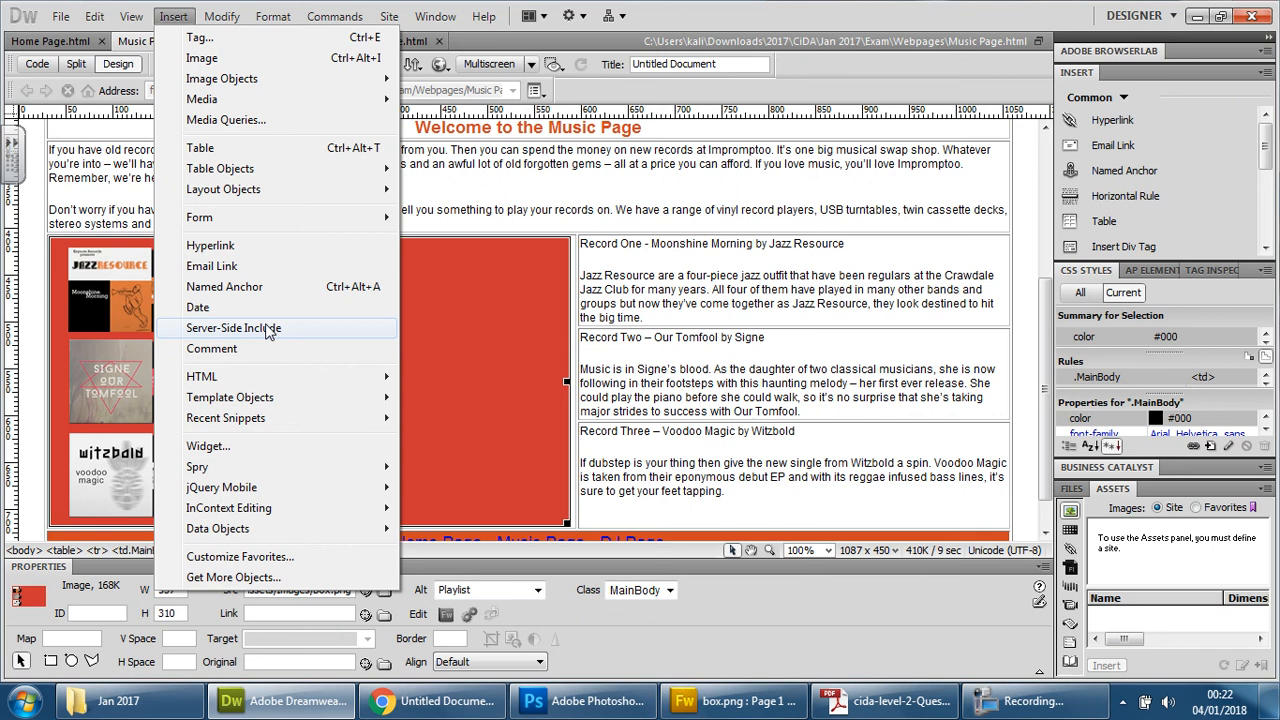
pyautogui.moveTo(223, 189)
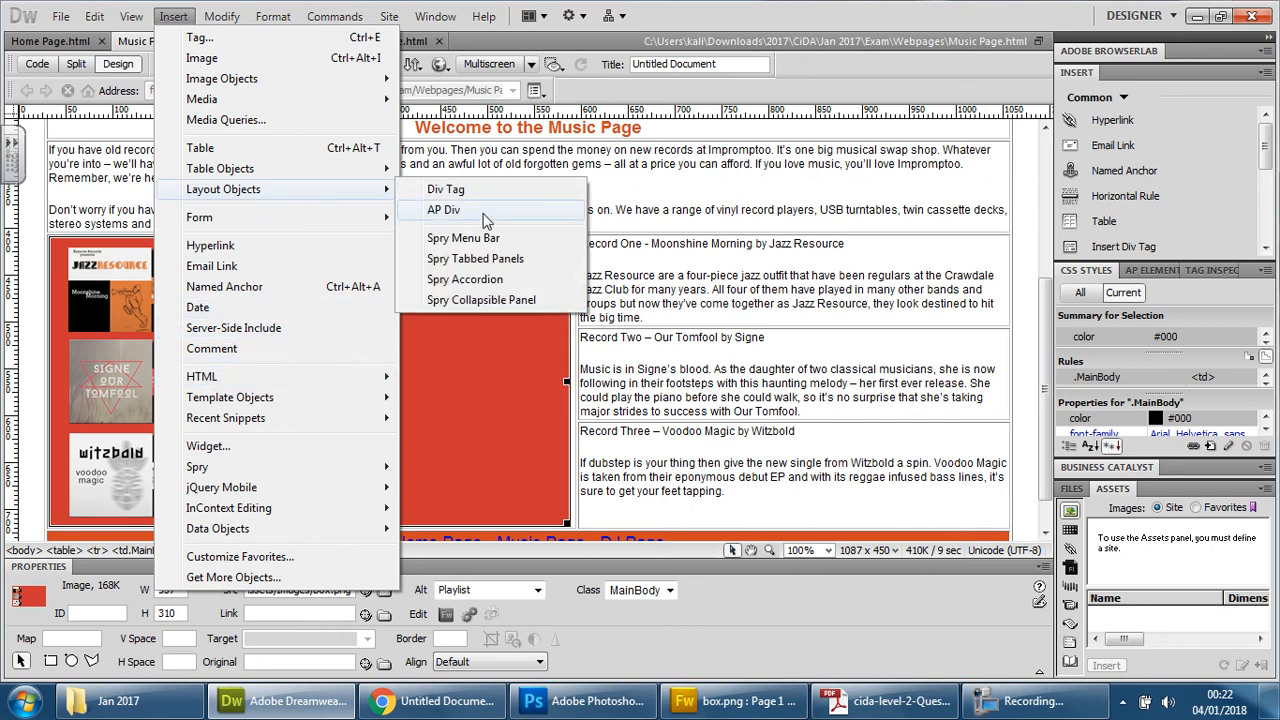
pyautogui.click(443, 209)
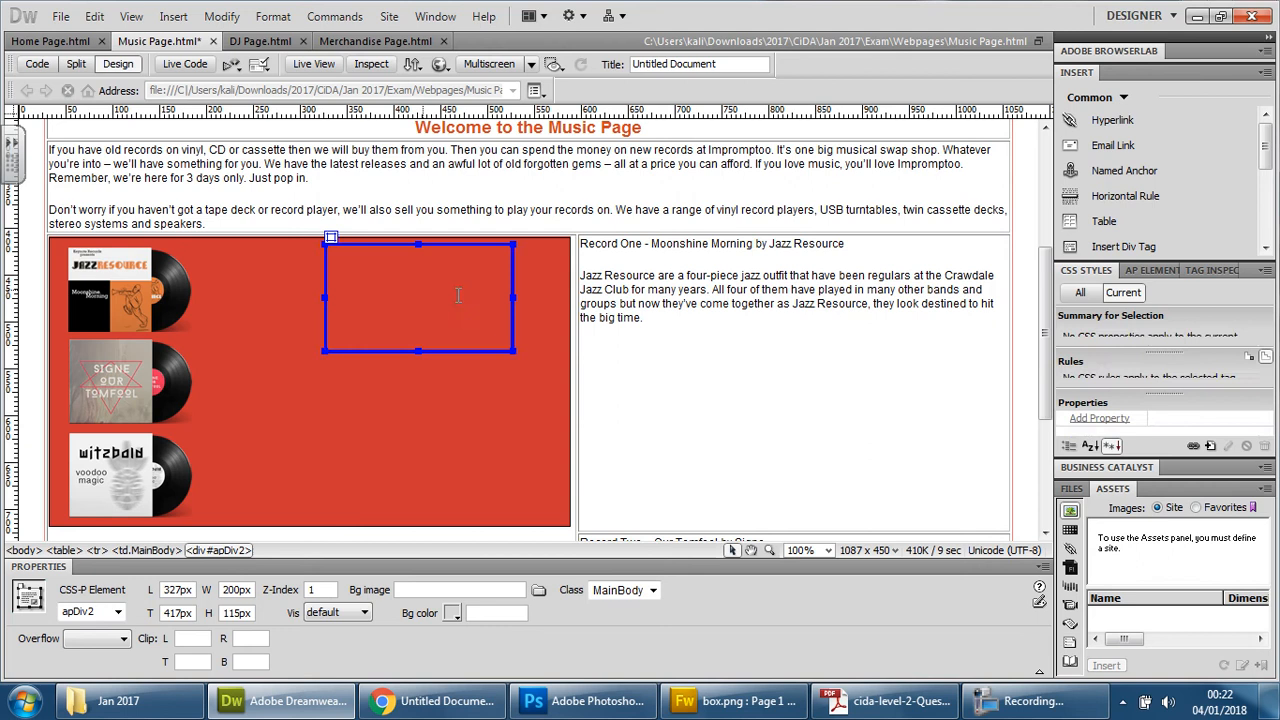
# Widen apDiv2 and put 'Record One - Moonshine Morning by Jazz Resource' in it as white text.
pyautogui.moveTo(513, 296); pyautogui.dragTo(627, 291)
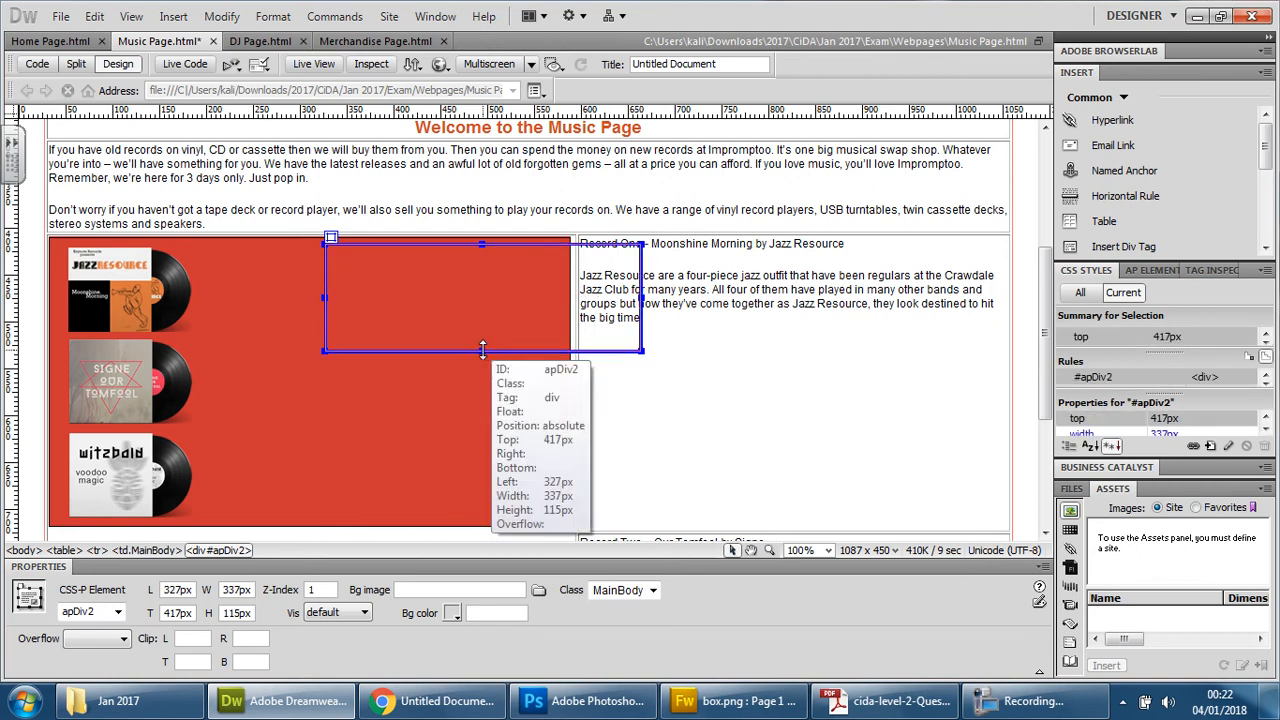
pyautogui.moveTo(483, 350); pyautogui.dragTo(483, 327)
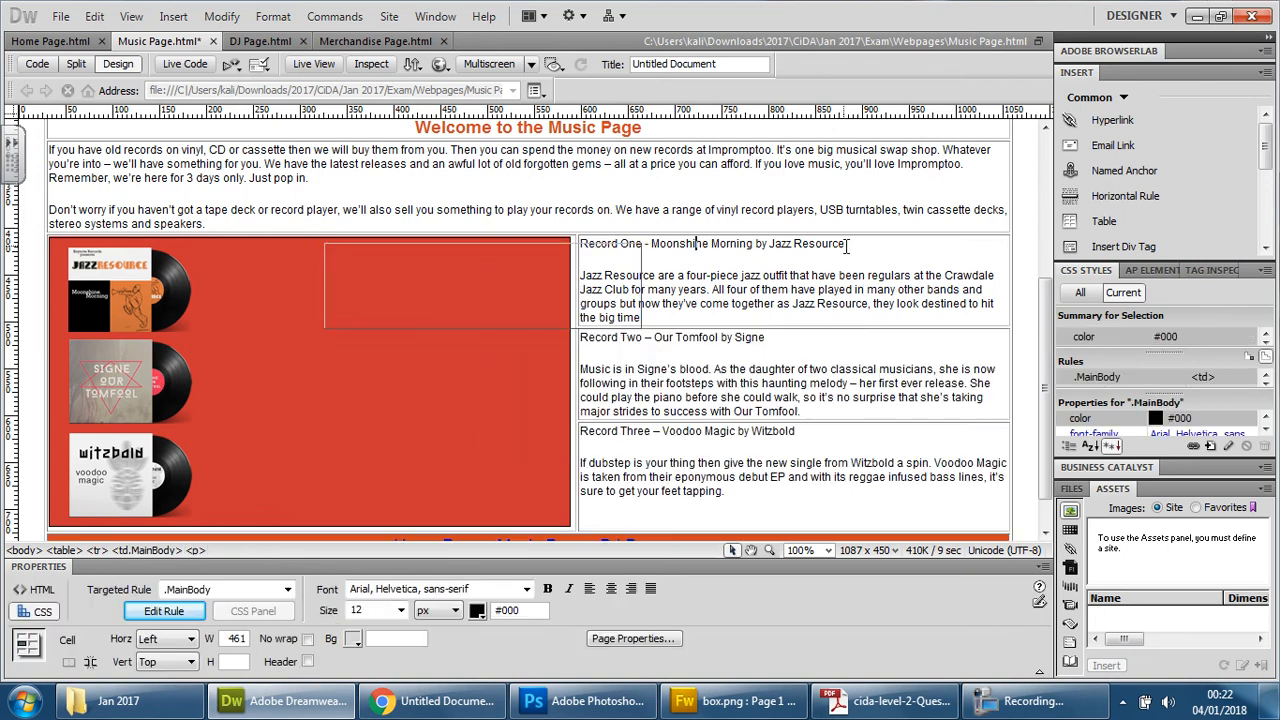
pyautogui.tripleClick(710, 243)
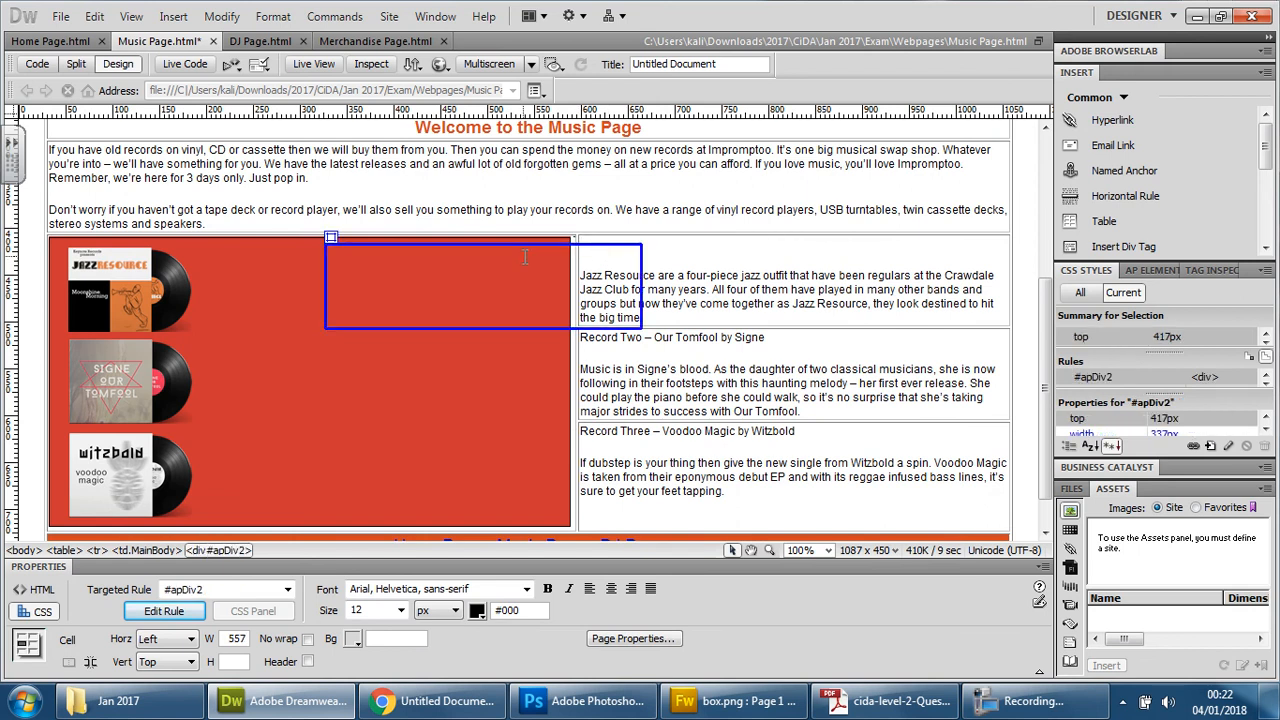
pyautogui.write('Record One - Moonshine Morning by Jazz Resource')
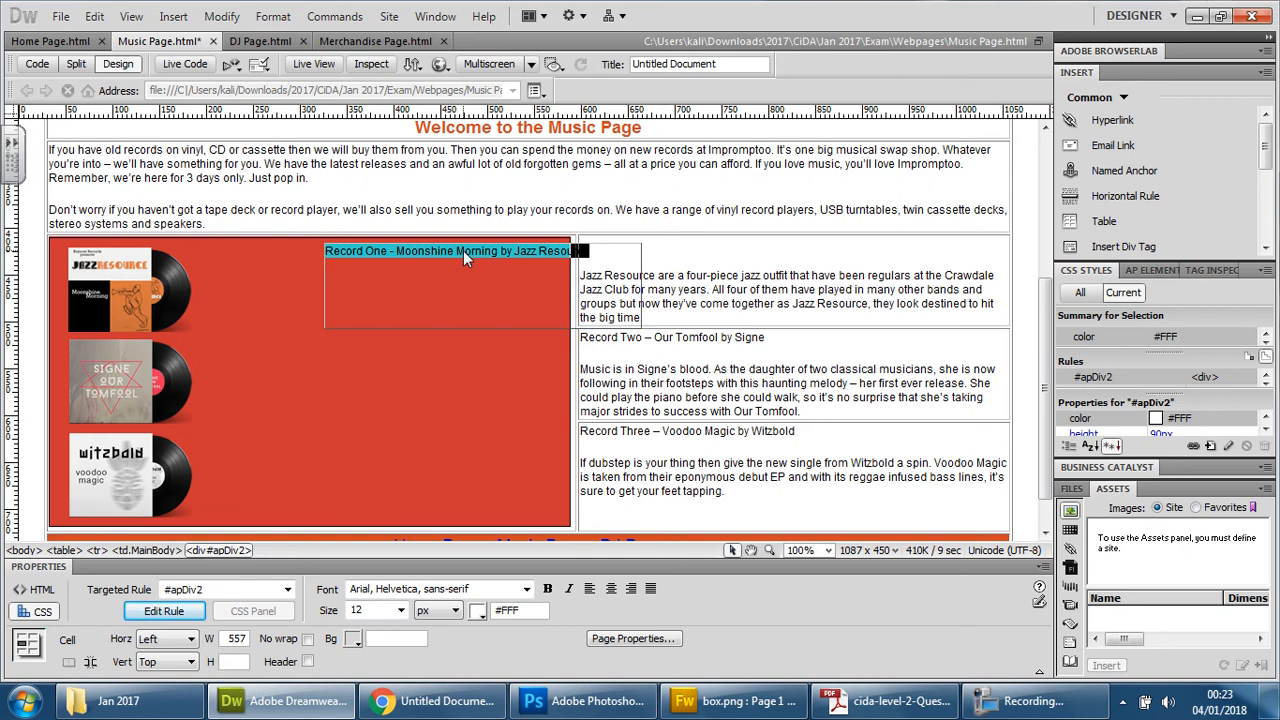
pyautogui.moveTo(883, 700)
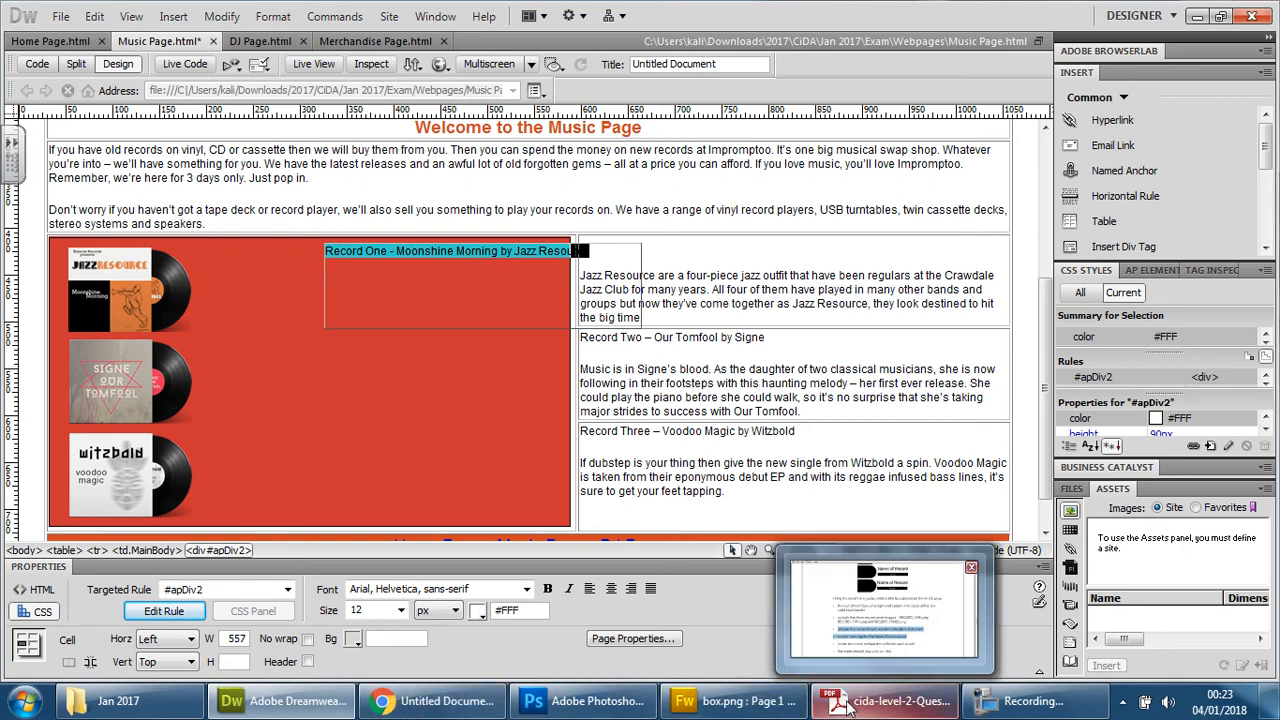
# Re-read the h4 record-name requirement in the Acrobat brief, then return to Dreamweaver.
pyautogui.click(884, 700)
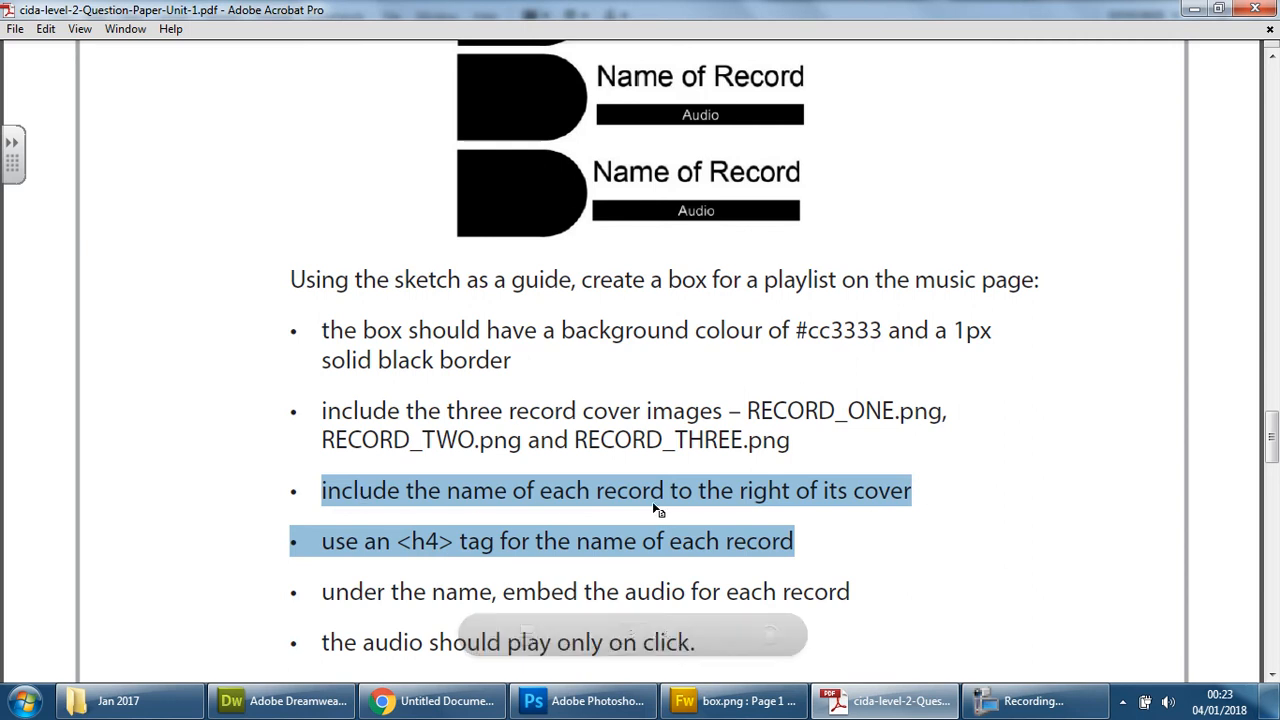
pyautogui.moveTo(765, 508)
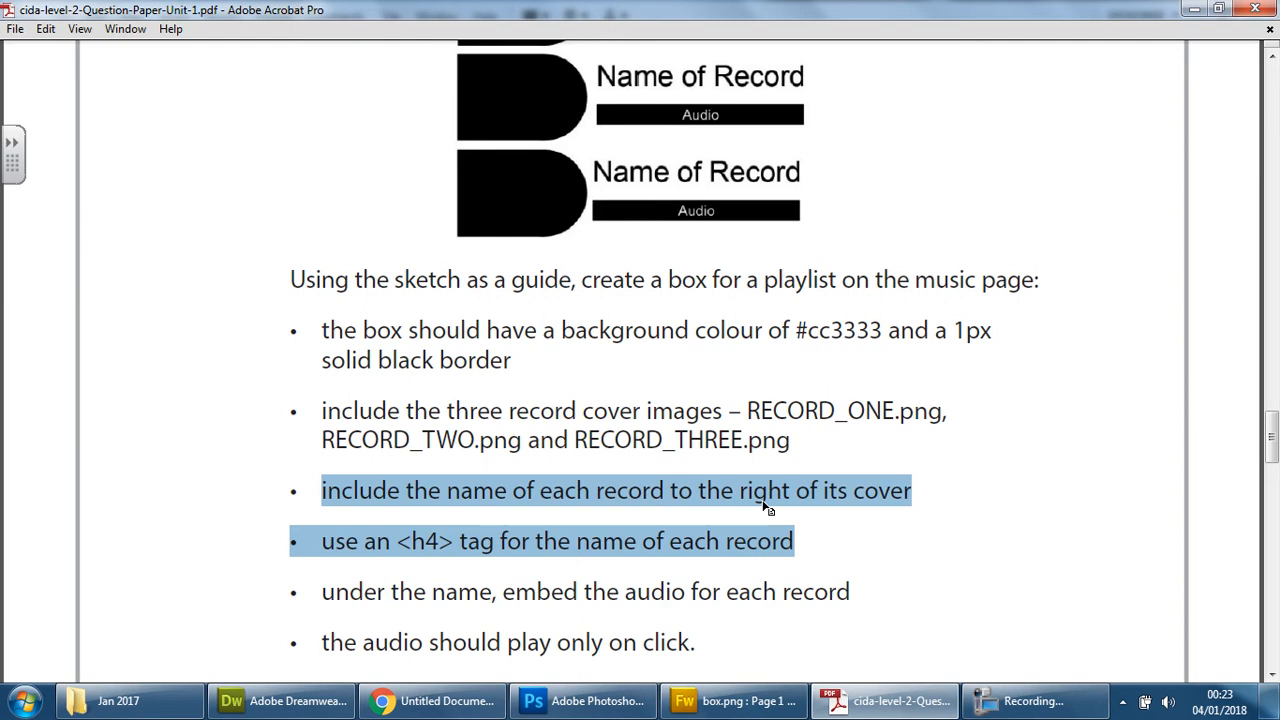
pyautogui.moveTo(603, 522)
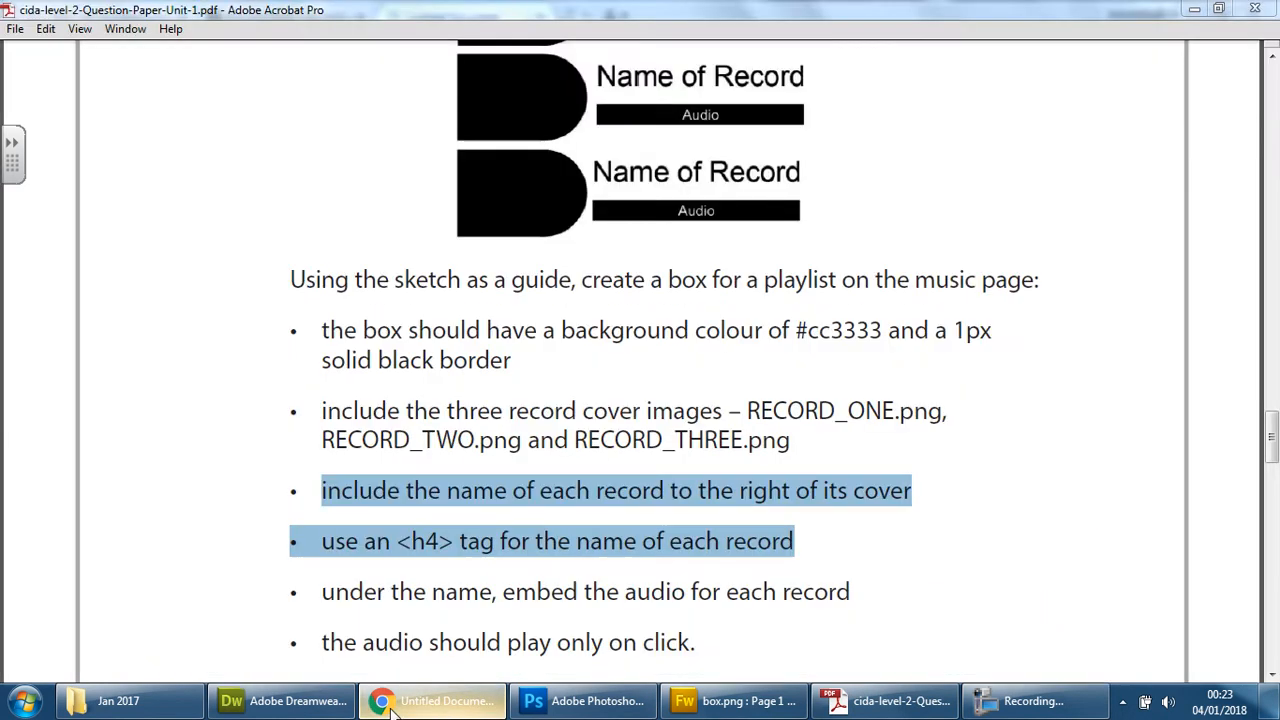
pyautogui.click(283, 700)
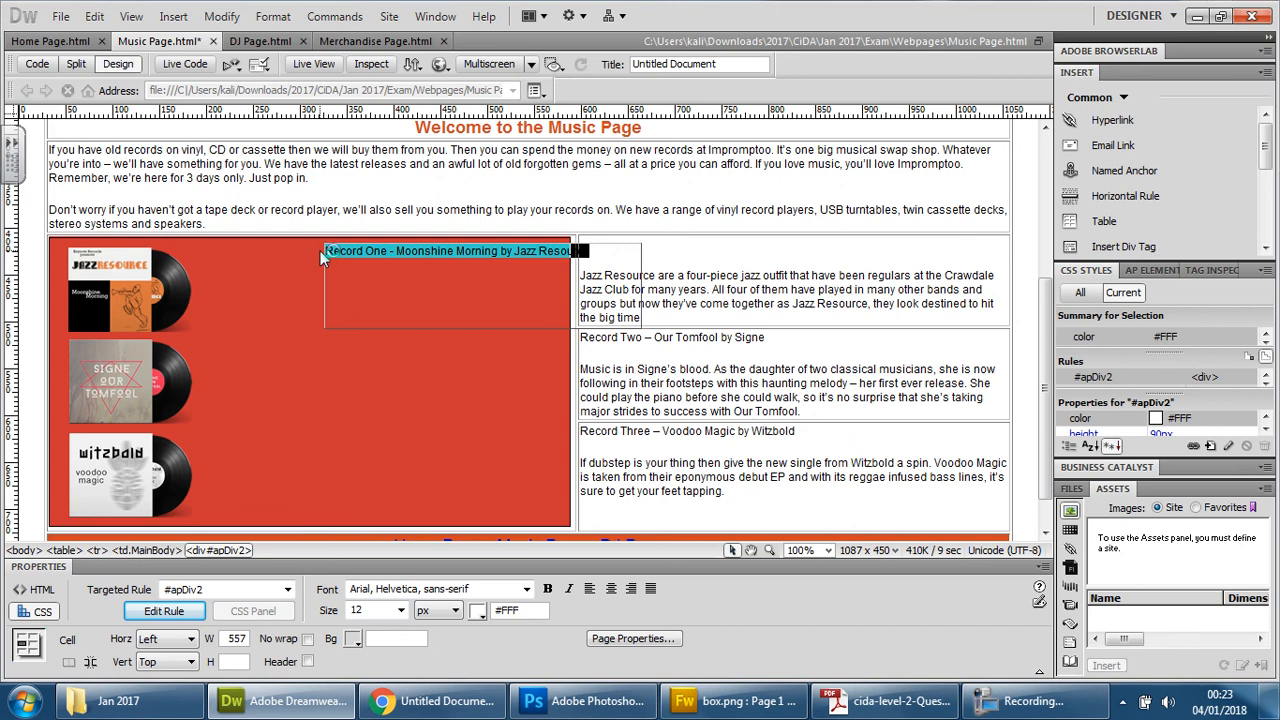
# Wrap the Record One title in apDiv2 with h4 tags in Code view.
pyautogui.click(37, 63)
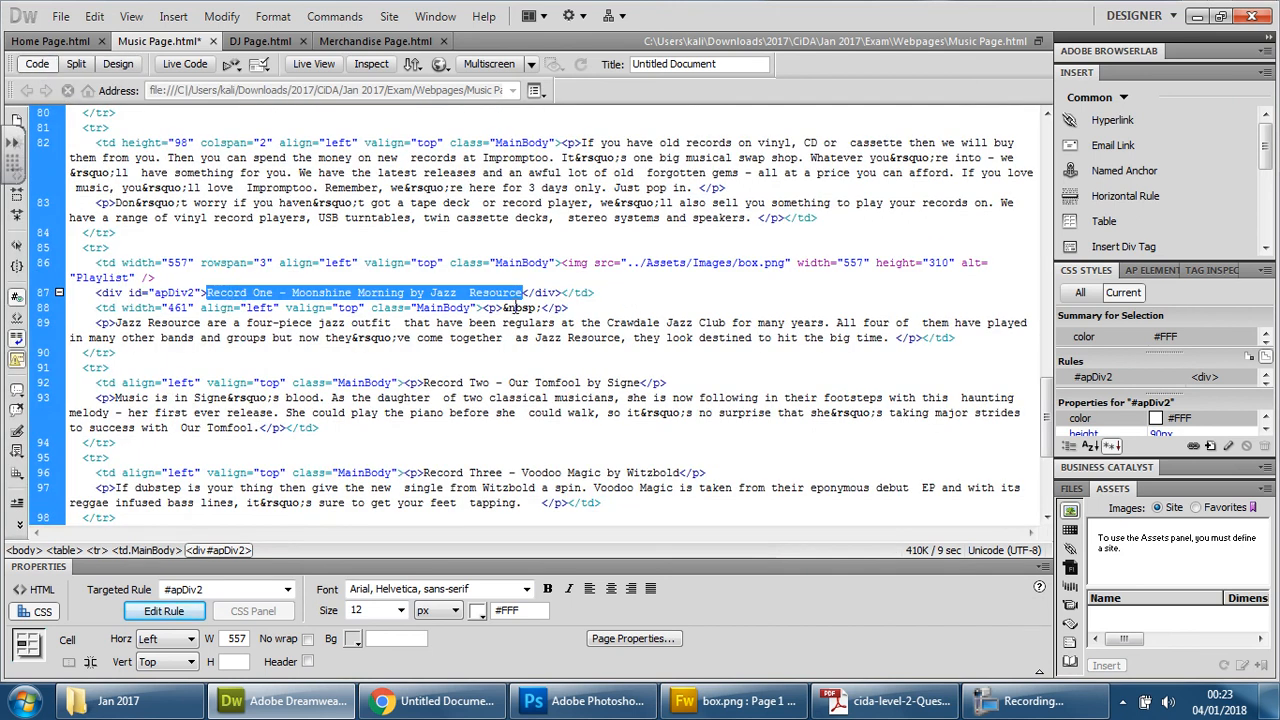
pyautogui.click(397, 337)
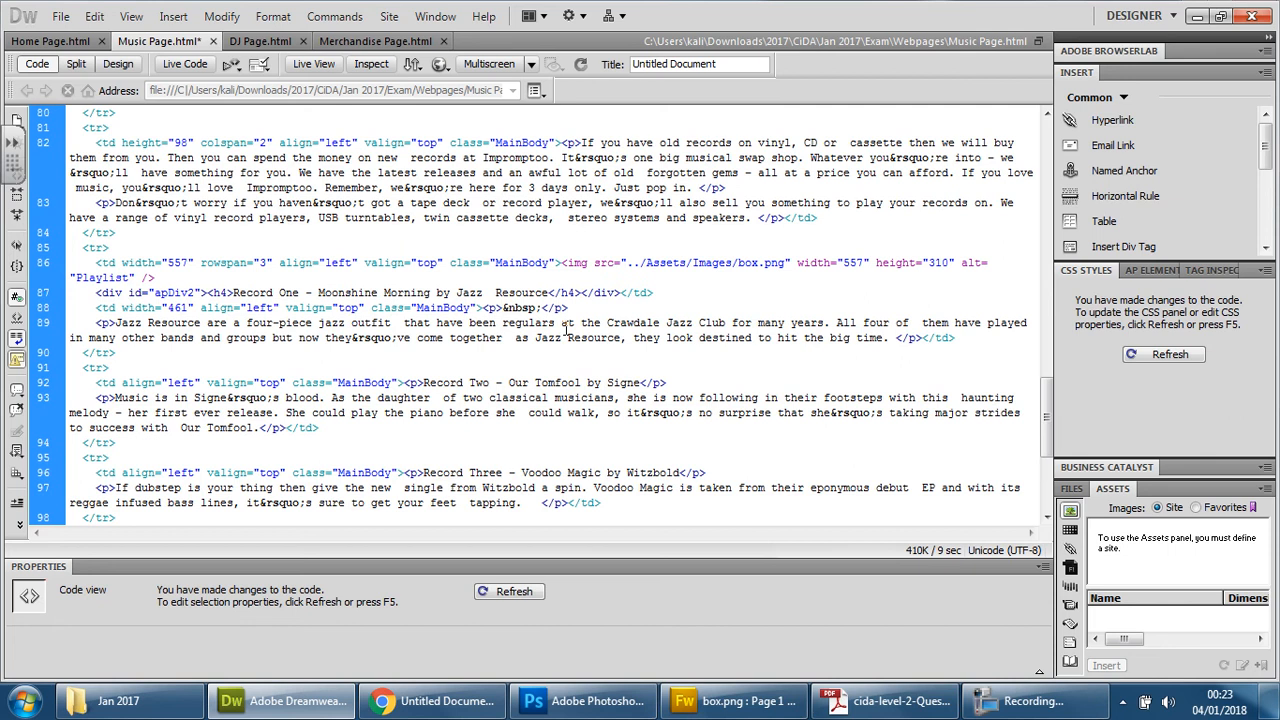
pyautogui.click(578, 292)
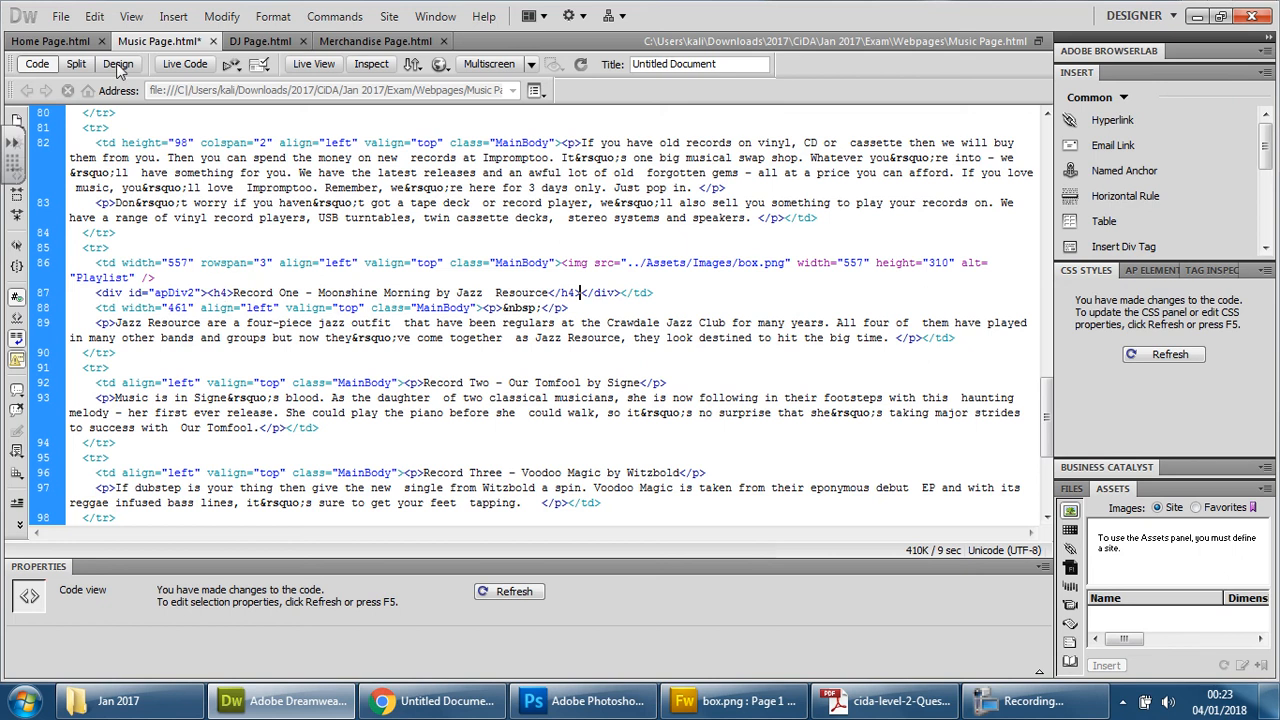
pyautogui.click(118, 63)
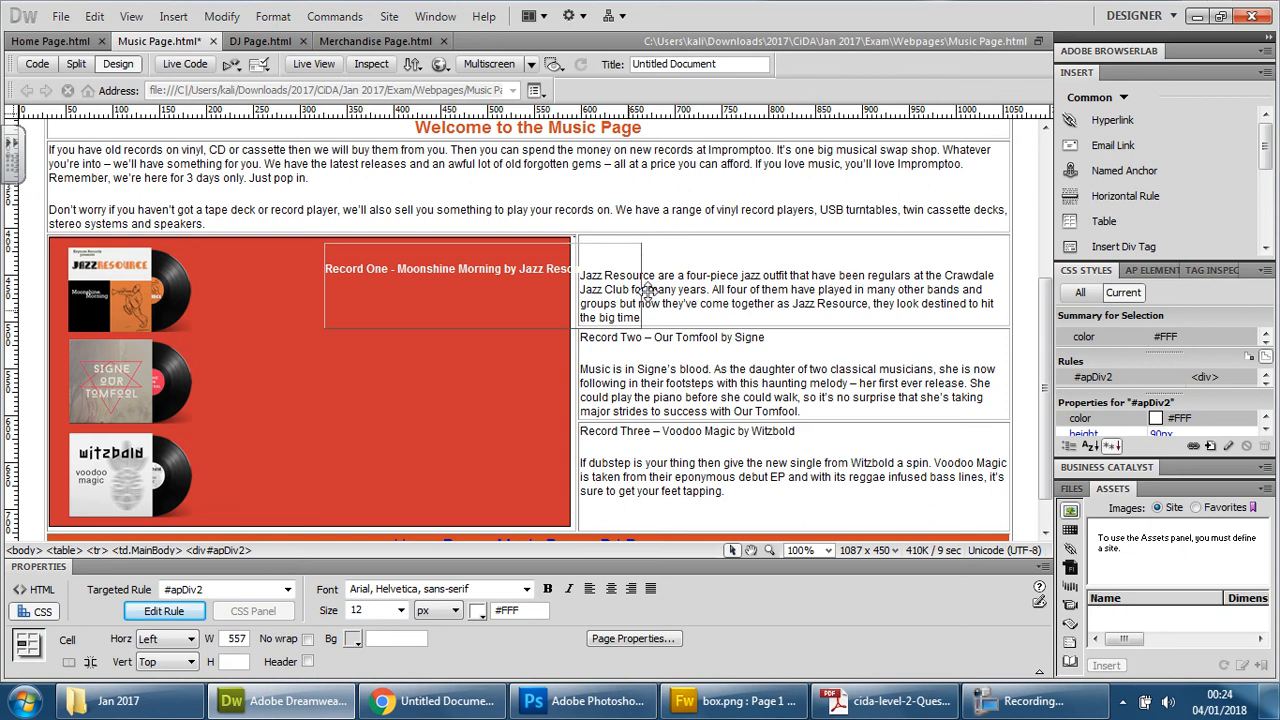
pyautogui.moveTo(590, 220)
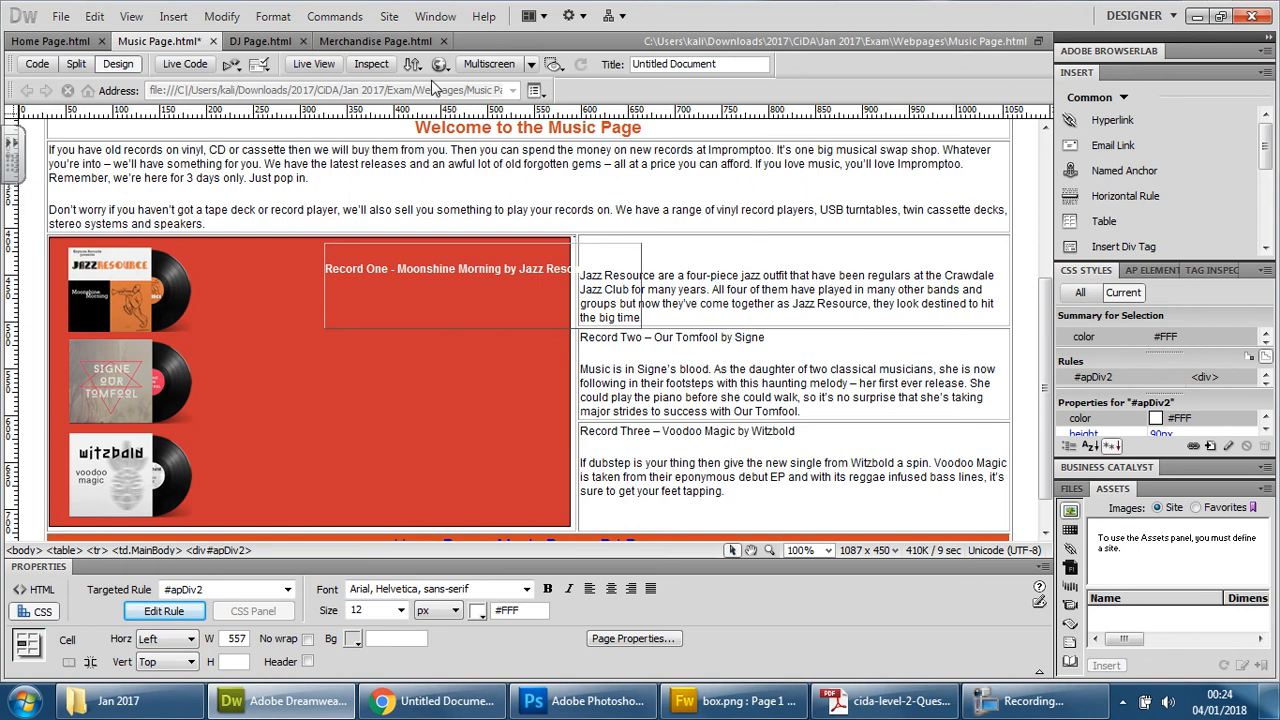
pyautogui.click(439, 64)
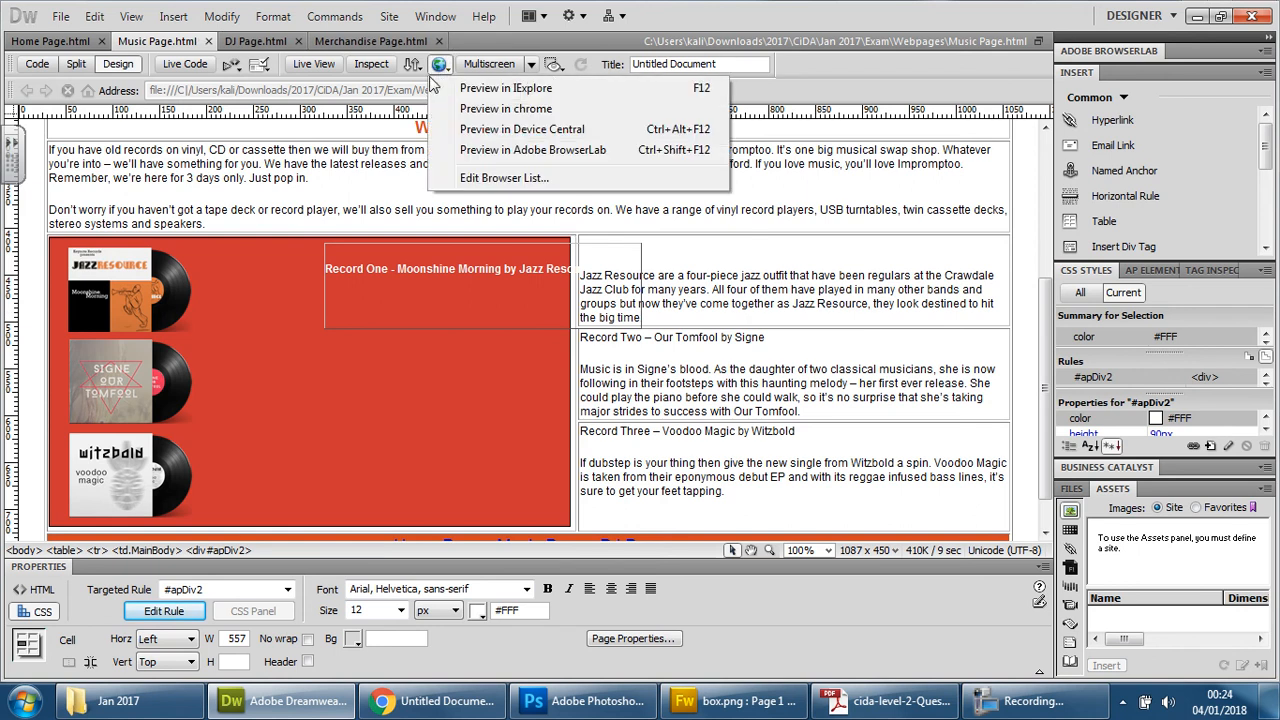
# Preview the Music page in Chrome full screen with F11.
pyautogui.click(505, 108)
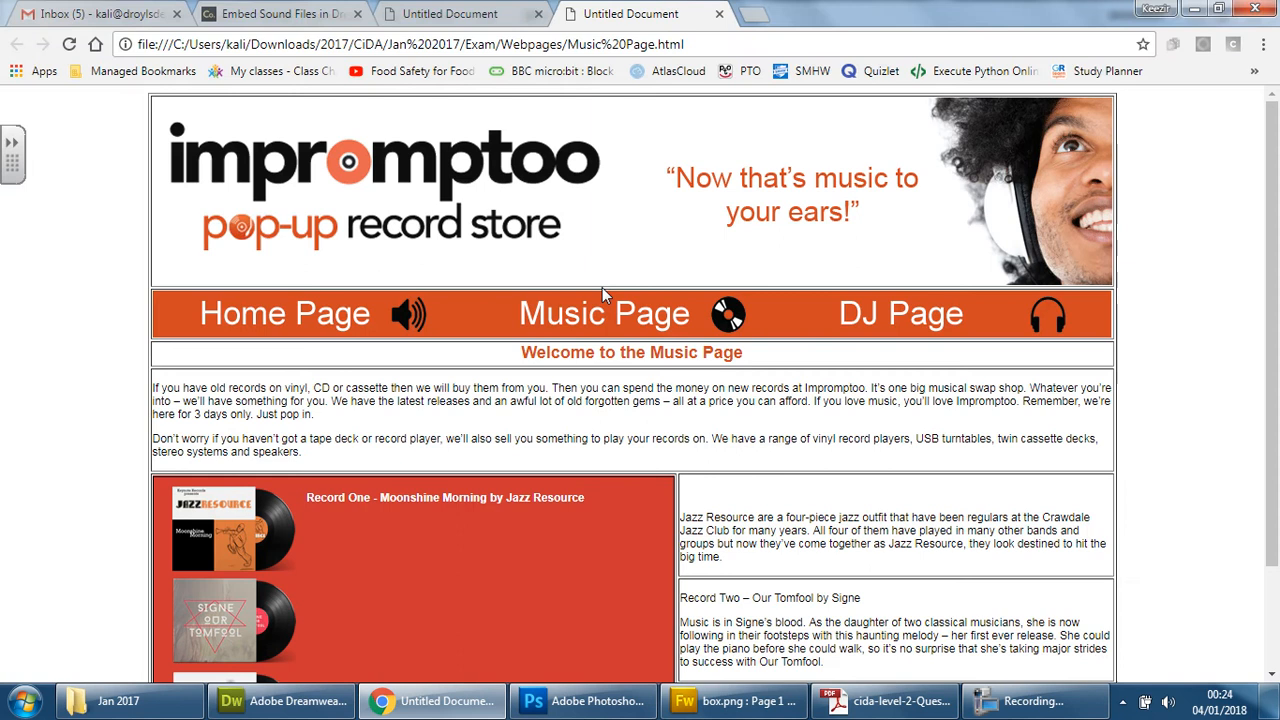
pyautogui.moveTo(487, 518)
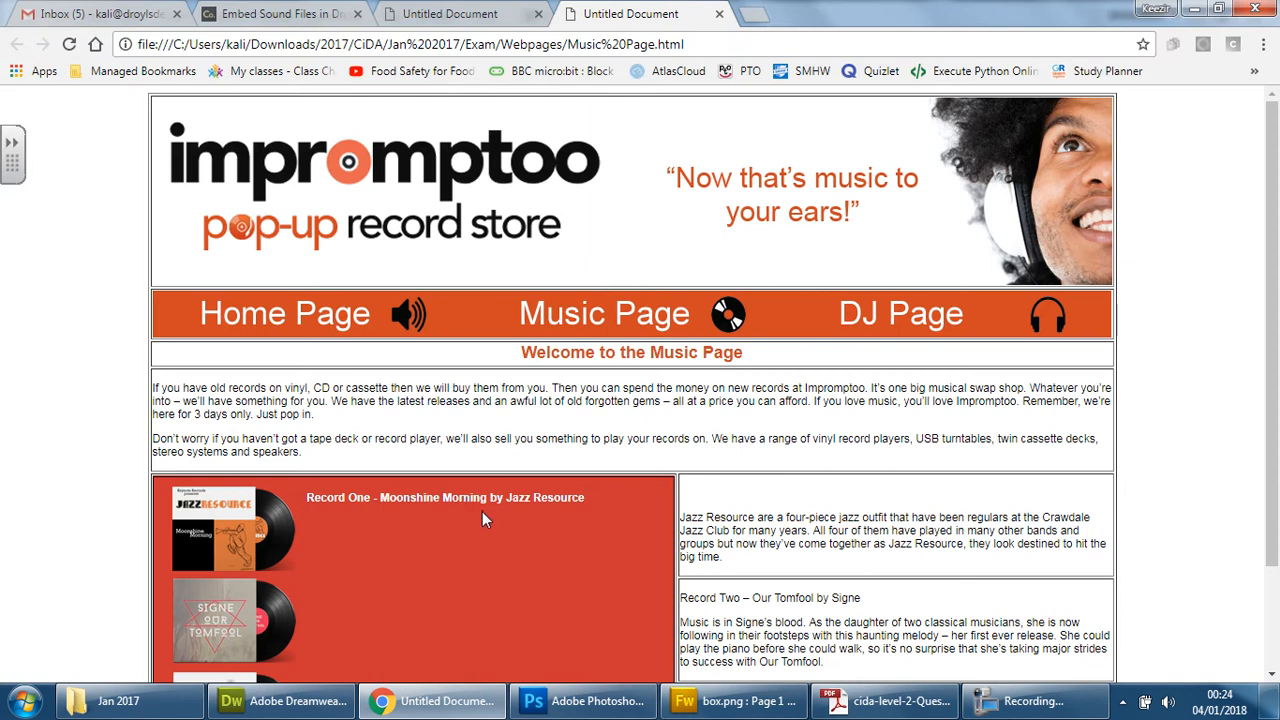
pyautogui.press('F11')
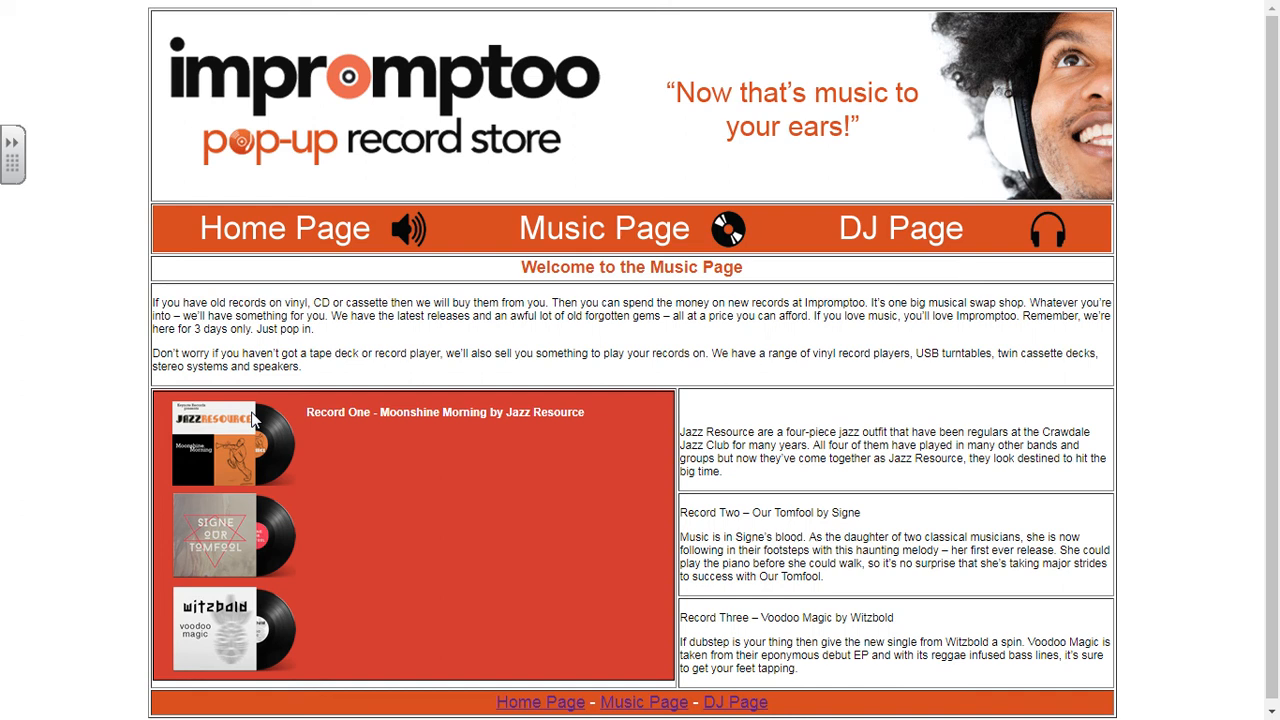
pyautogui.moveTo(262, 418)
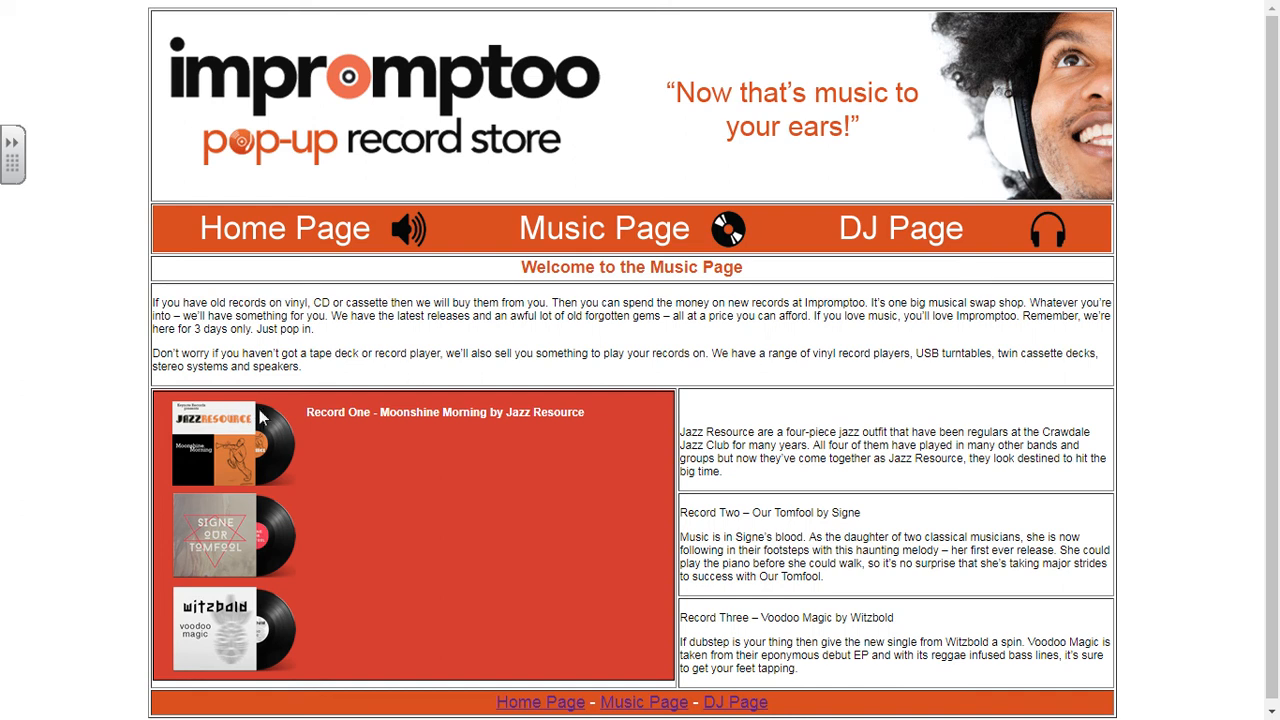
pyautogui.moveTo(308, 418)
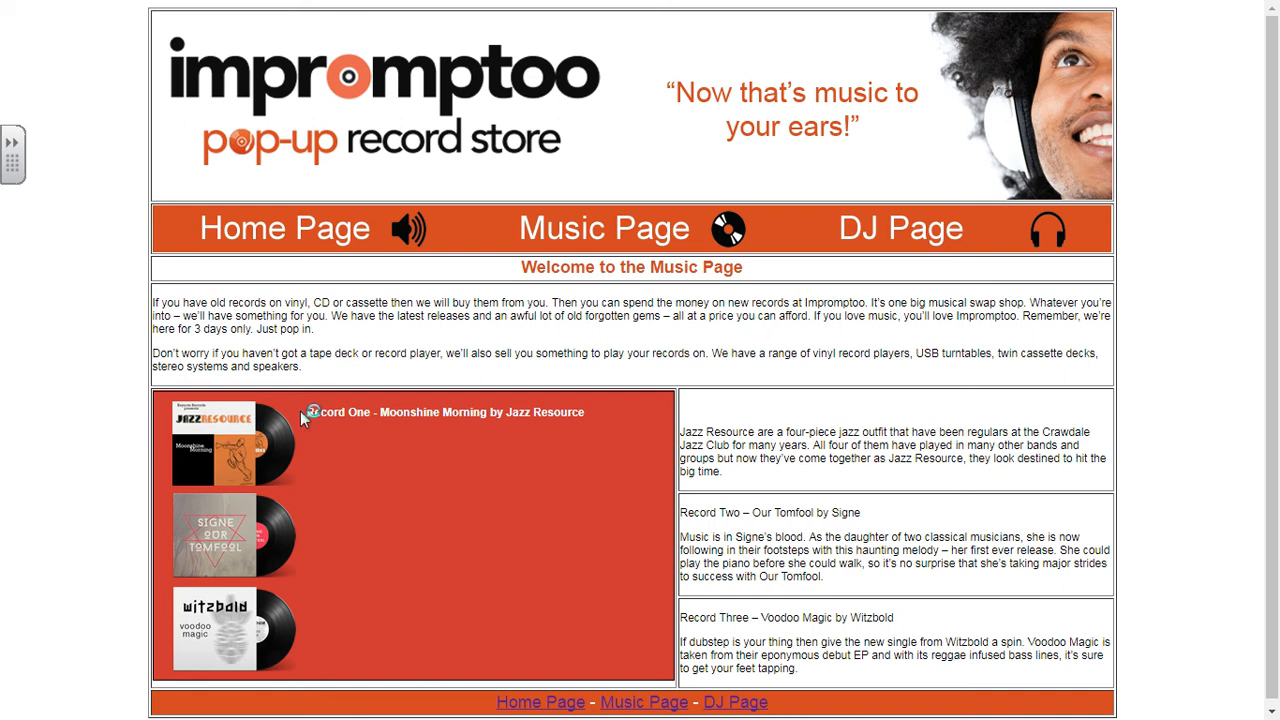
pyautogui.moveTo(270, 428)
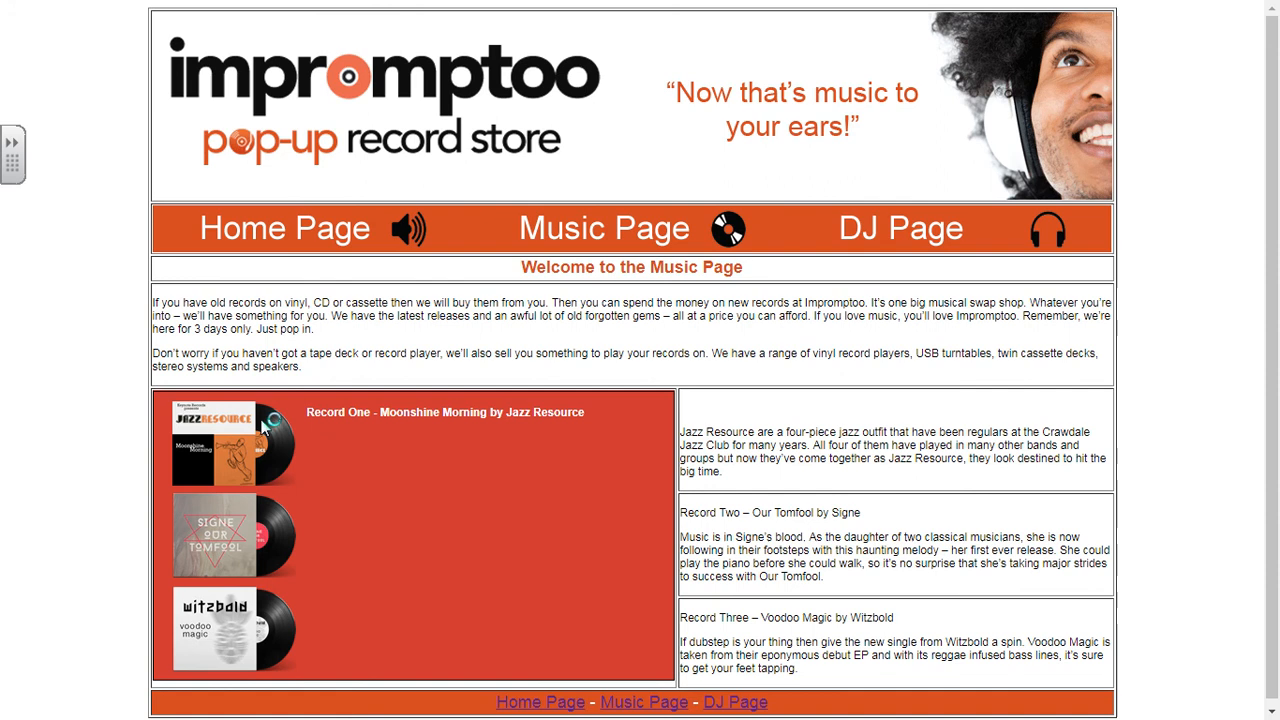
pyautogui.moveTo(276, 476)
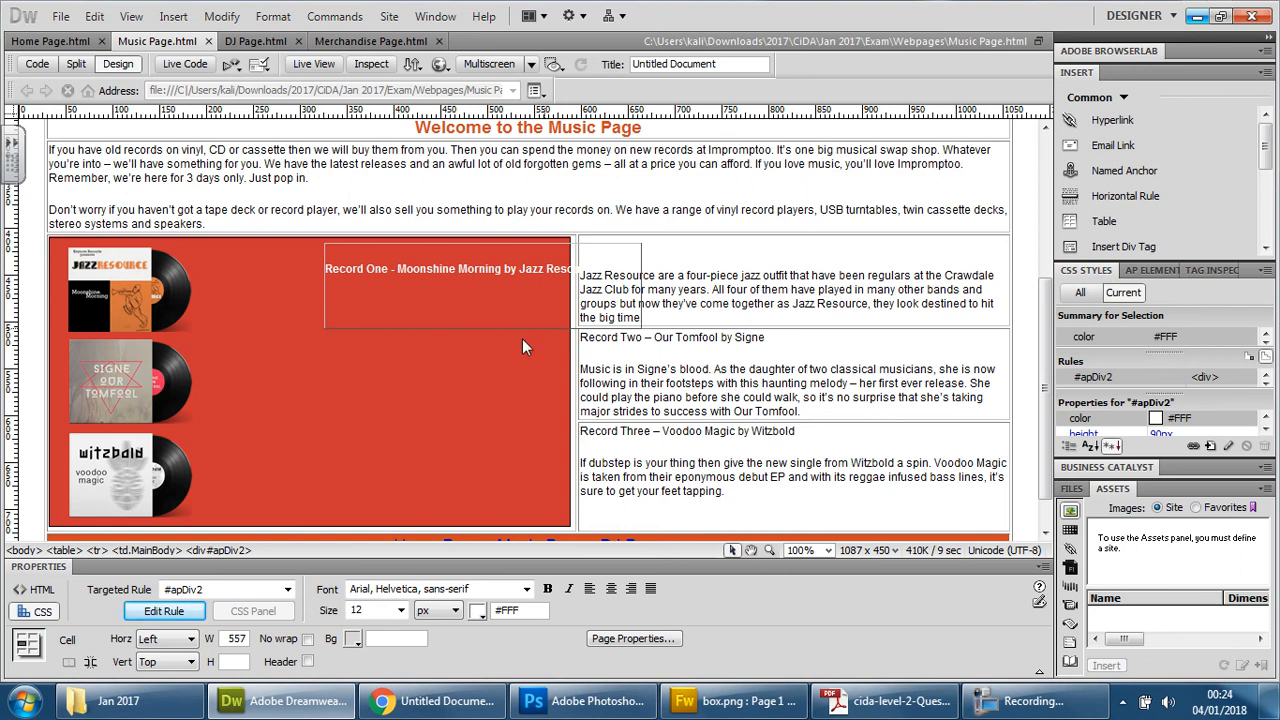
pyautogui.moveTo(138, 466)
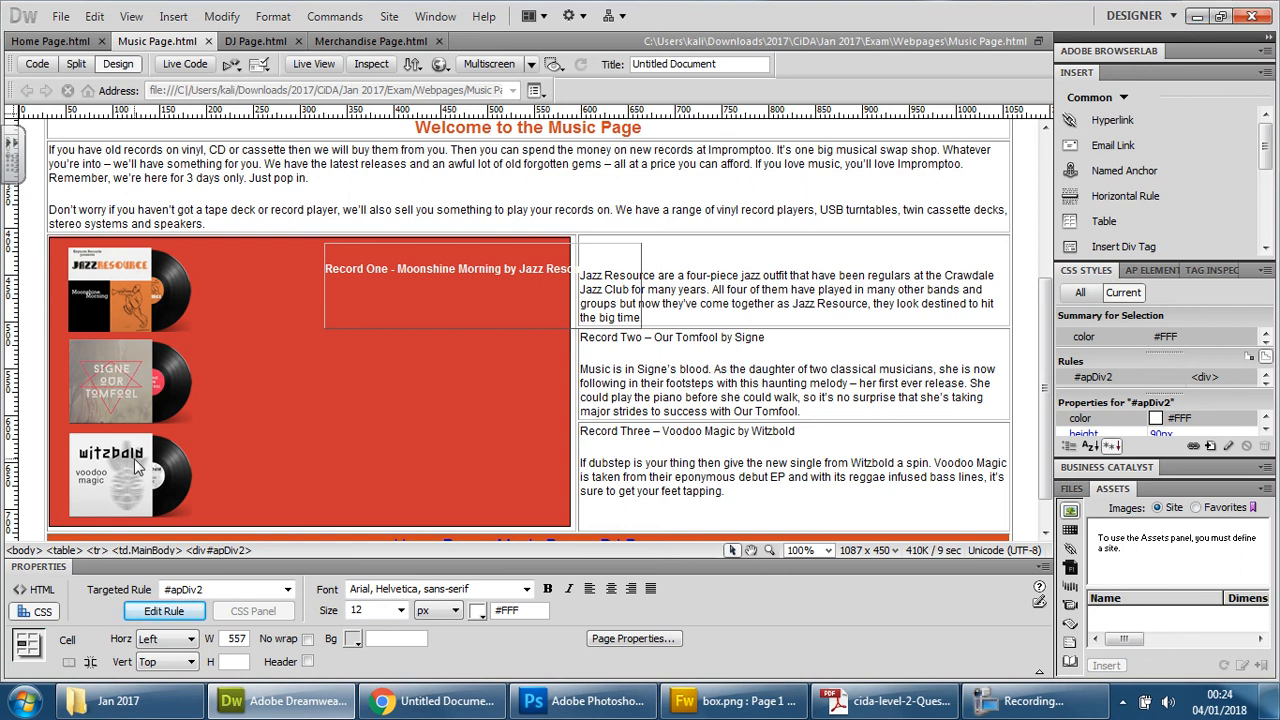
pyautogui.click(450, 285)
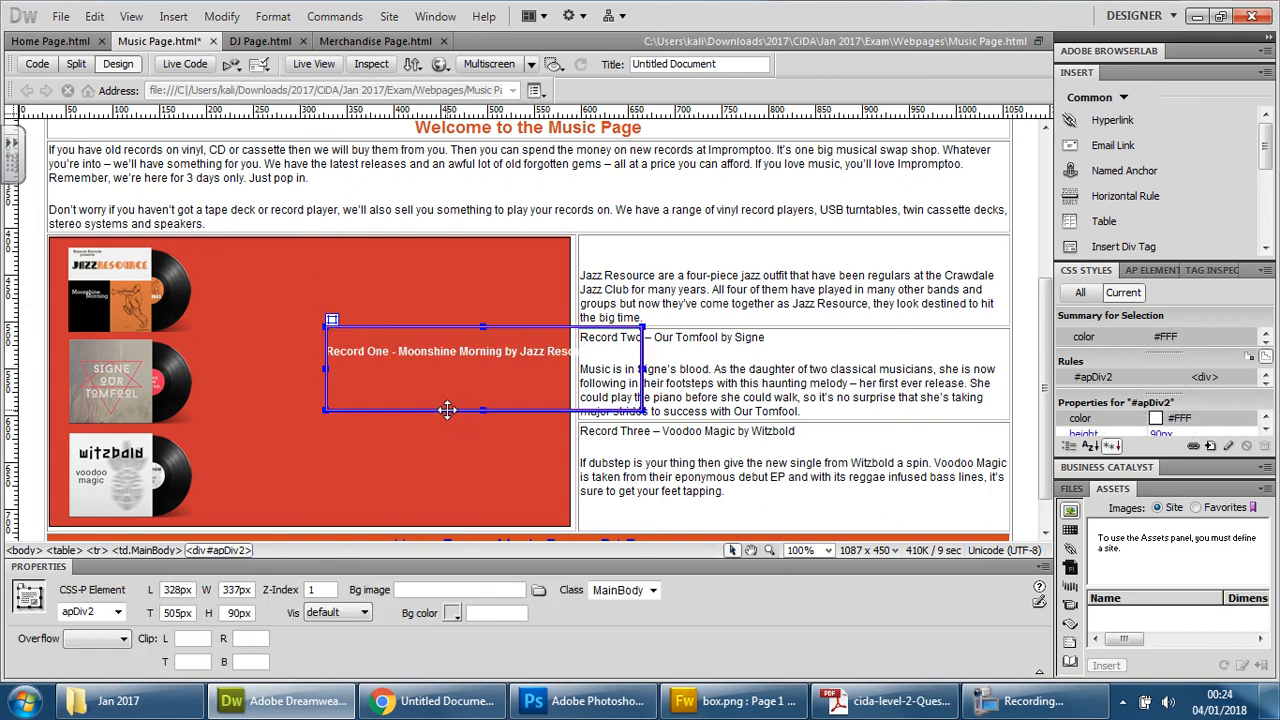
pyautogui.moveTo(447, 410); pyautogui.dragTo(442, 323)
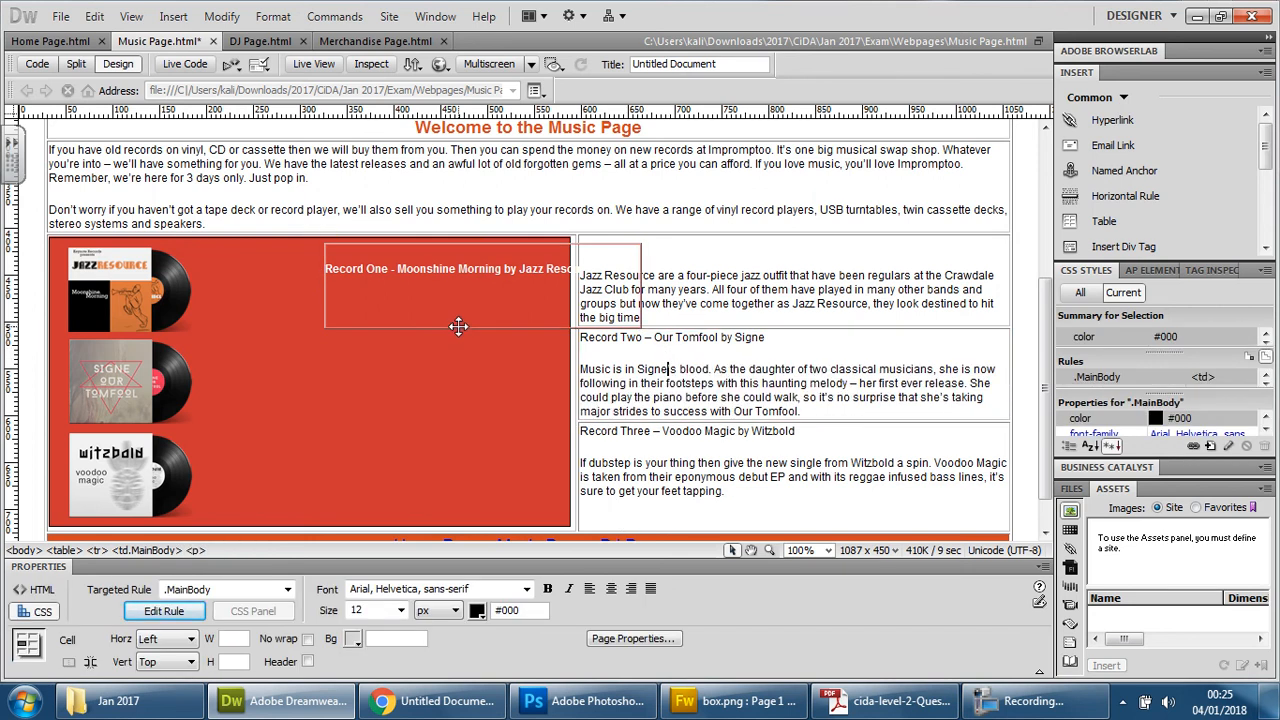
pyautogui.click(93, 16)
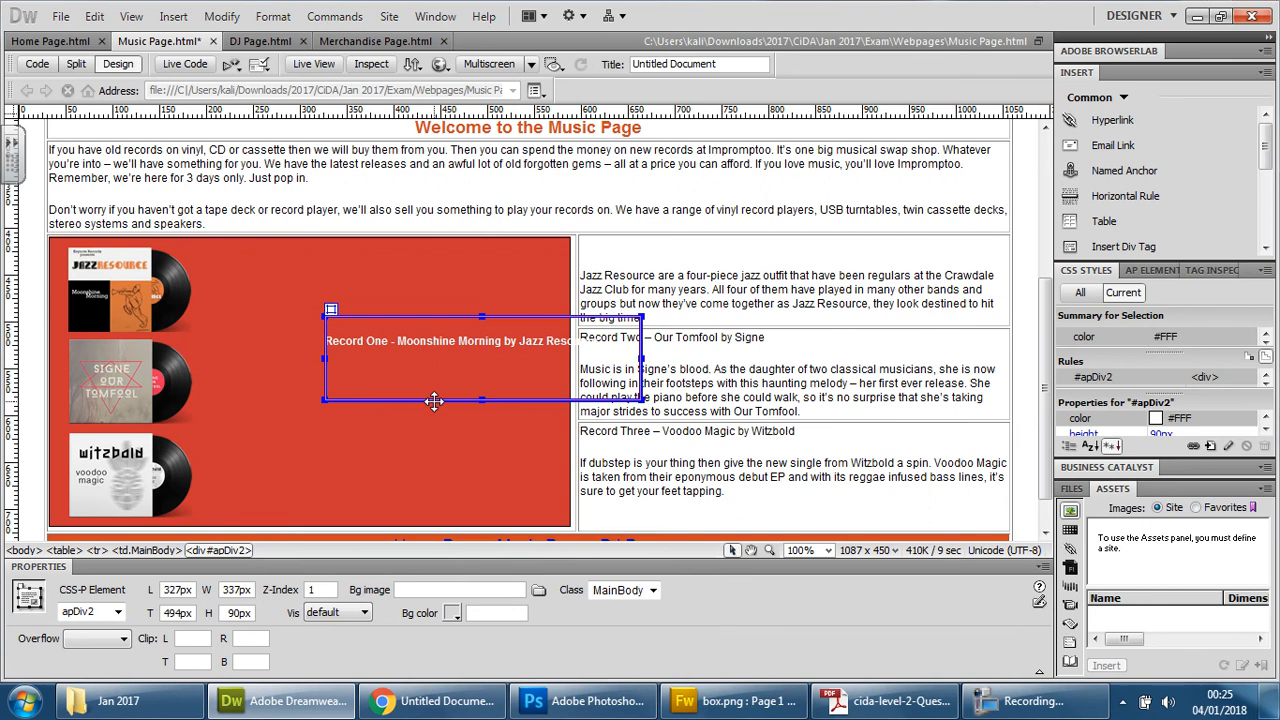
pyautogui.moveTo(434, 402); pyautogui.dragTo(434, 325)
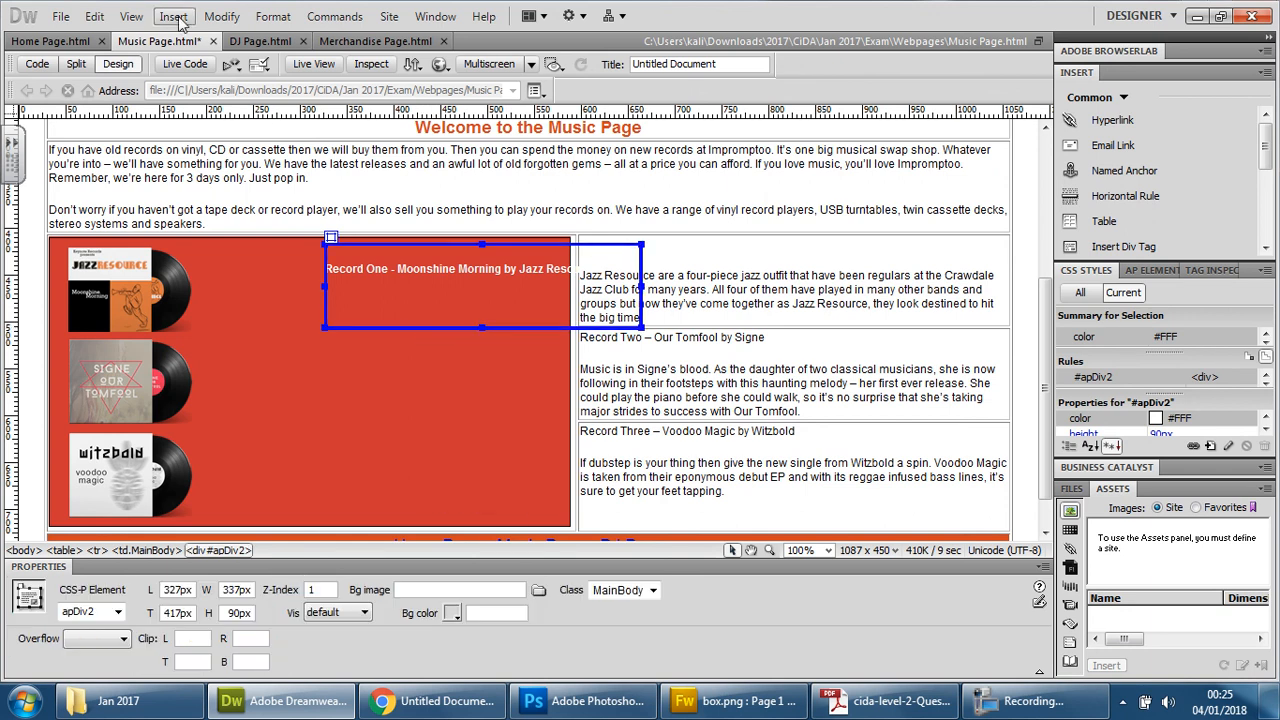
# Add AP Div apDiv3 below apDiv2 holding 'Record Two – Our Tomfool by Signe'.
pyautogui.click(173, 16)
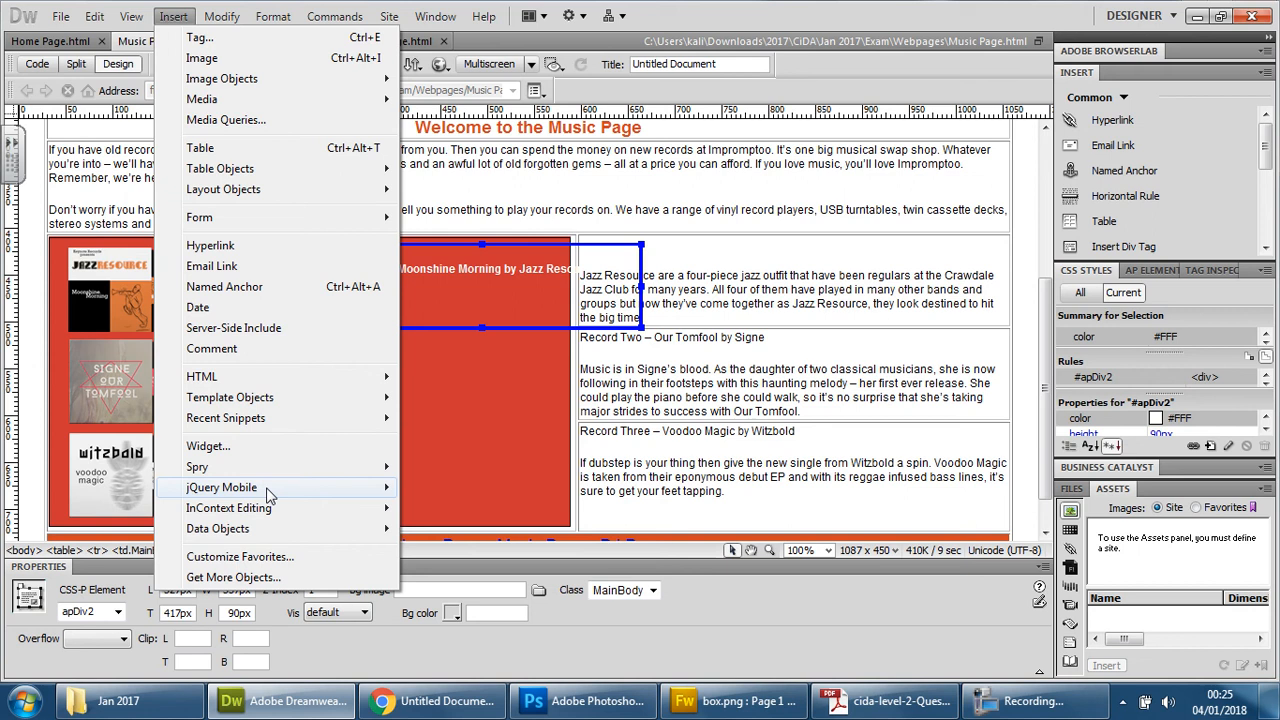
pyautogui.moveTo(223, 189)
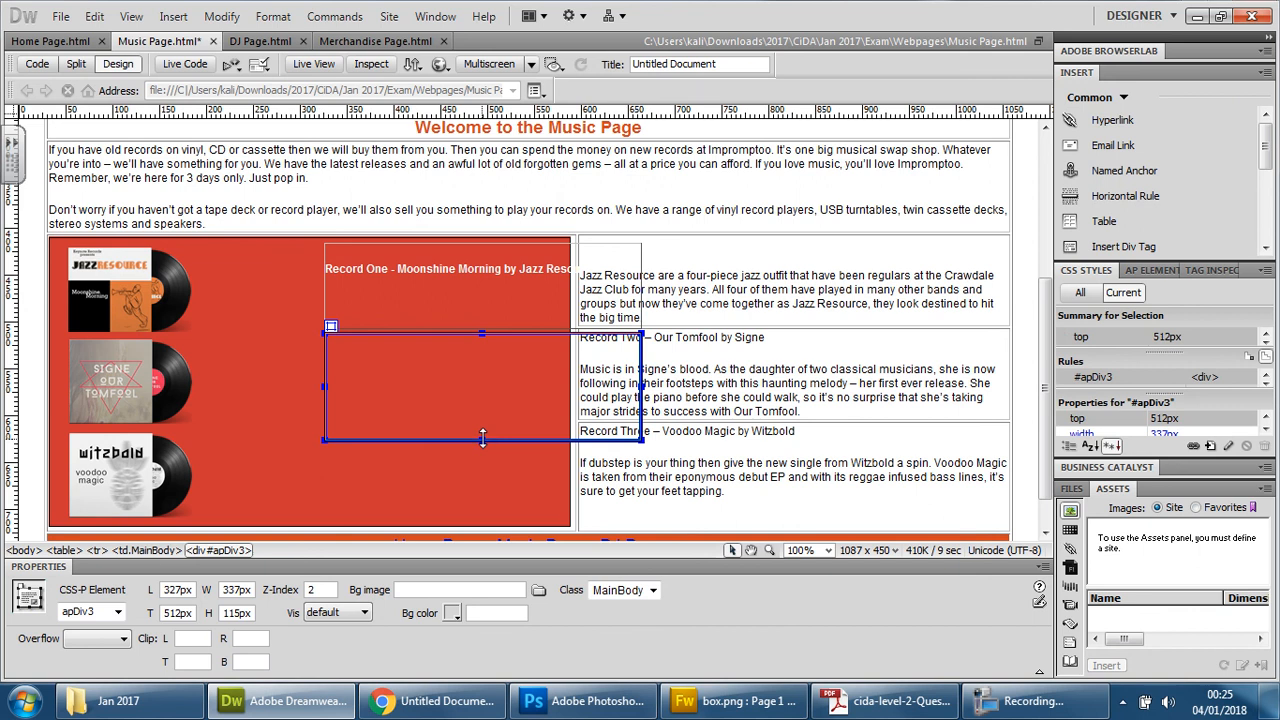
pyautogui.click(432, 370)
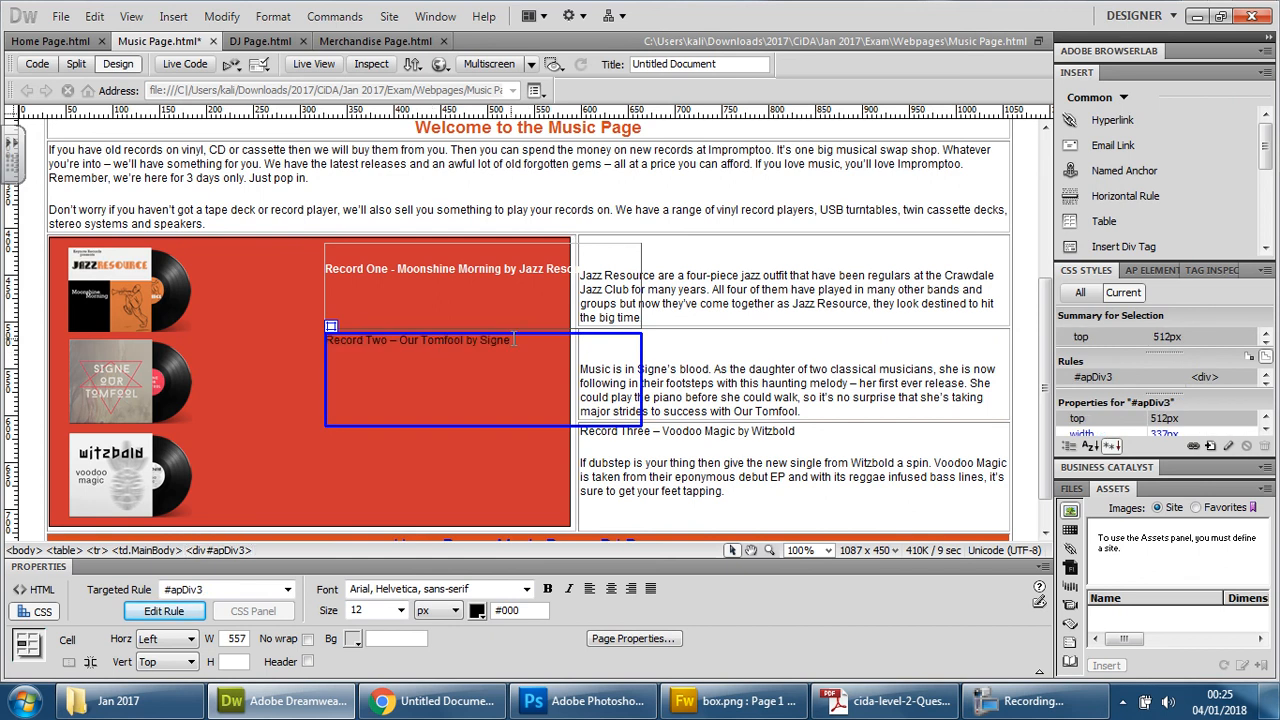
pyautogui.doubleClick(418, 340)
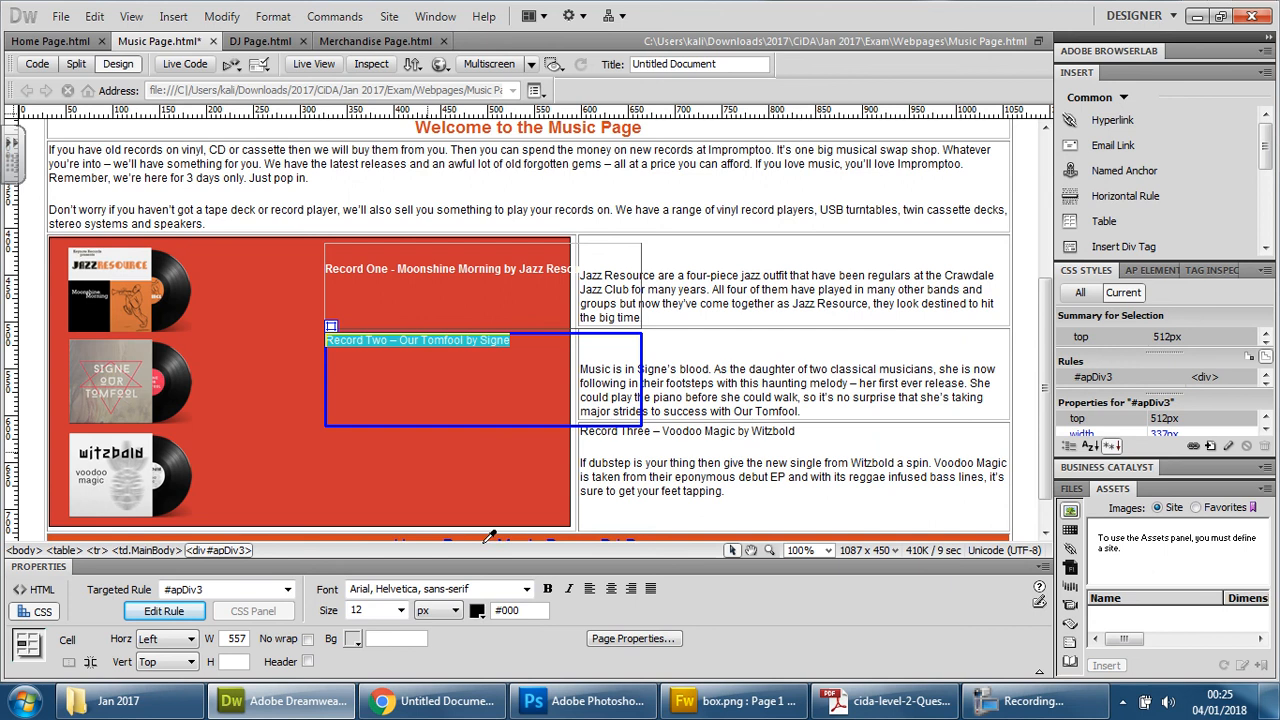
pyautogui.click(37, 63)
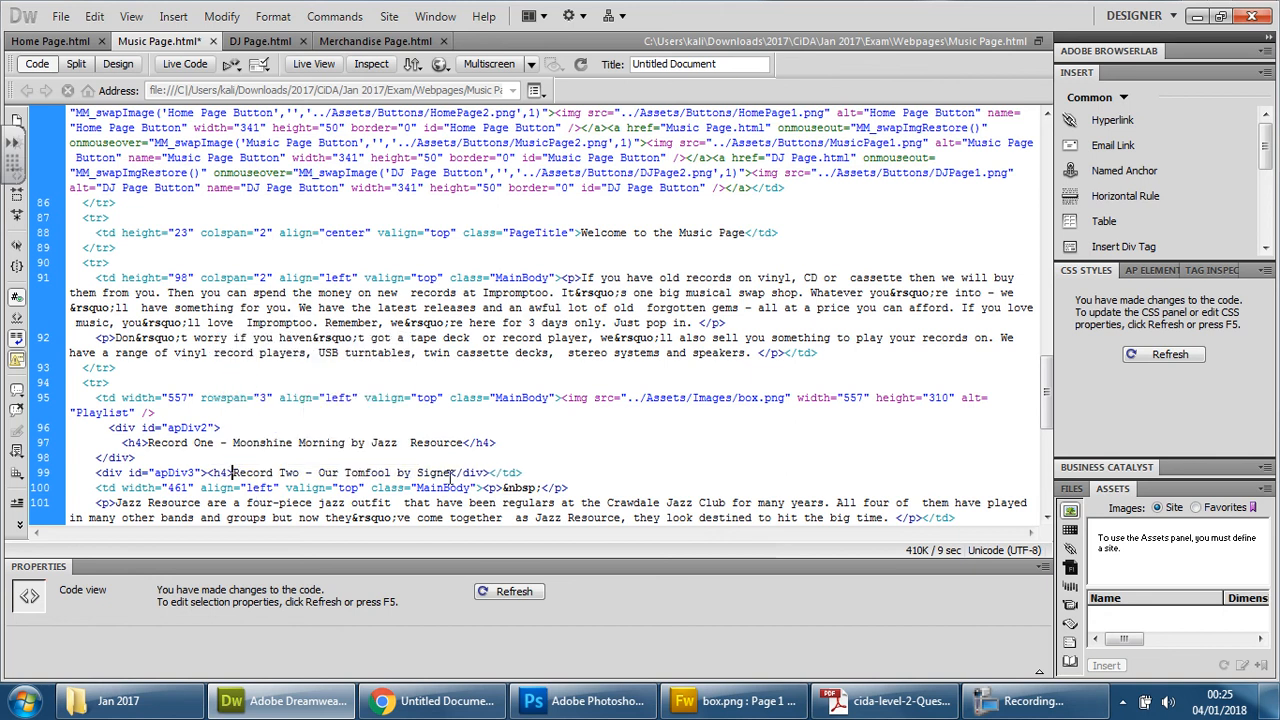
# Close the h4 tag around the Record Two title in apDiv3 and return to Design view.
pyautogui.write('</')
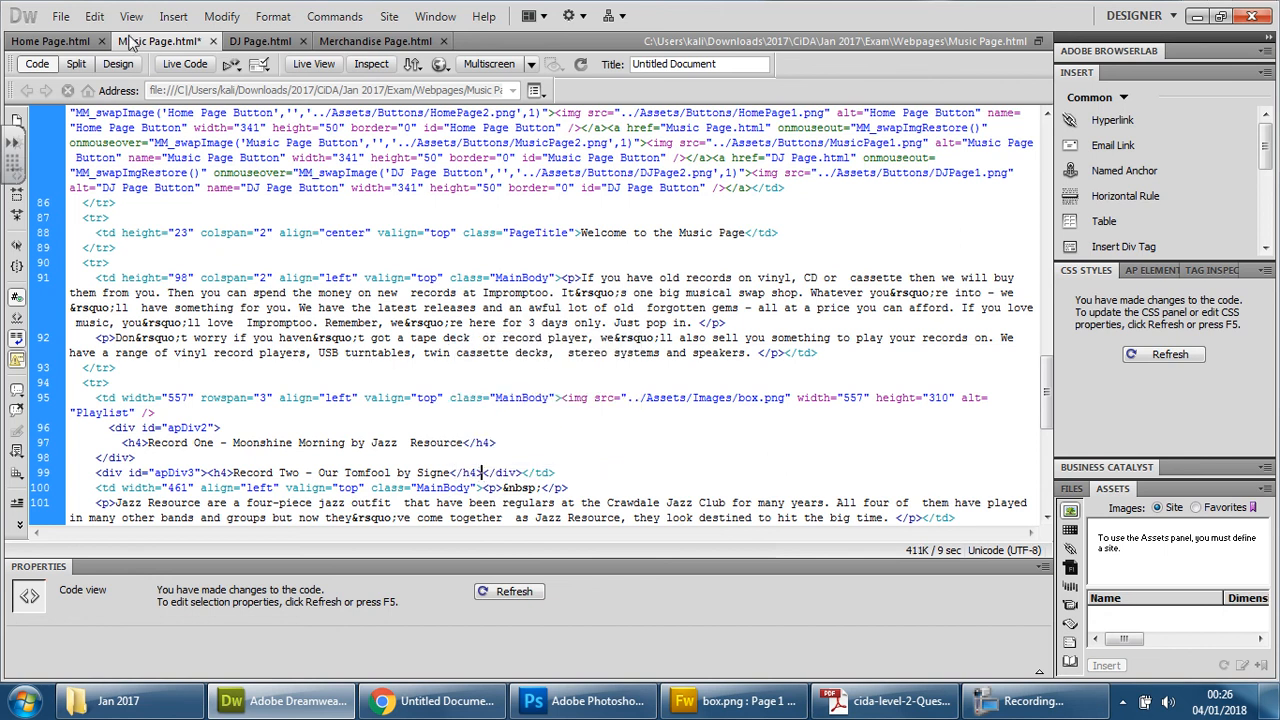
pyautogui.click(118, 63)
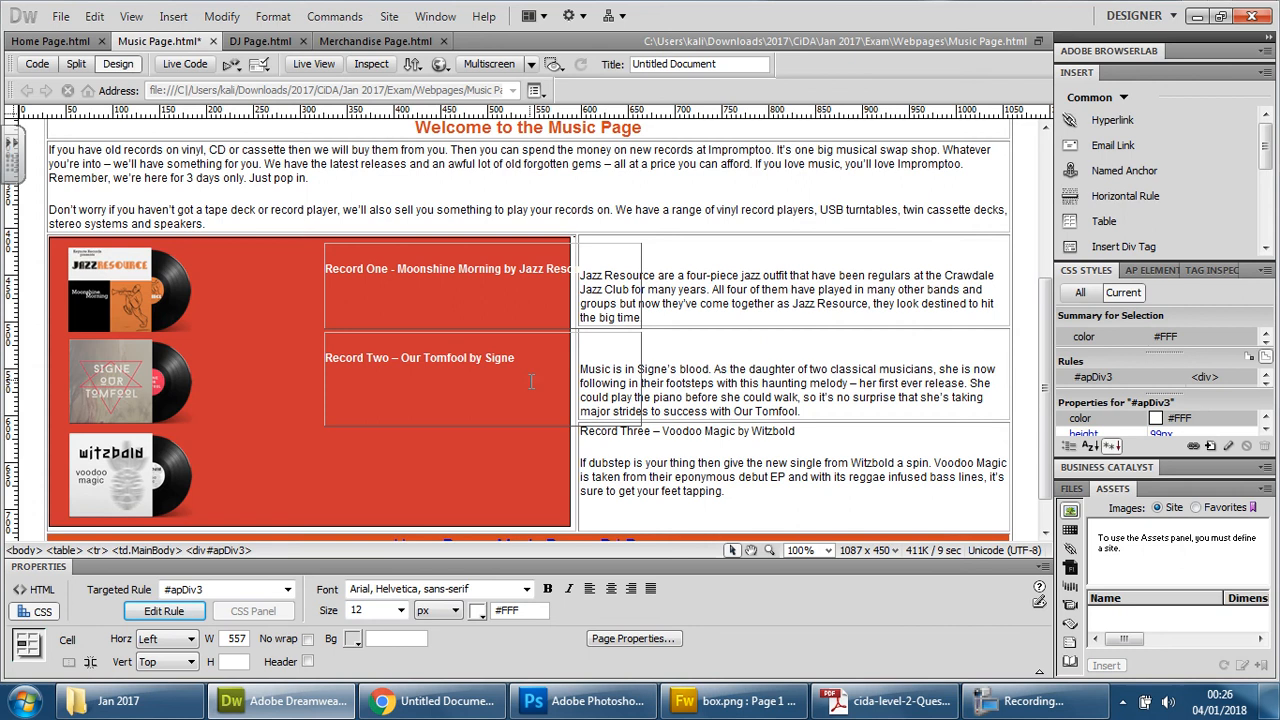
pyautogui.click(439, 63)
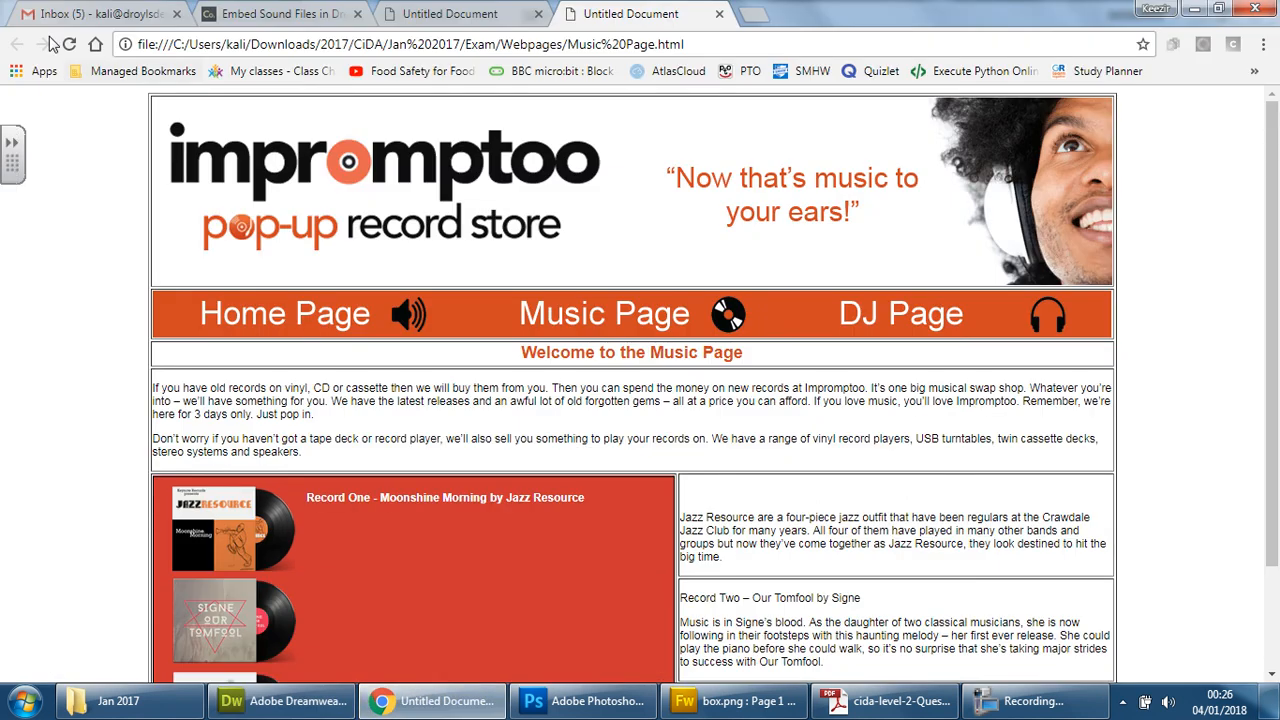
pyautogui.moveTo(910, 466)
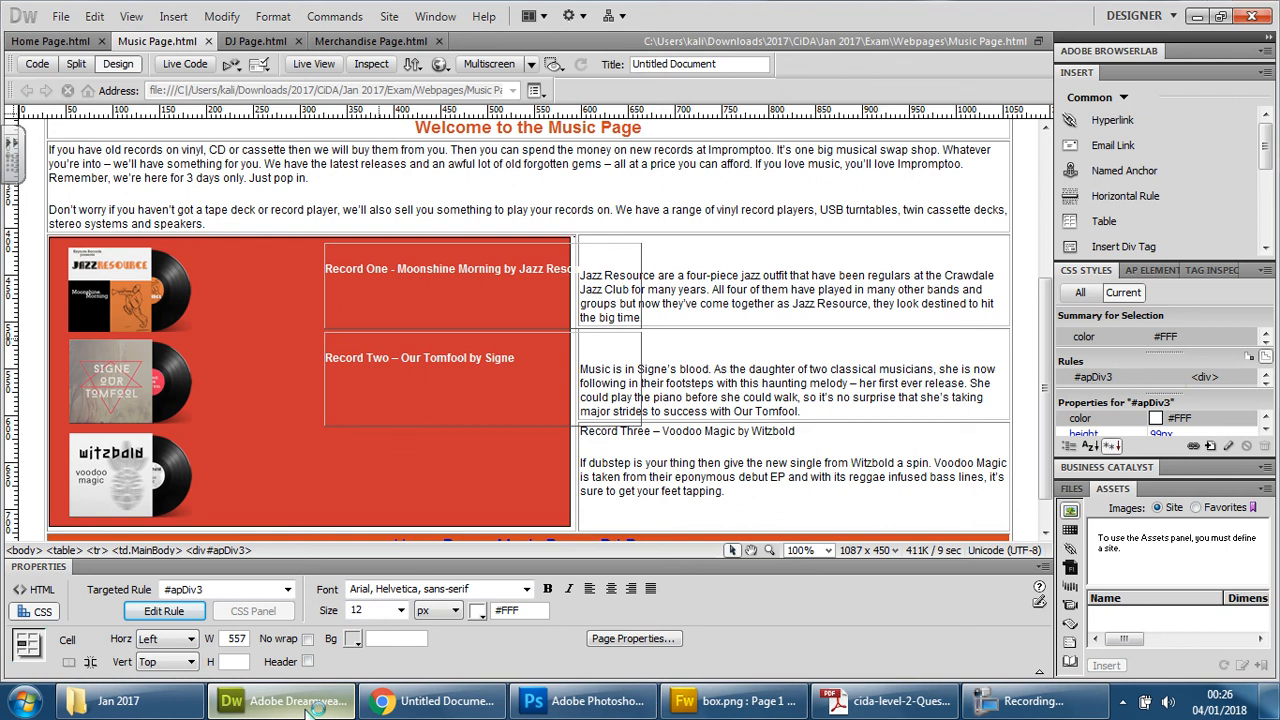
pyautogui.moveTo(490, 648)
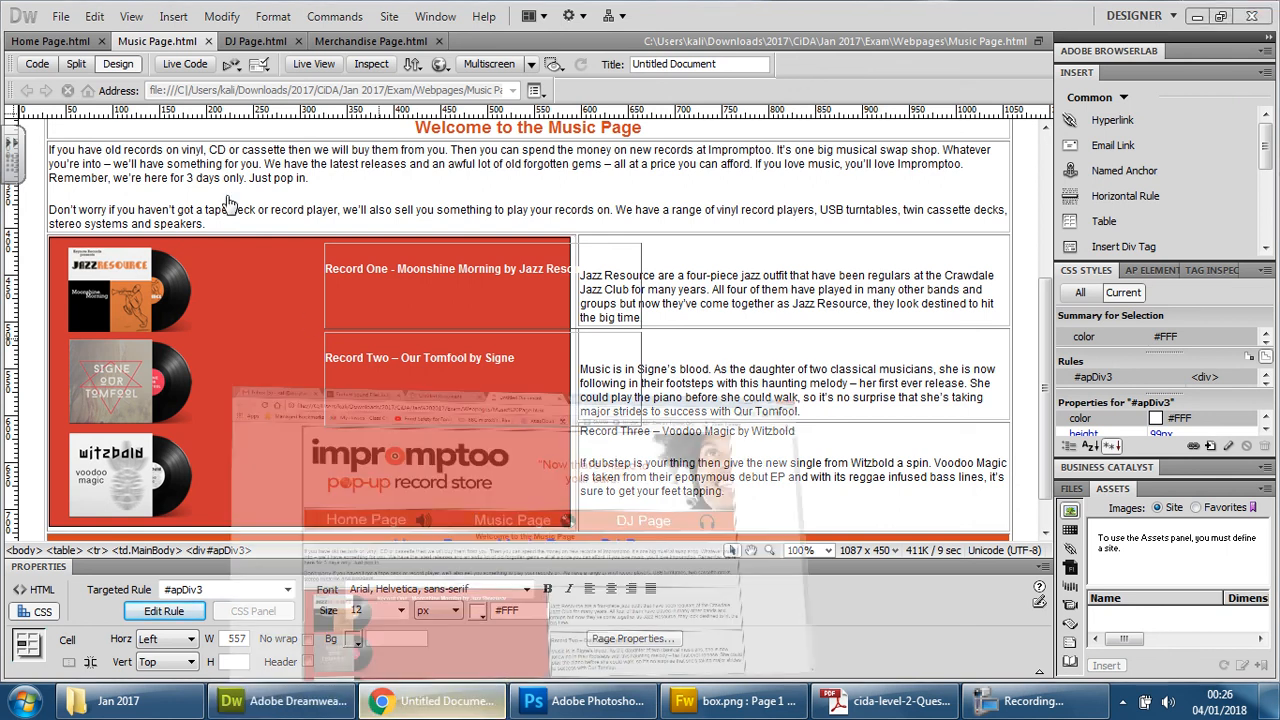
# Scroll the Chrome preview to confirm white Record One and Record Two titles, then close it.
pyautogui.click(432, 700)
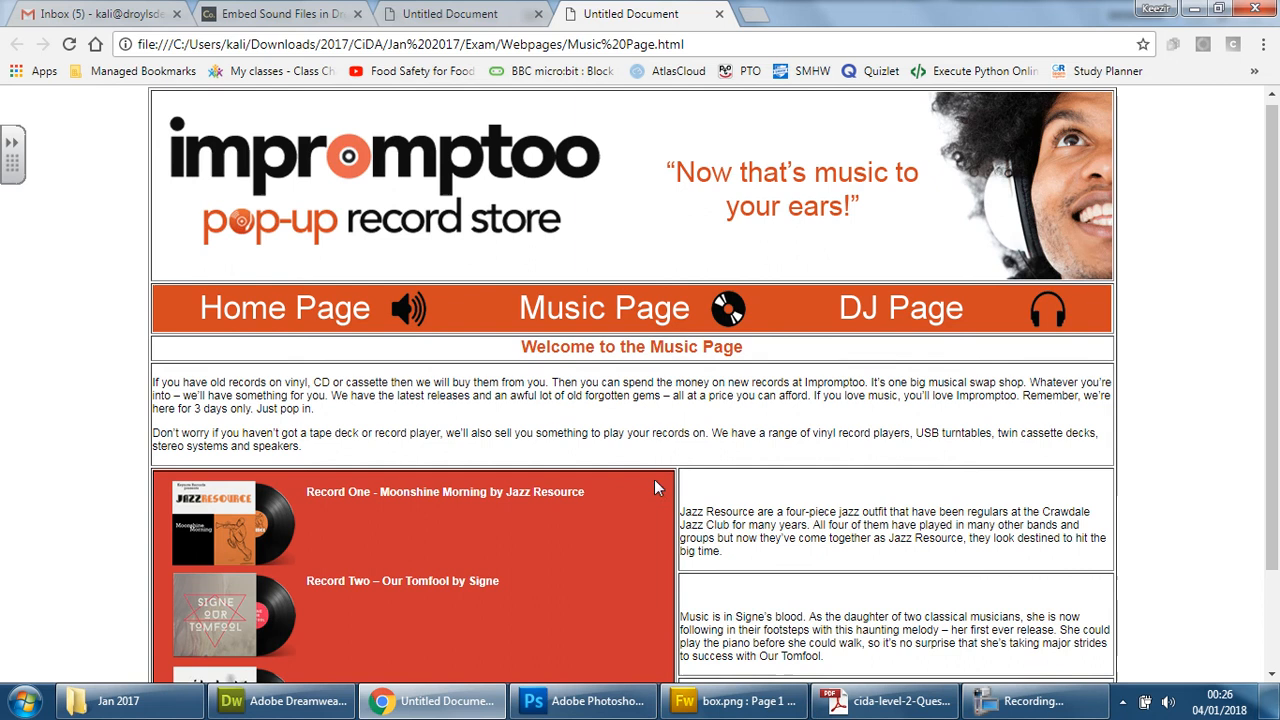
pyautogui.scroll(-3)
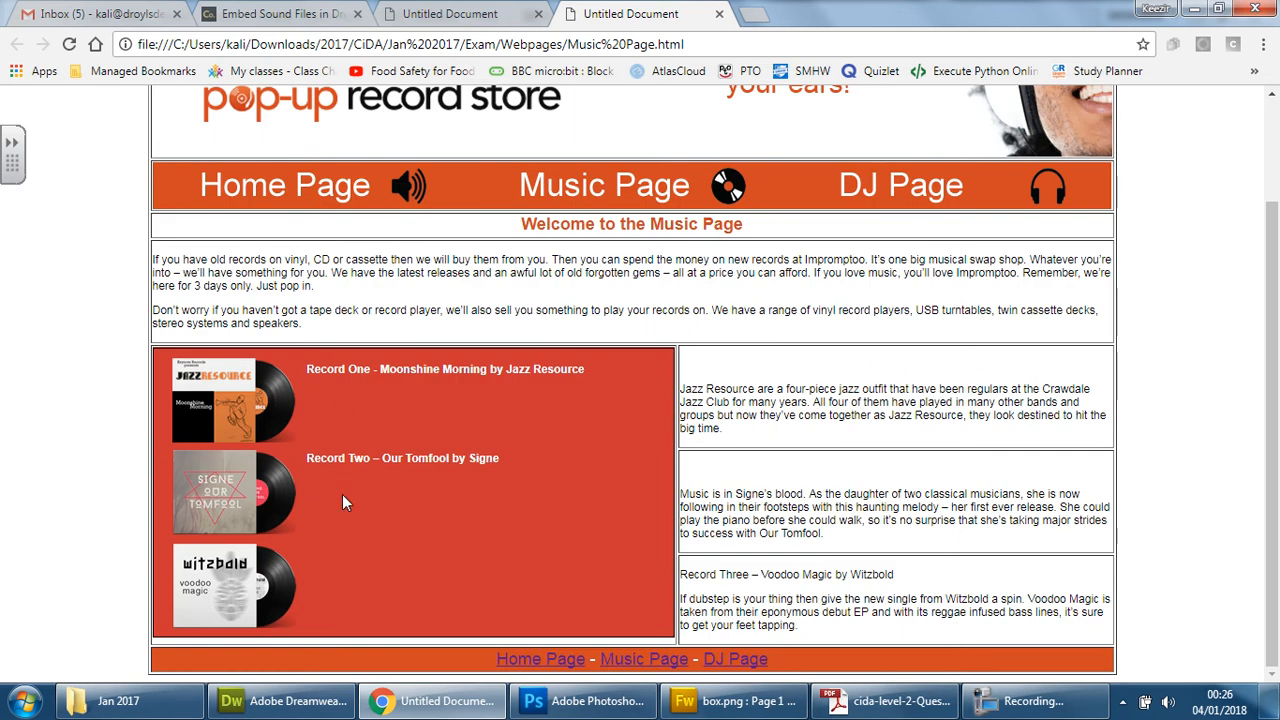
pyautogui.moveTo(323, 565)
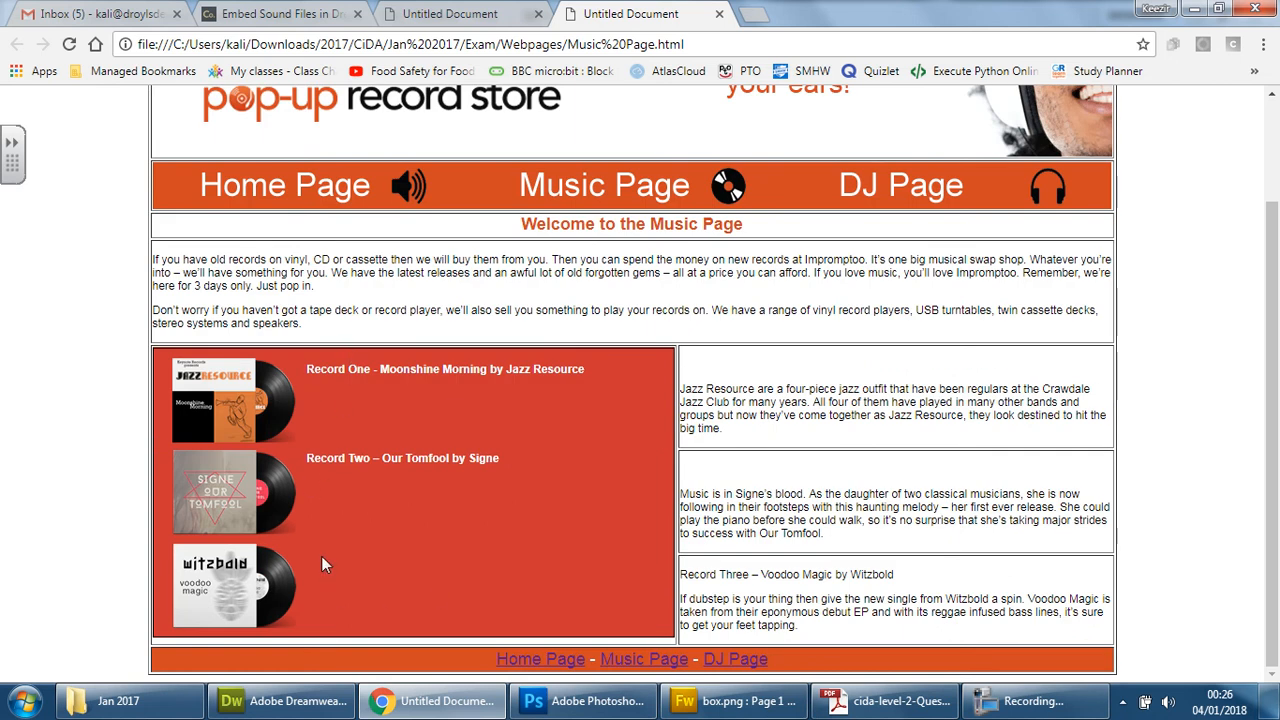
pyautogui.moveTo(303, 585)
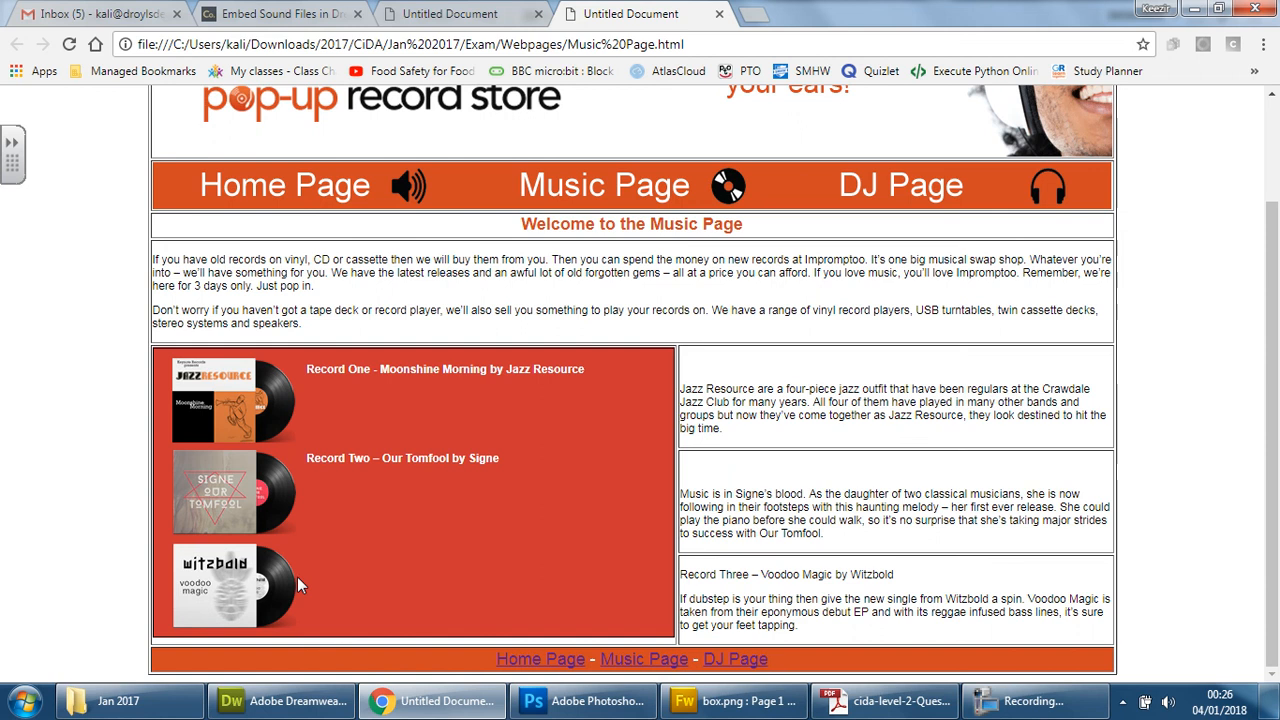
pyautogui.click(706, 14)
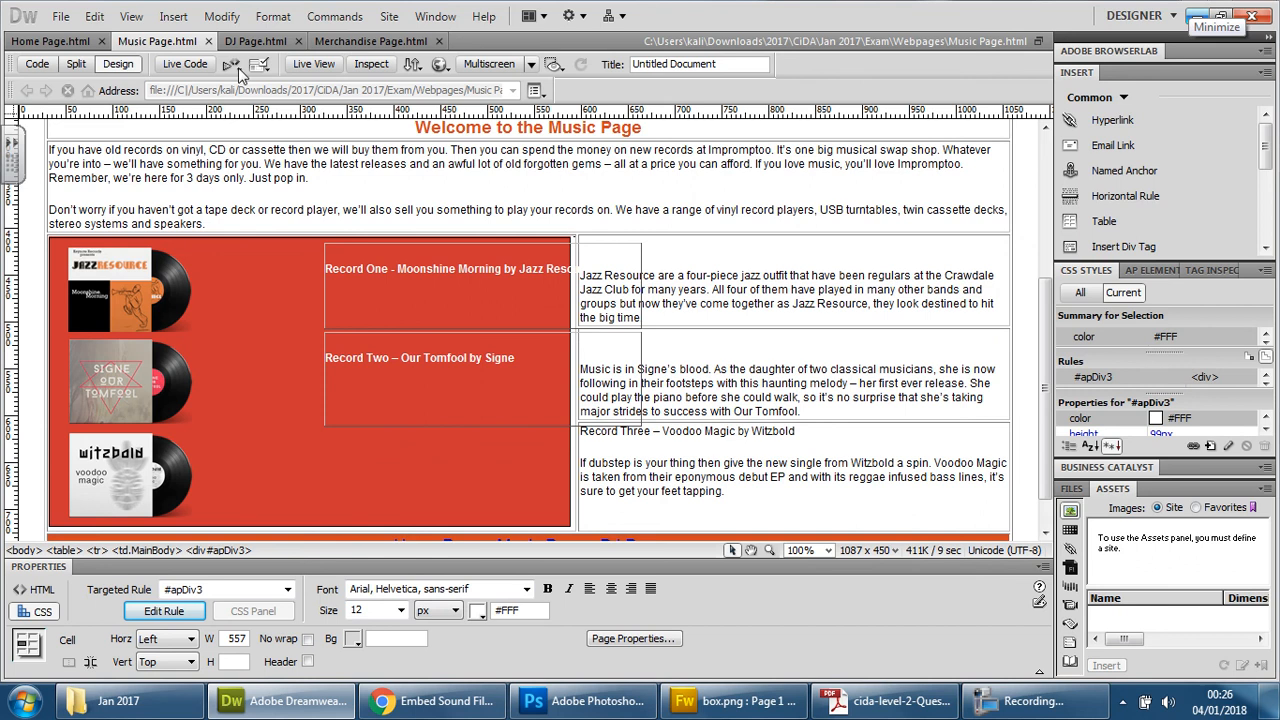
# Add apDiv4 beside the Witzbold cover and move 'Record Three – Voodoo Magic' into it.
pyautogui.click(173, 16)
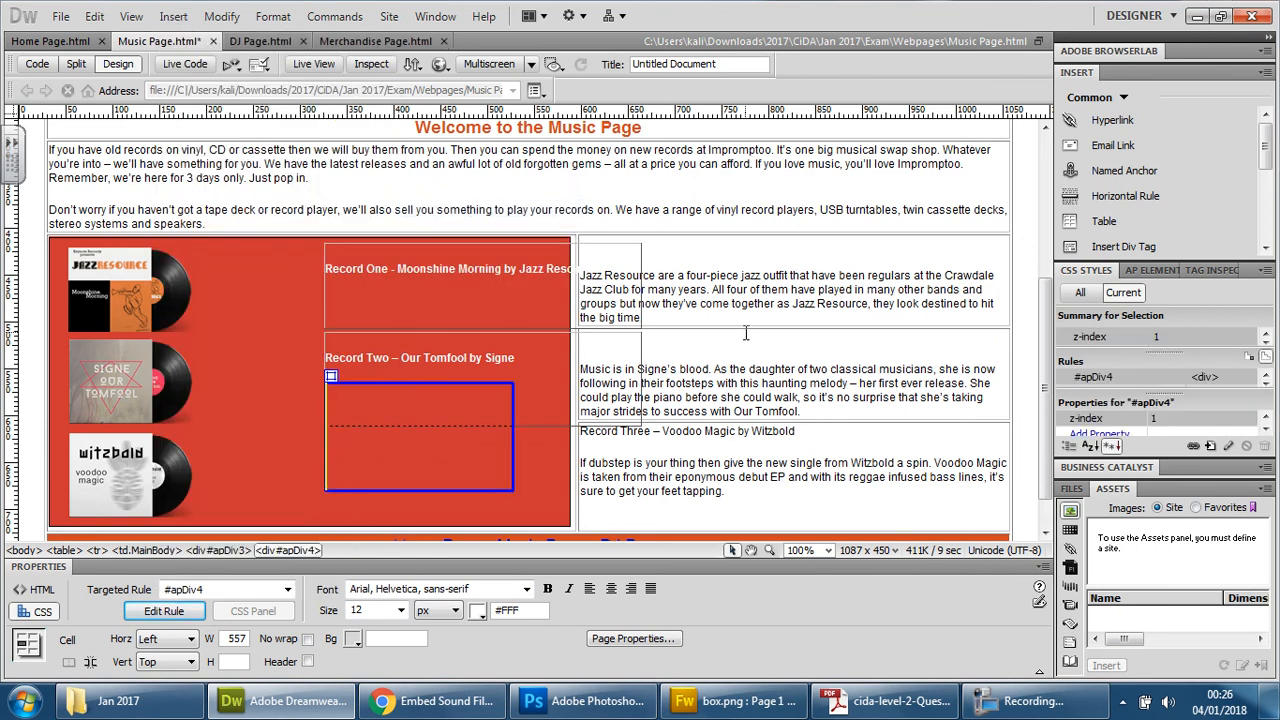
pyautogui.moveTo(512, 435)
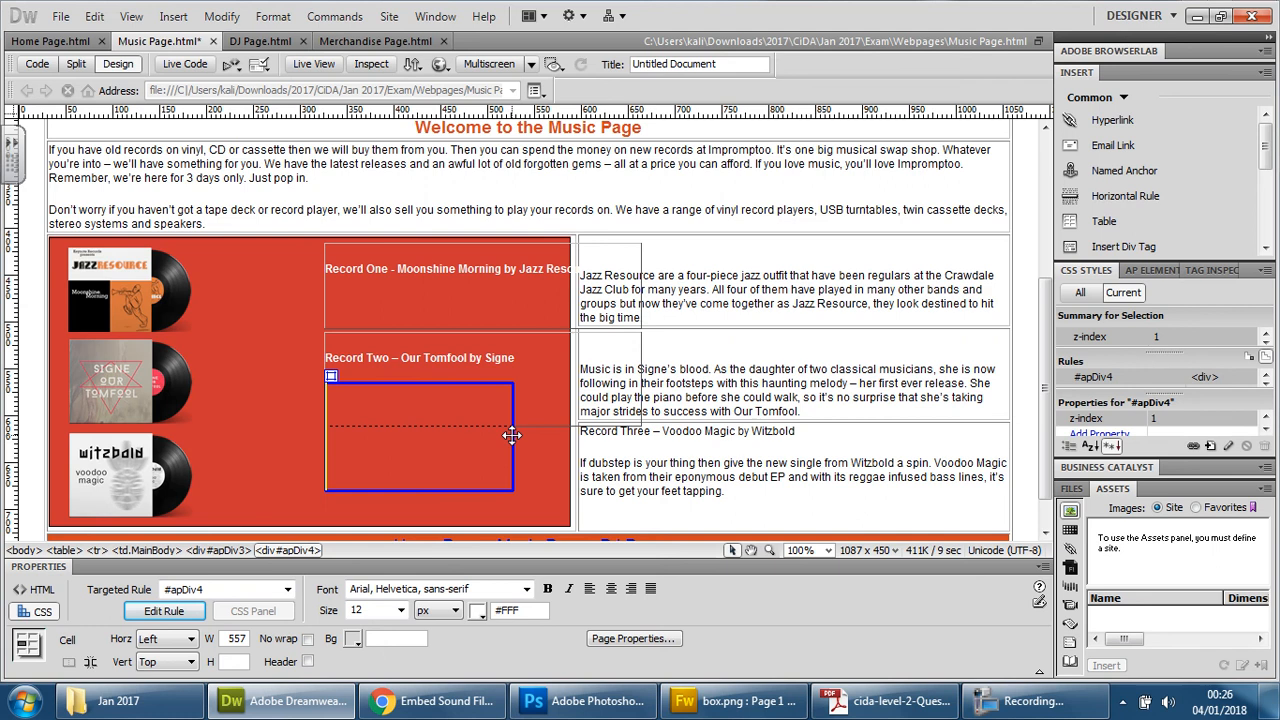
pyautogui.click(415, 435)
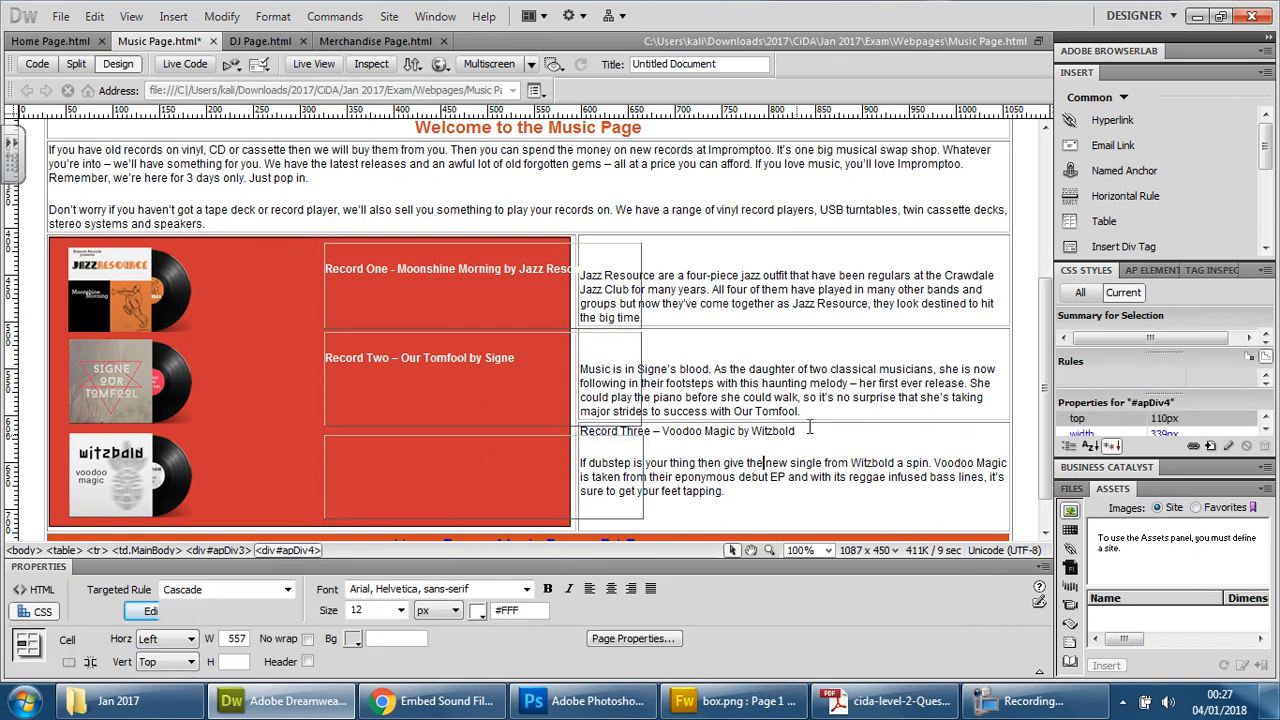
pyautogui.click(686, 431)
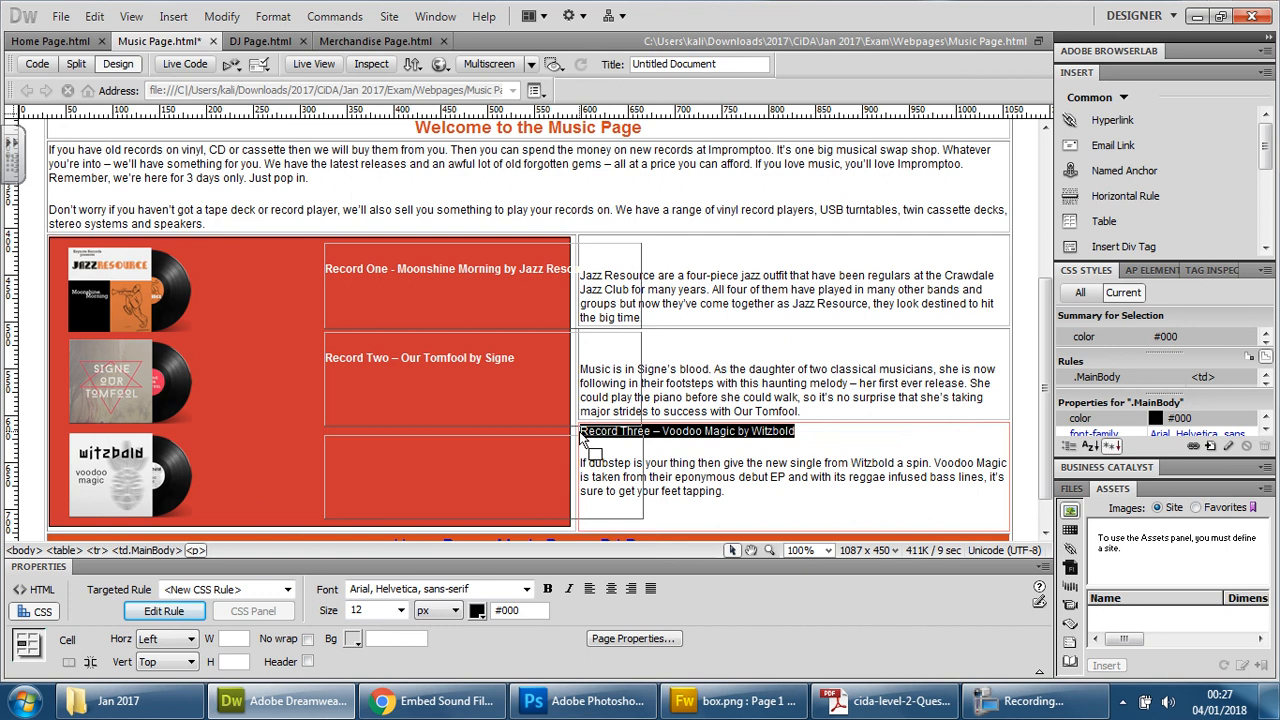
pyautogui.click(432, 443)
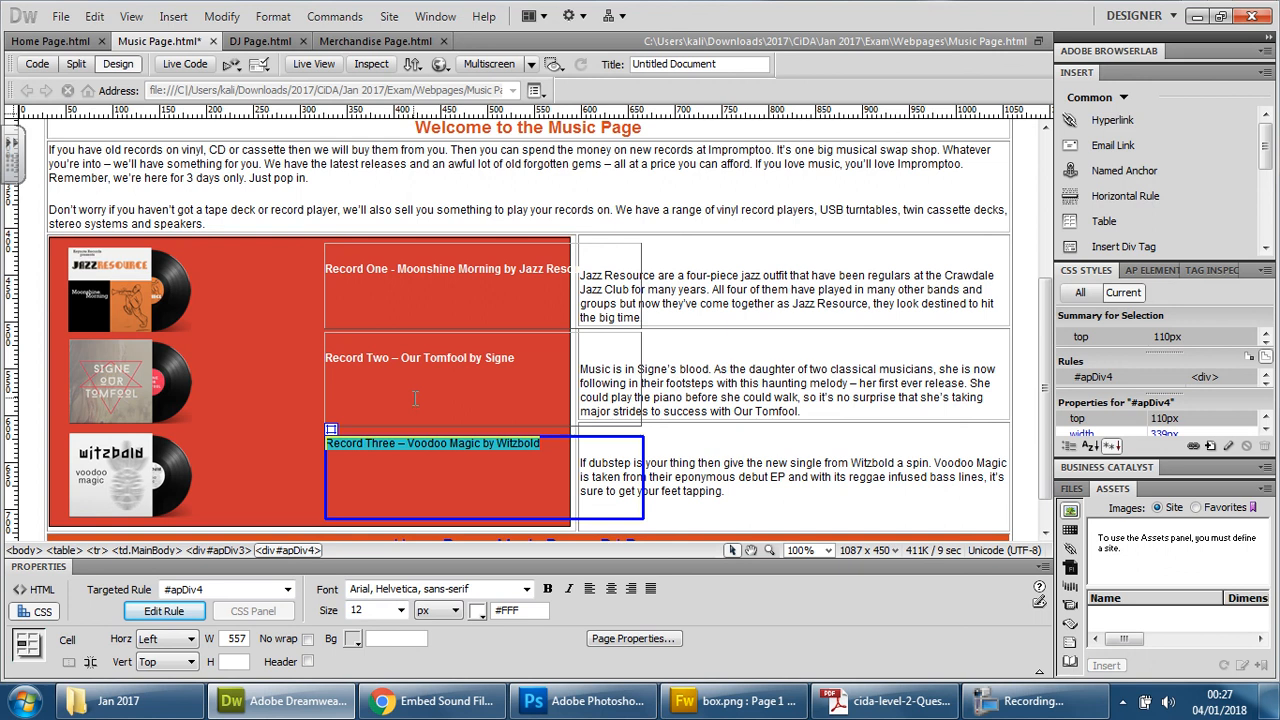
pyautogui.moveTo(430, 523)
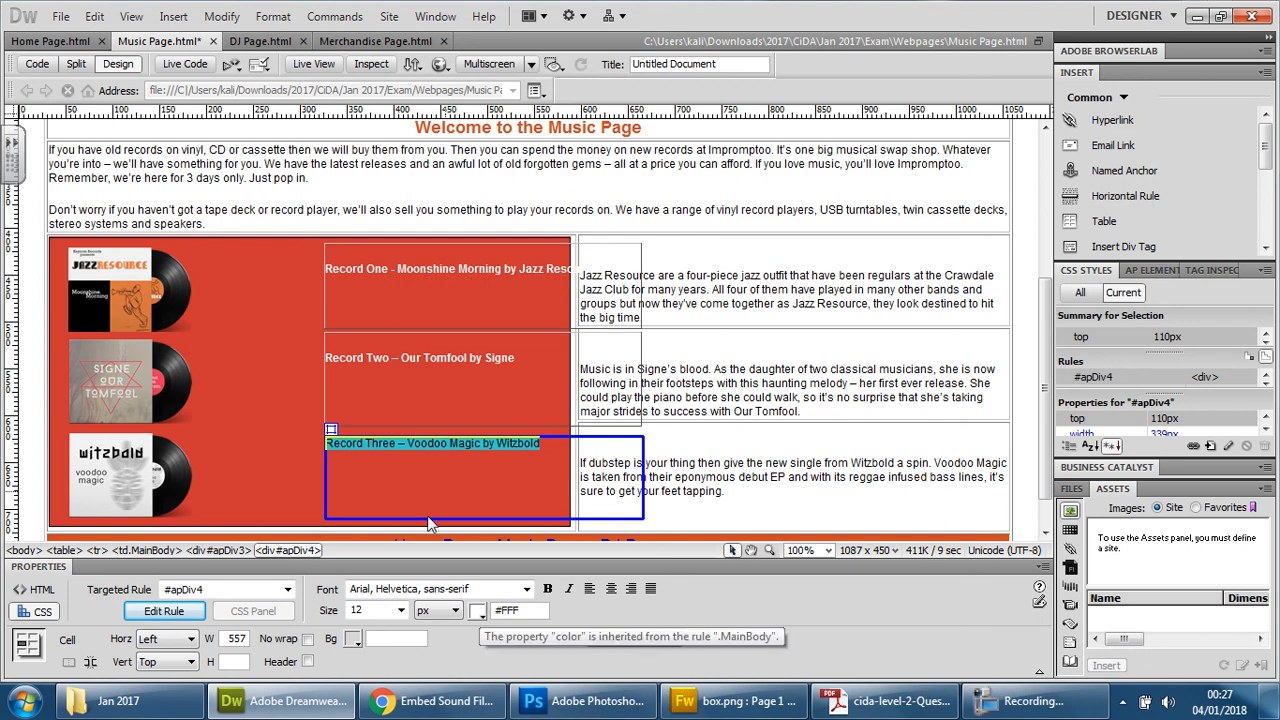
# In Code view, wrap the 'Record Three – Voodoo Magic' title in apDiv4 with h4 tags.
pyautogui.click(37, 63)
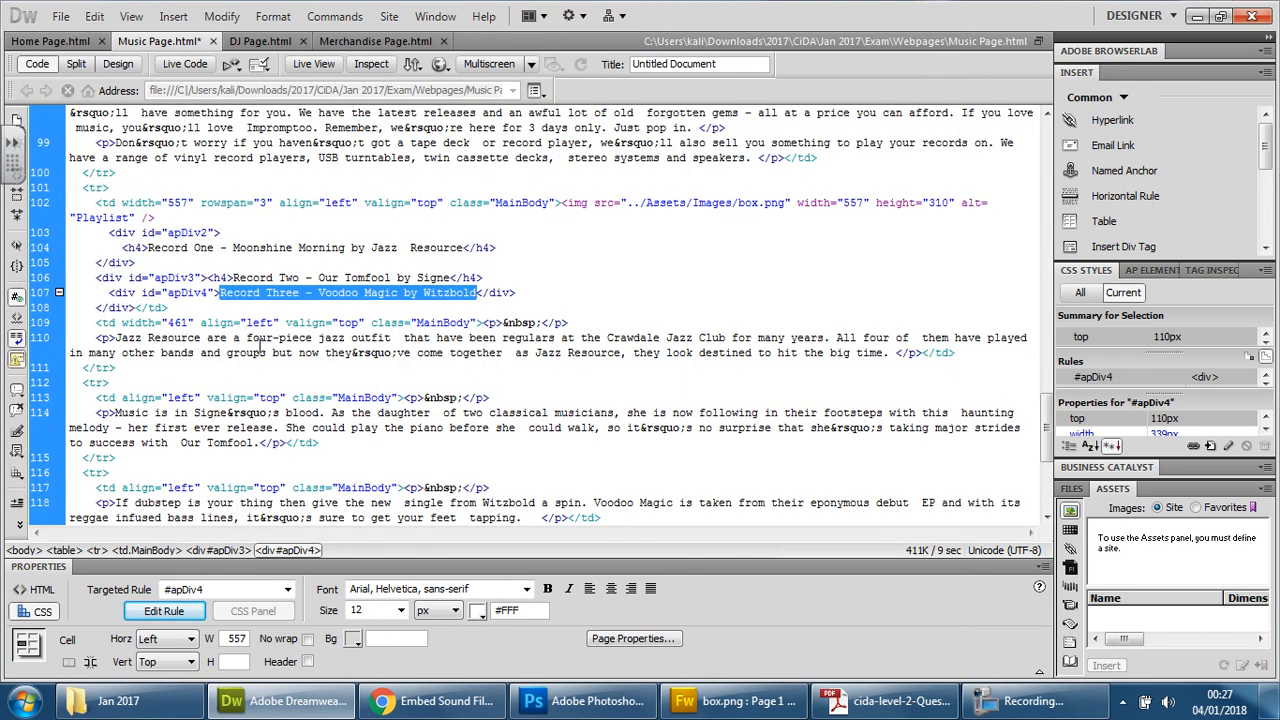
pyautogui.click(218, 292)
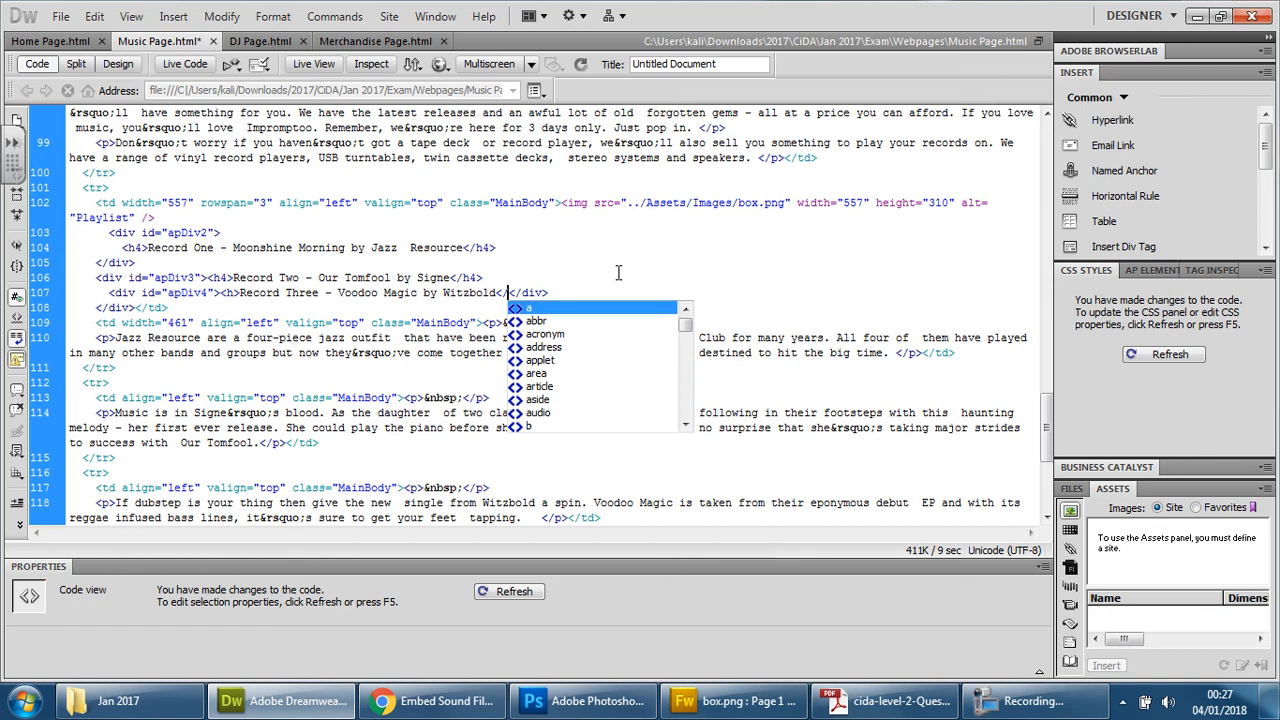
pyautogui.write('h')
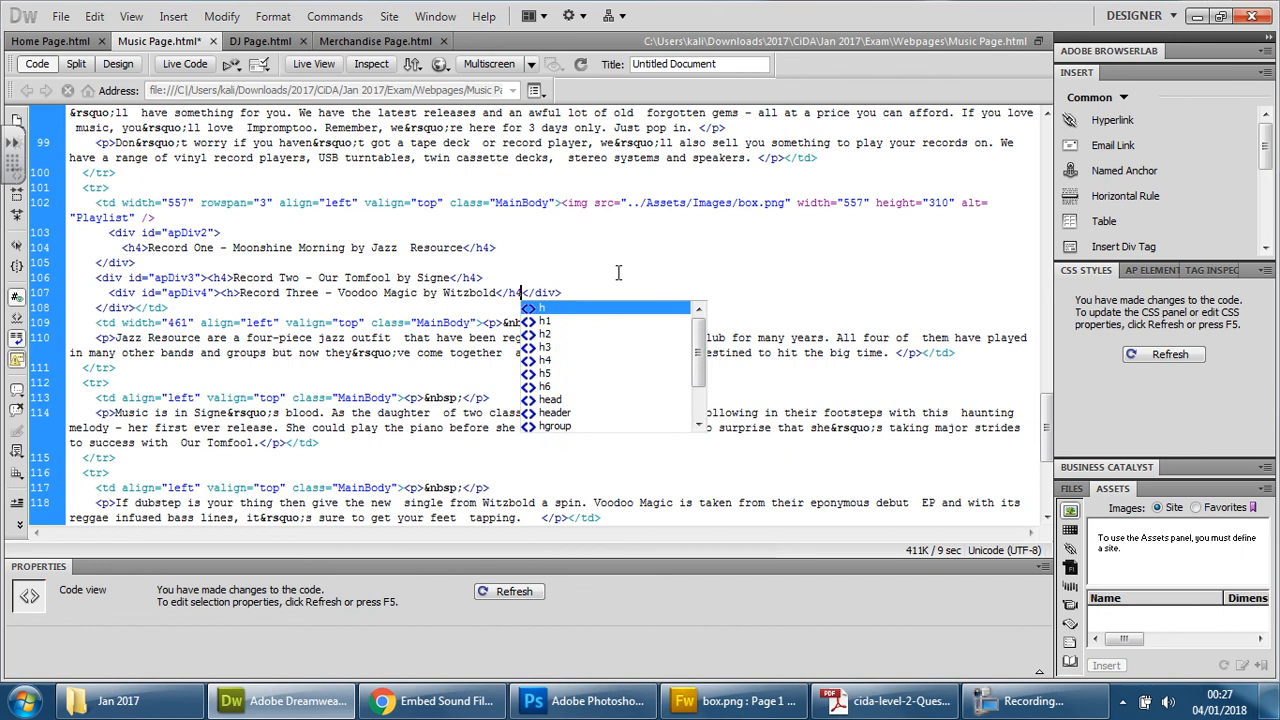
pyautogui.click(545, 360)
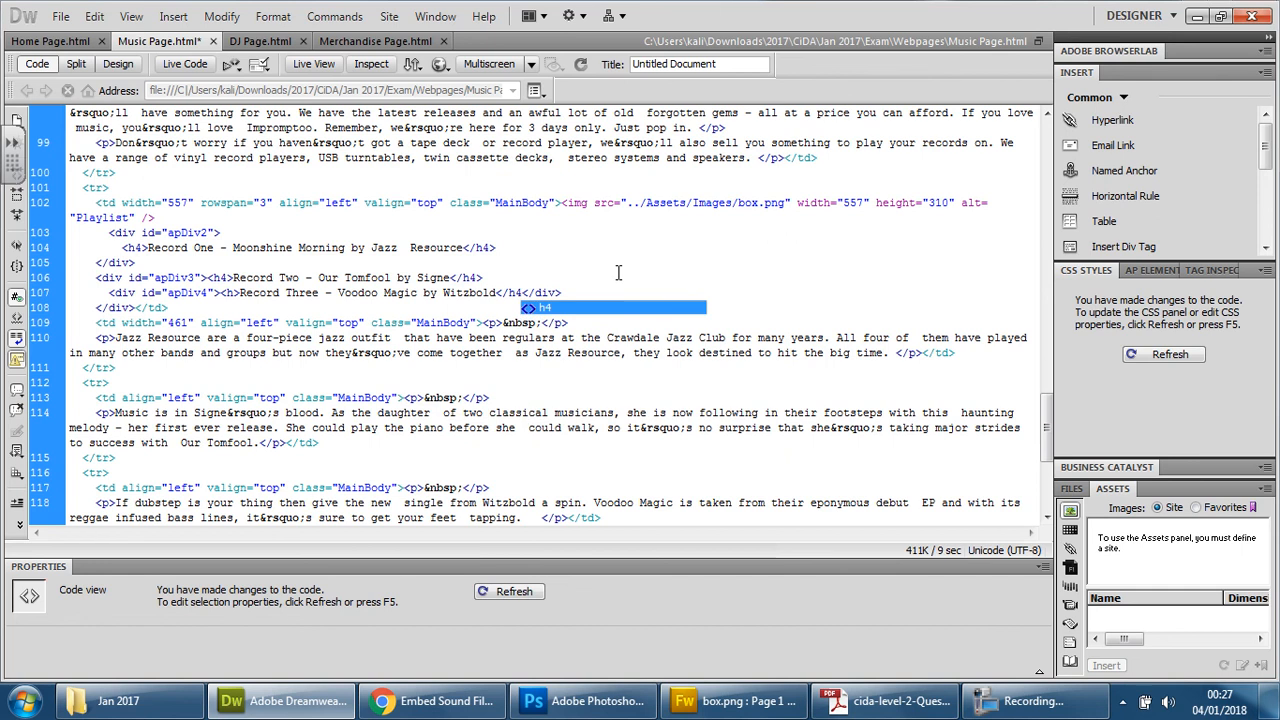
pyautogui.click(252, 292)
pyautogui.write('4')
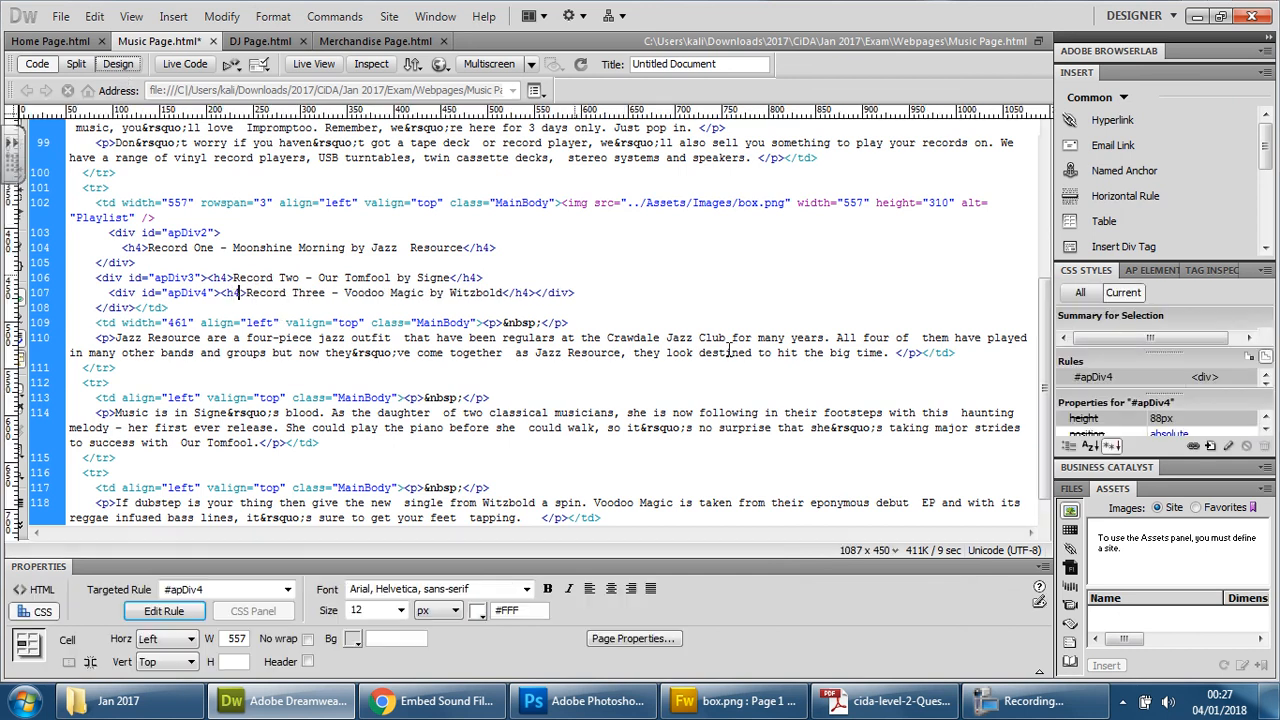
# In Design view, delete the empty paragraphs above each record description.
pyautogui.click(118, 63)
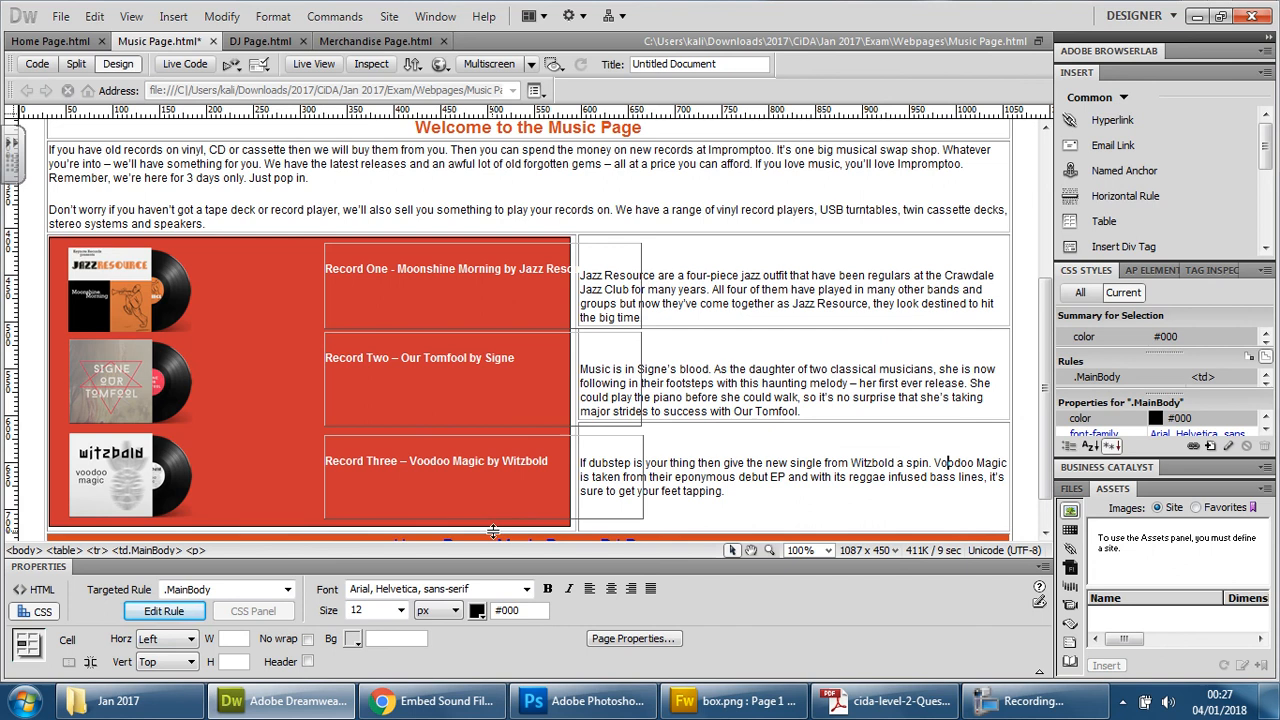
pyautogui.click(760, 250)
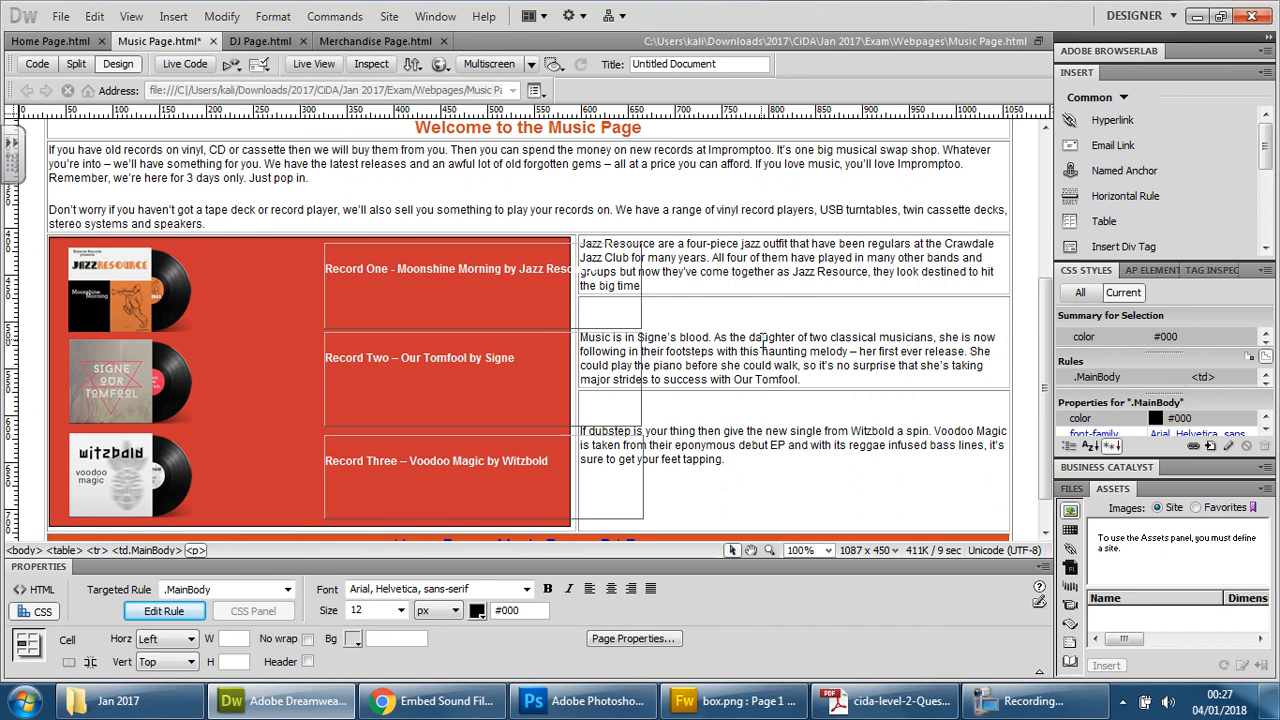
pyautogui.moveTo(818, 316)
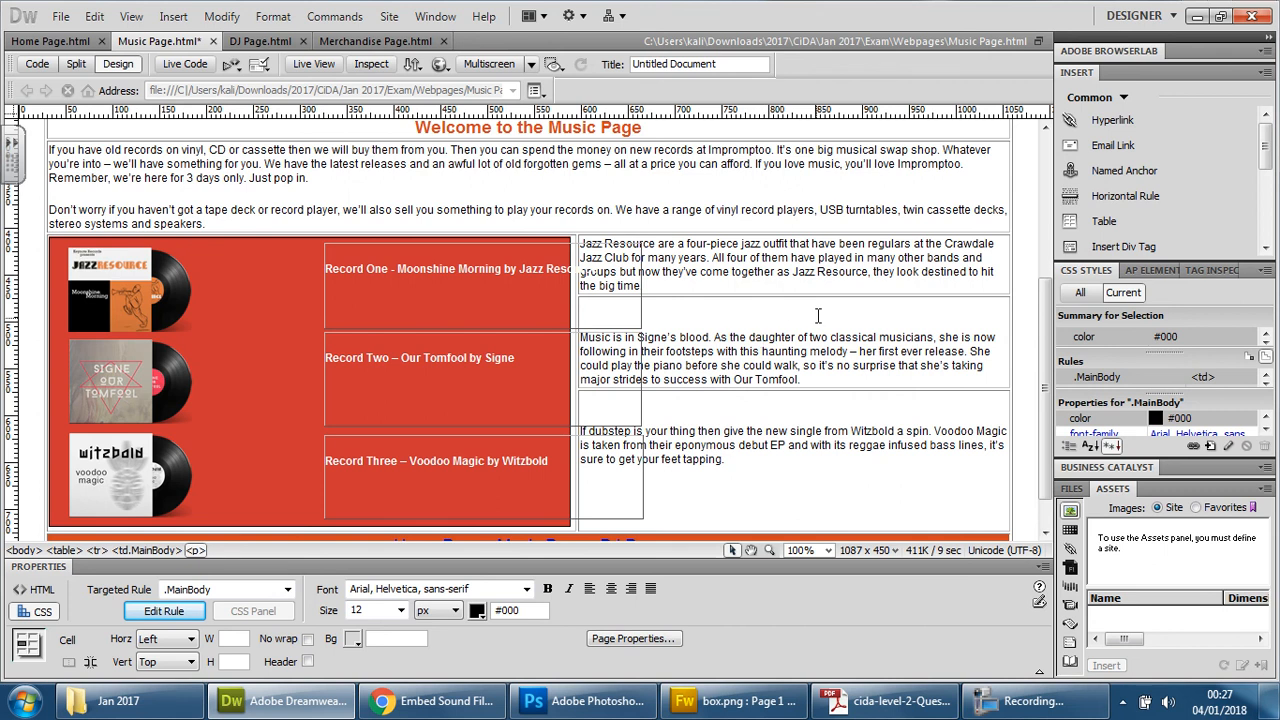
pyautogui.click(610, 315)
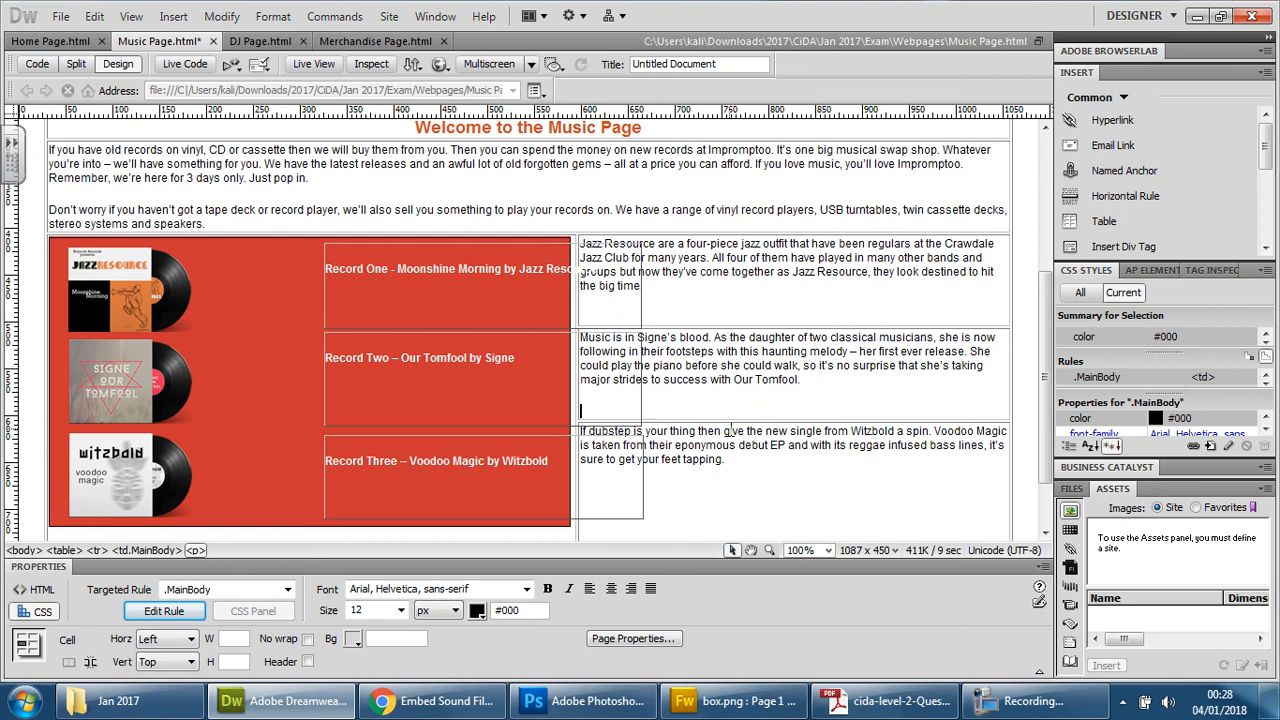
pyautogui.scroll(-3)
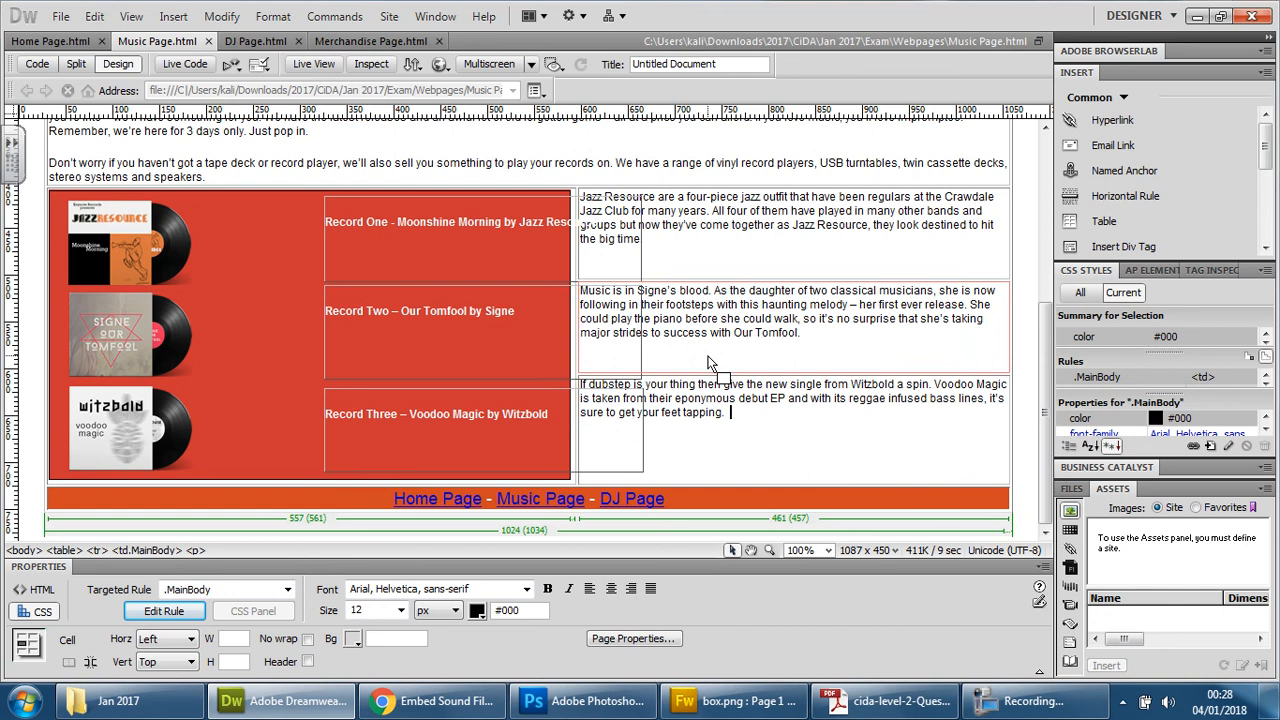
pyautogui.click(440, 64)
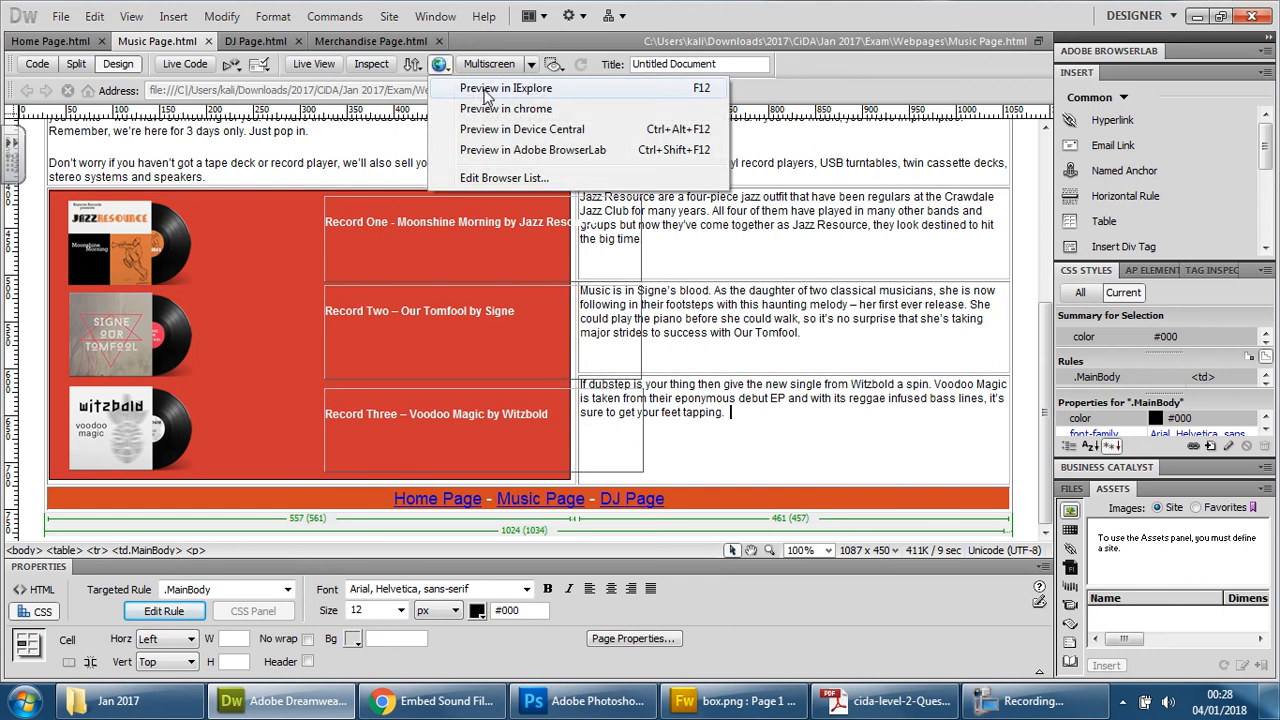
# Preview the Music page in Chrome and check the three white record headings.
pyautogui.click(506, 108)
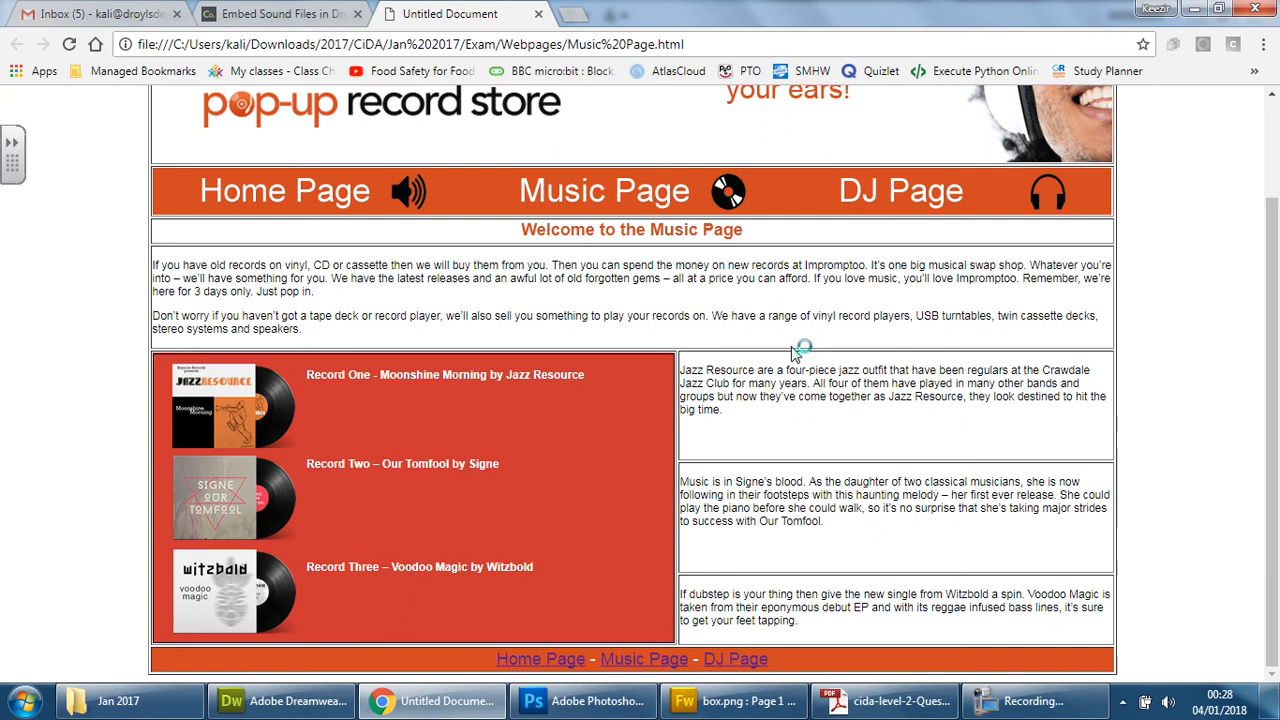
pyautogui.moveTo(415, 370)
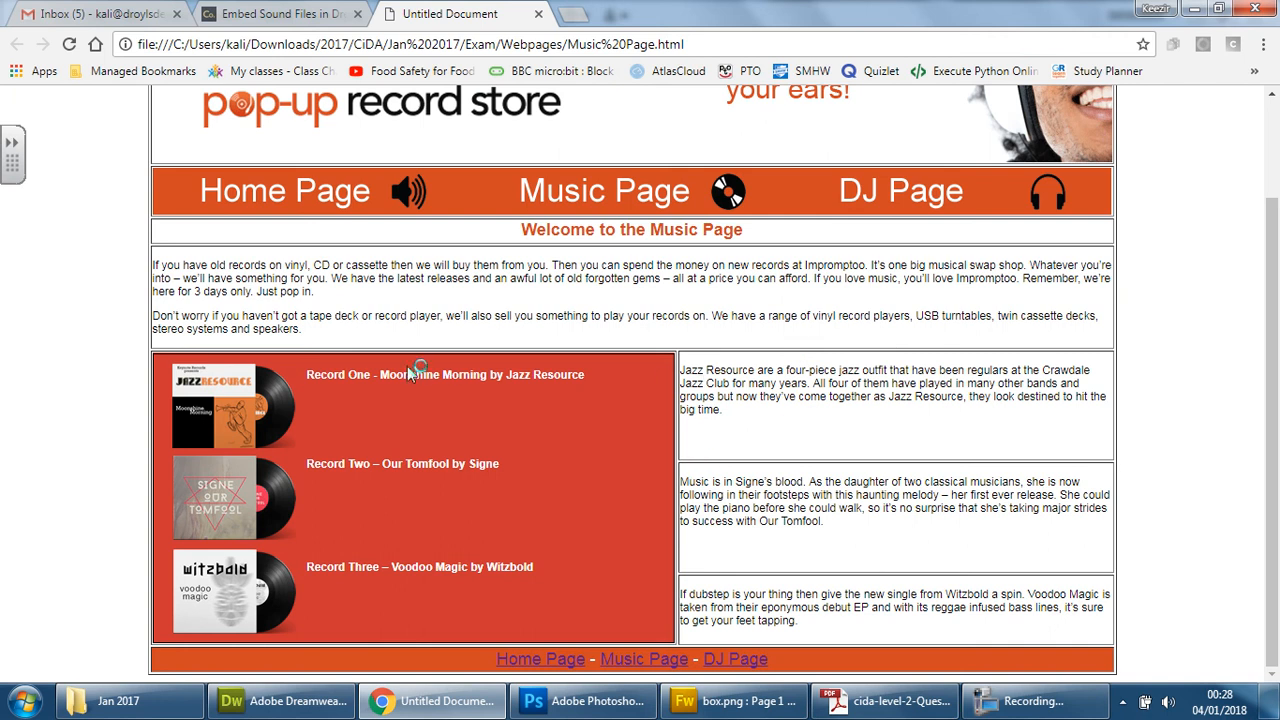
pyautogui.moveTo(365, 388)
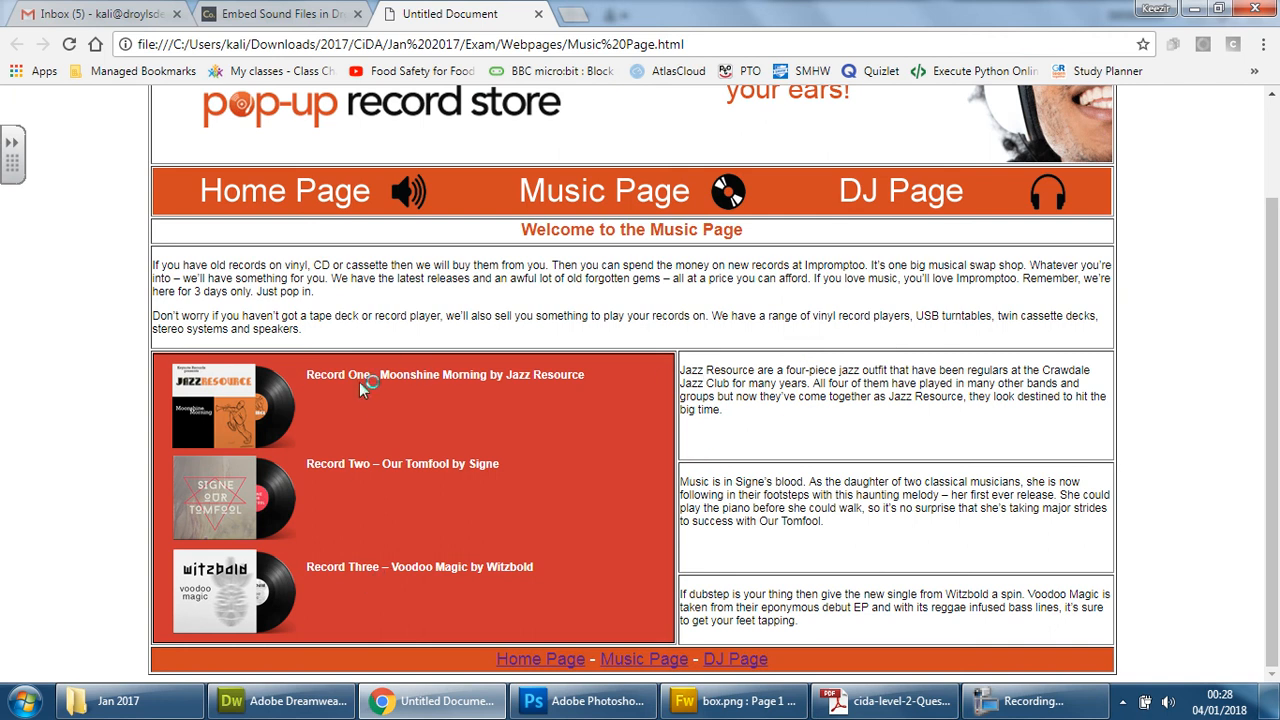
pyautogui.moveTo(742, 426)
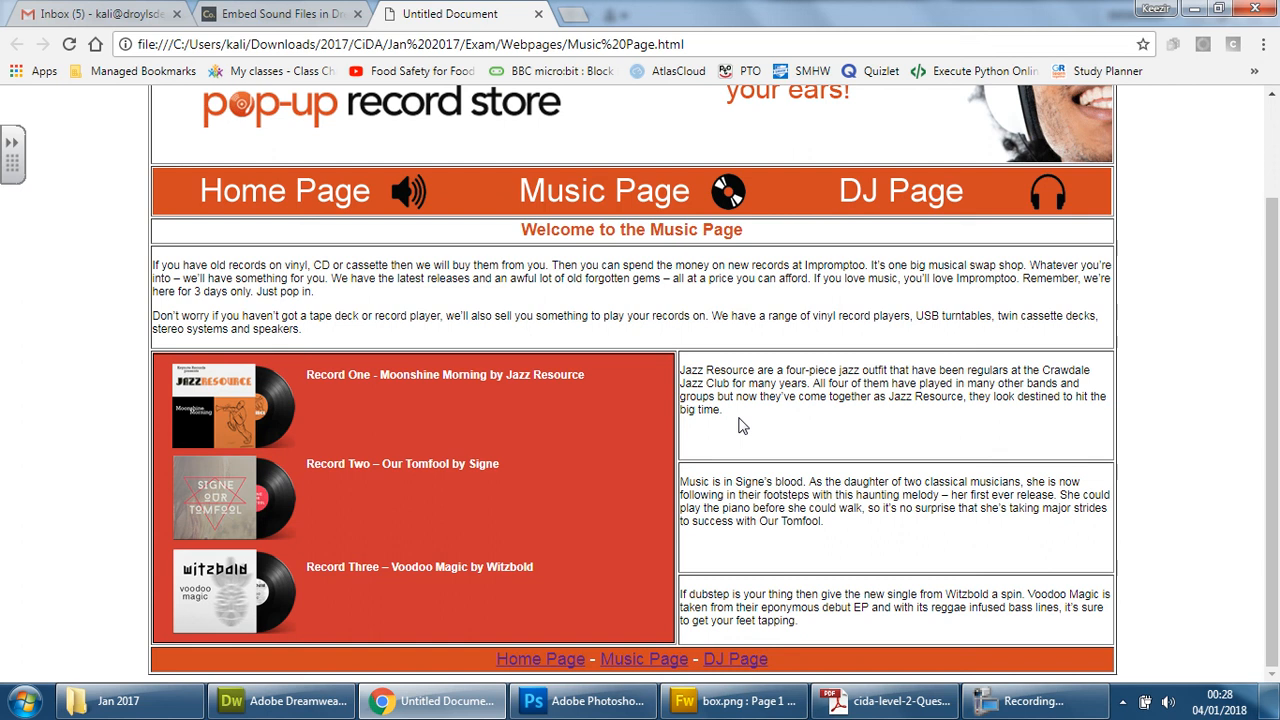
pyautogui.moveTo(726, 483)
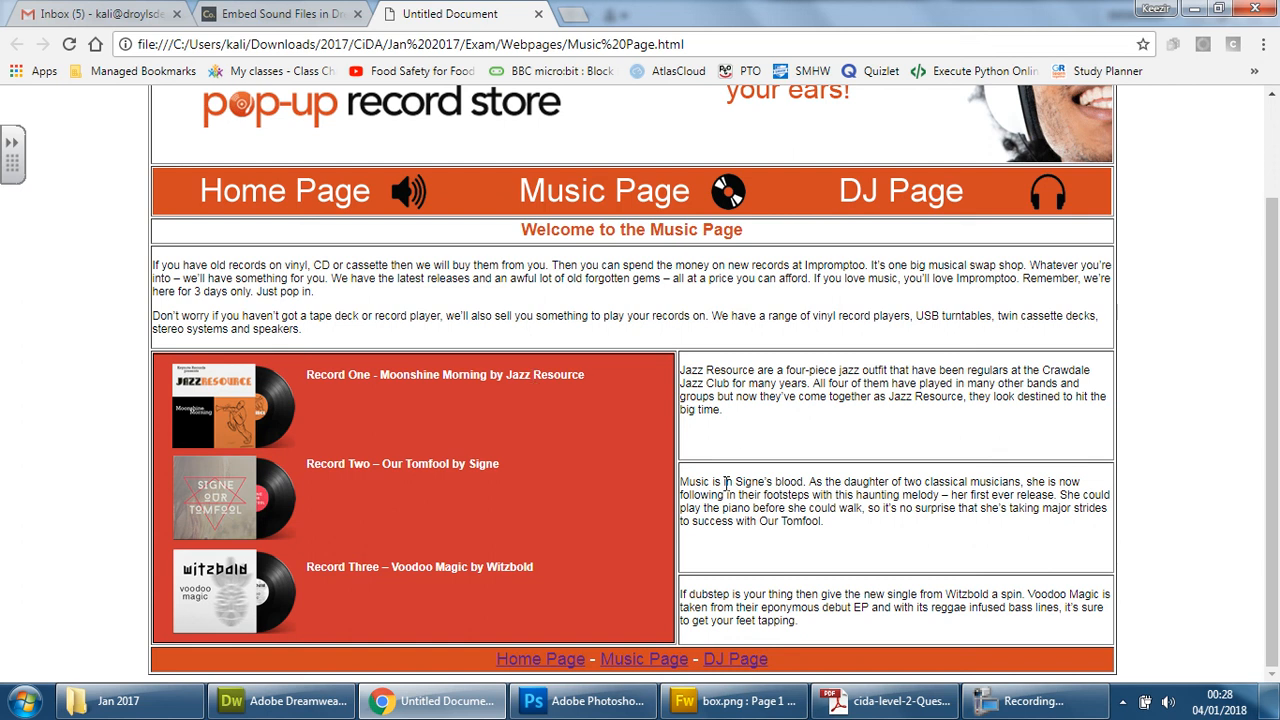
pyautogui.moveTo(622, 587)
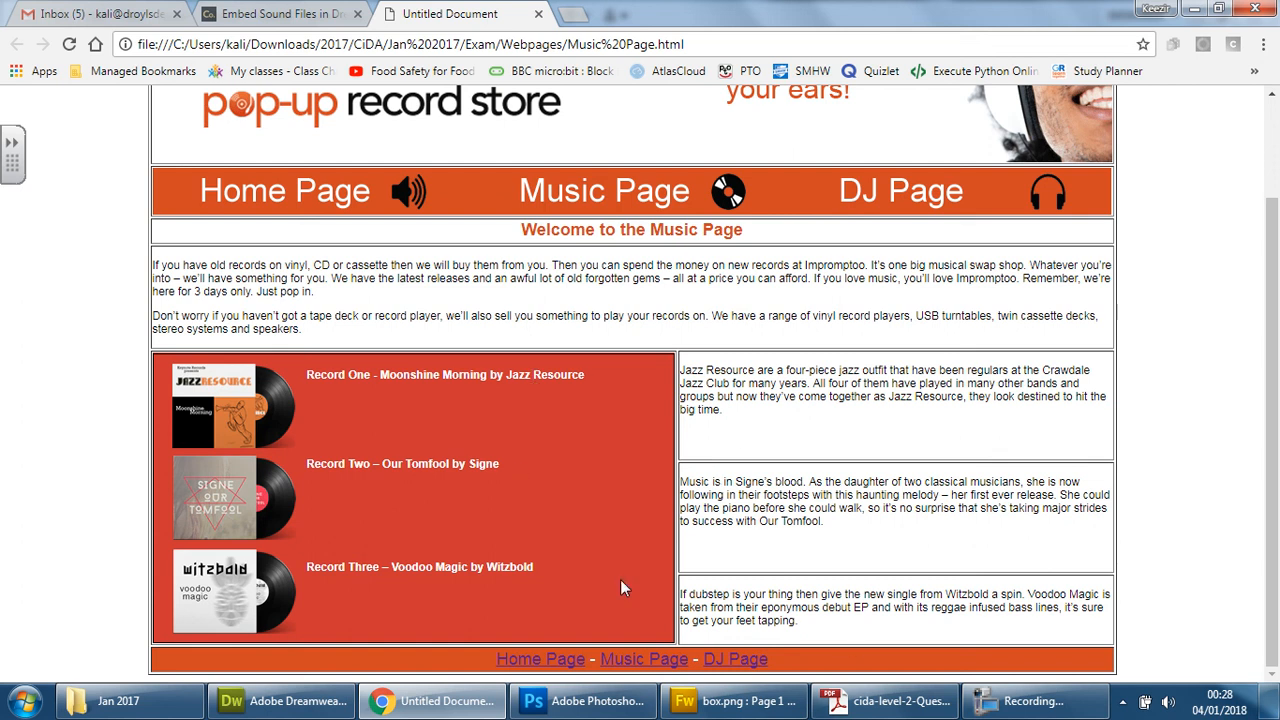
pyautogui.moveTo(1031, 516)
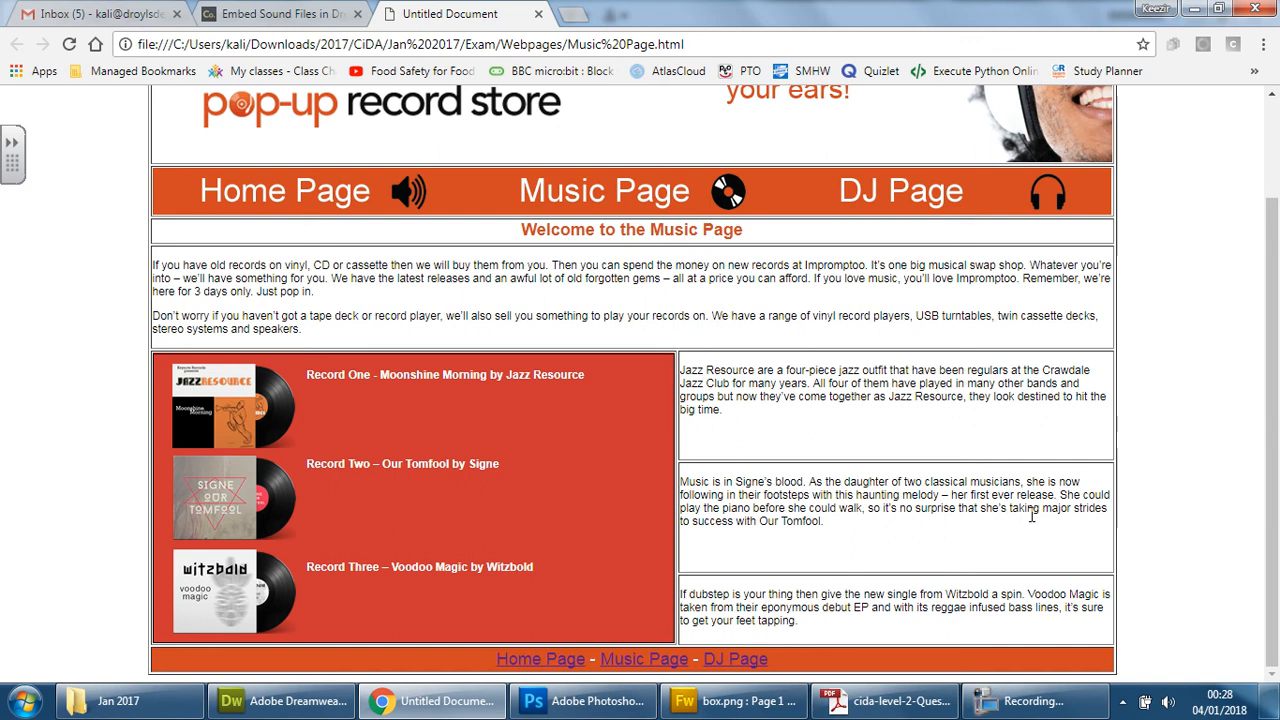
pyautogui.moveTo(598, 467)
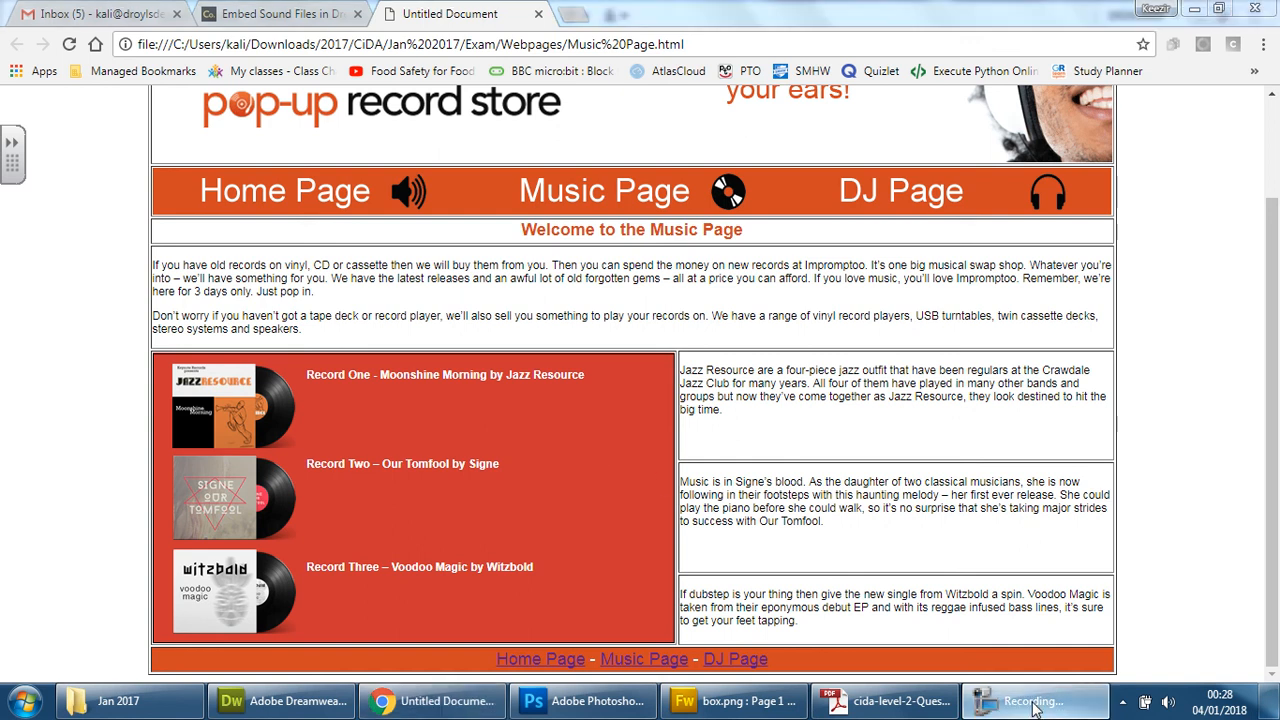
pyautogui.click(1034, 700)
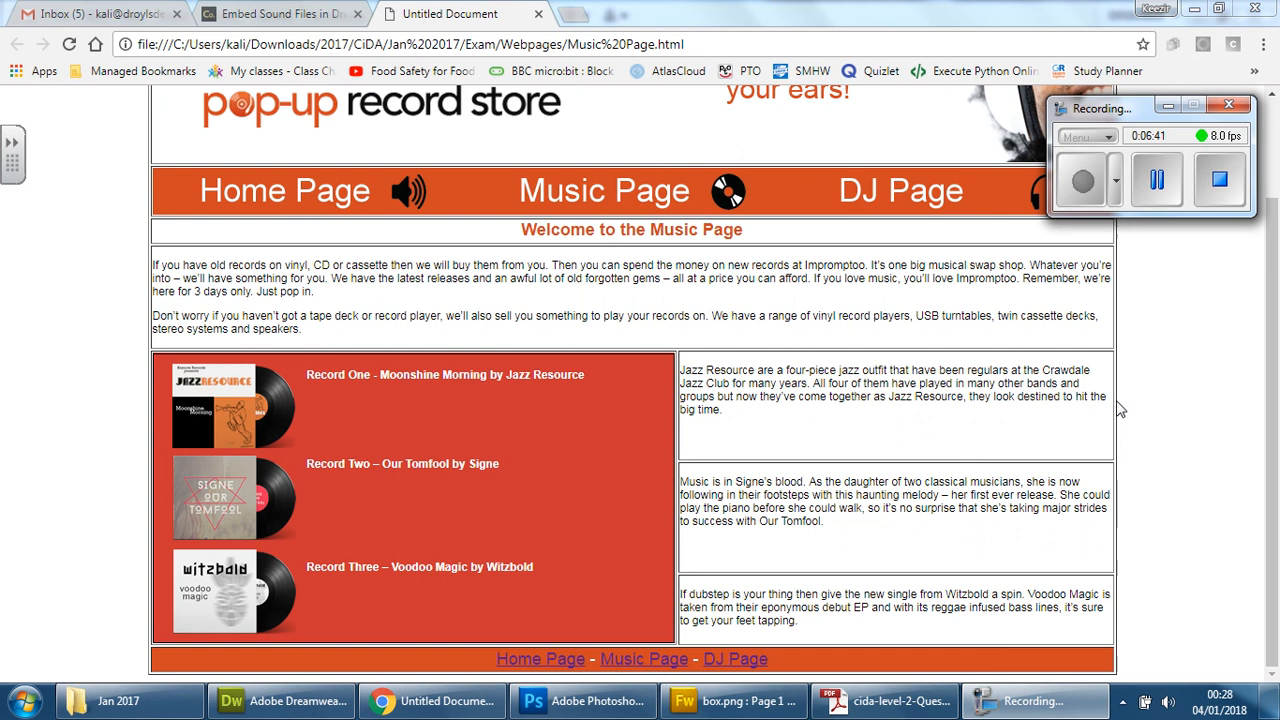